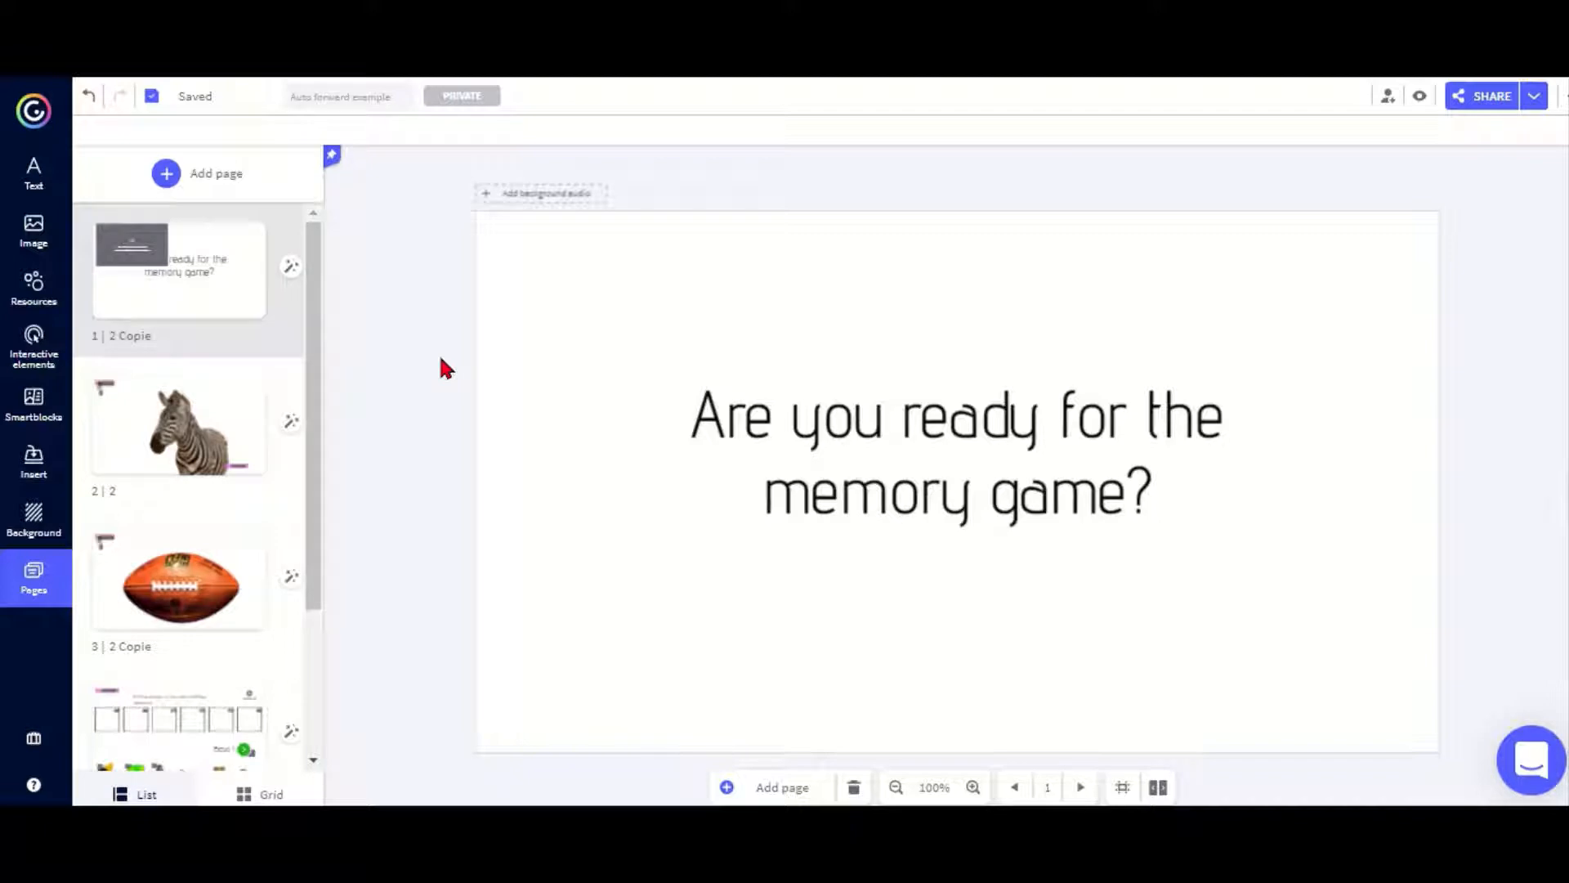
pyautogui.moveTo(363, 332)
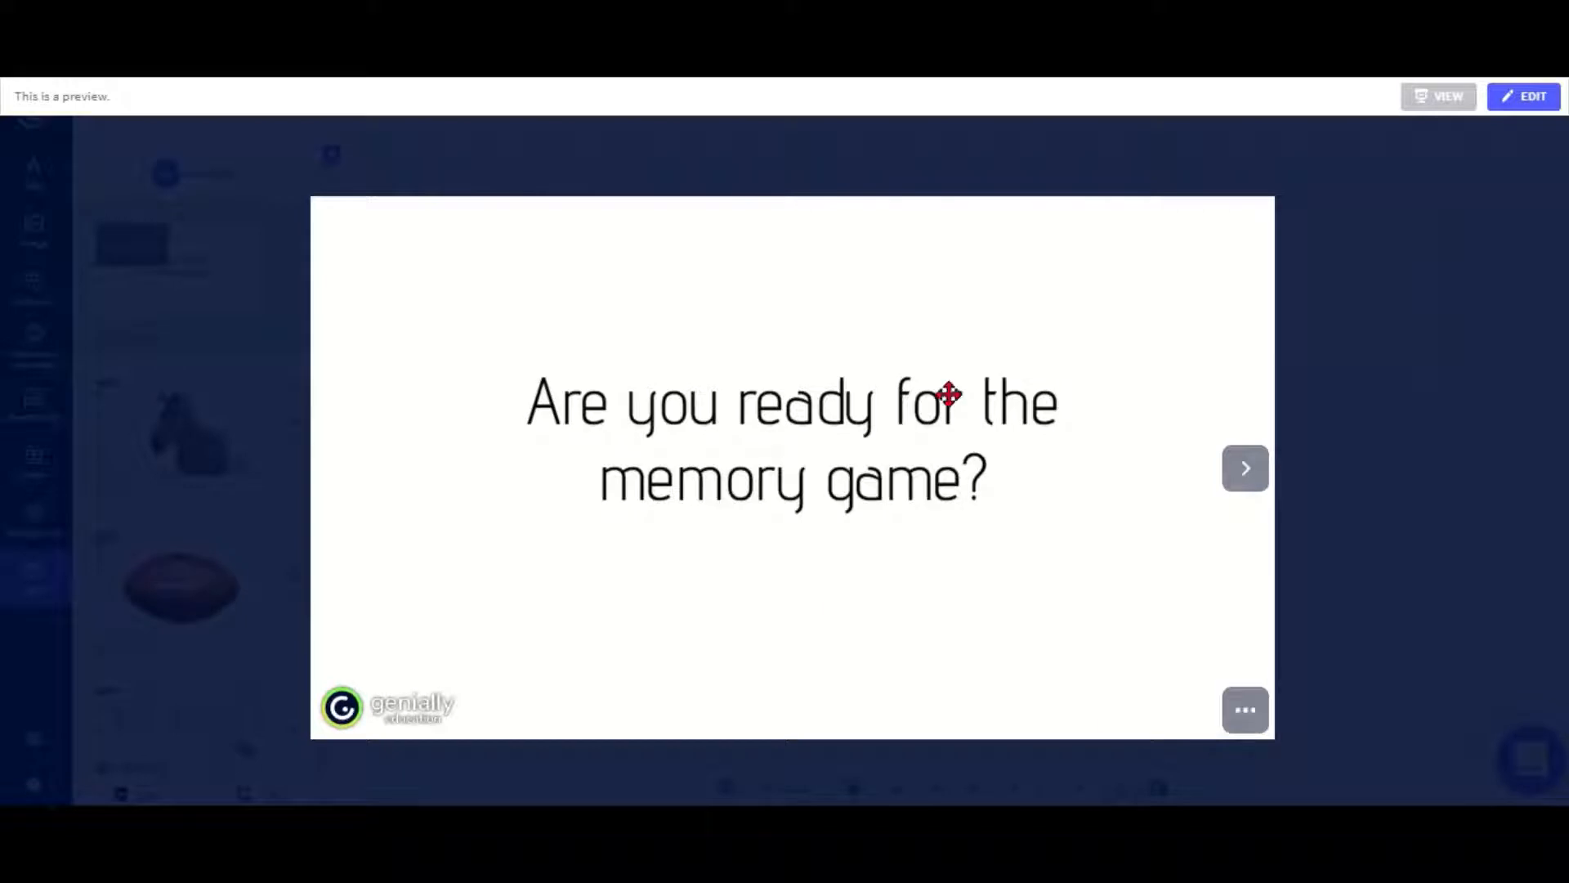
pyautogui.moveTo(952, 641)
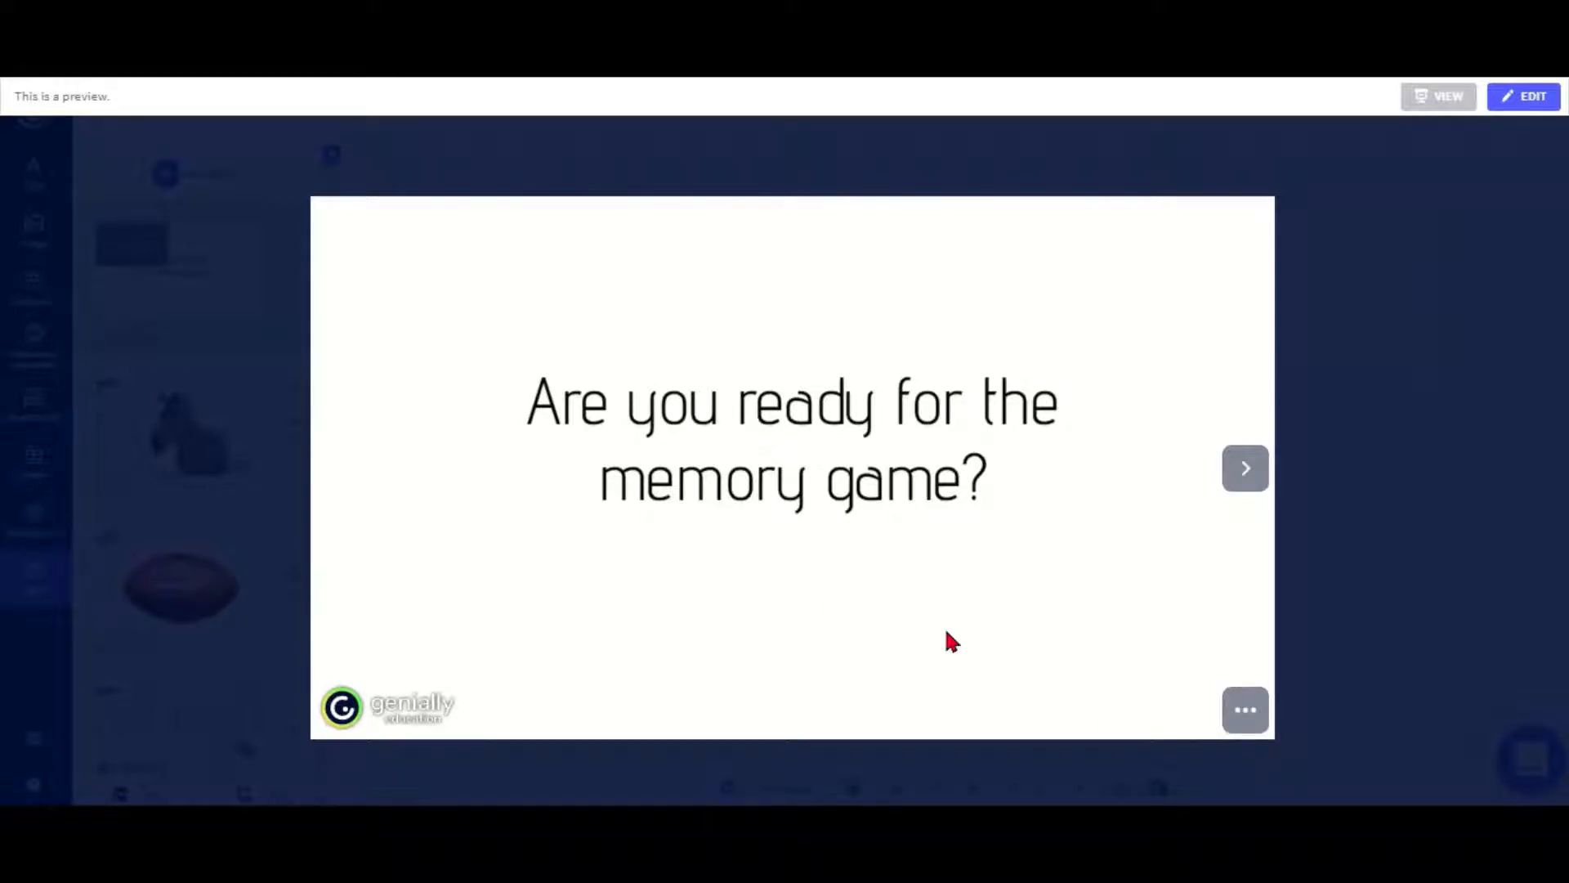
pyautogui.moveTo(1245, 710)
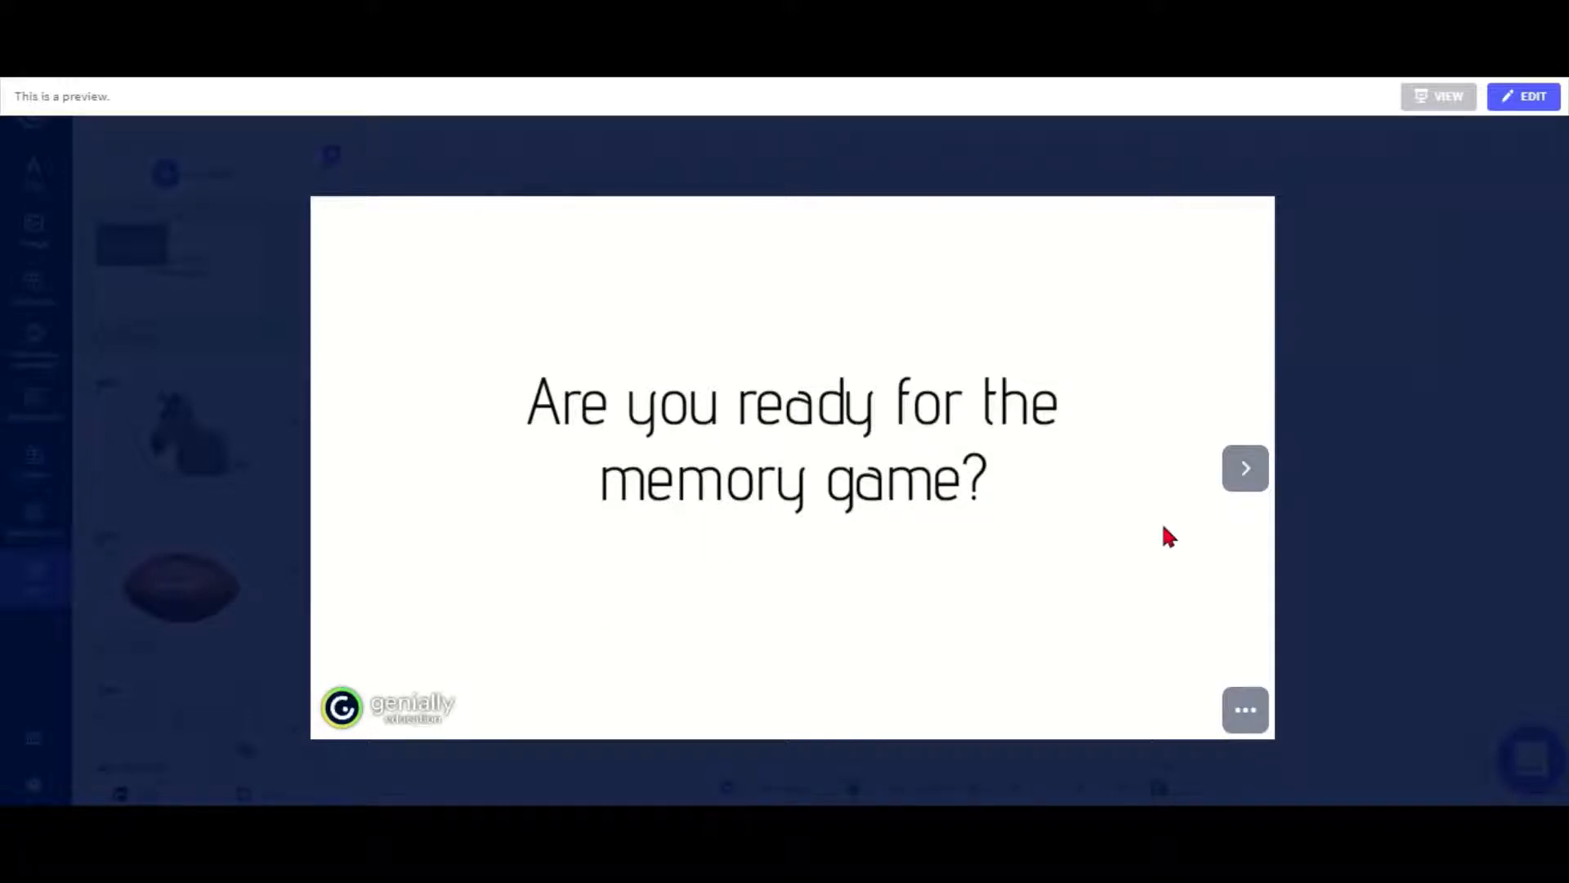
pyautogui.moveTo(1245, 468)
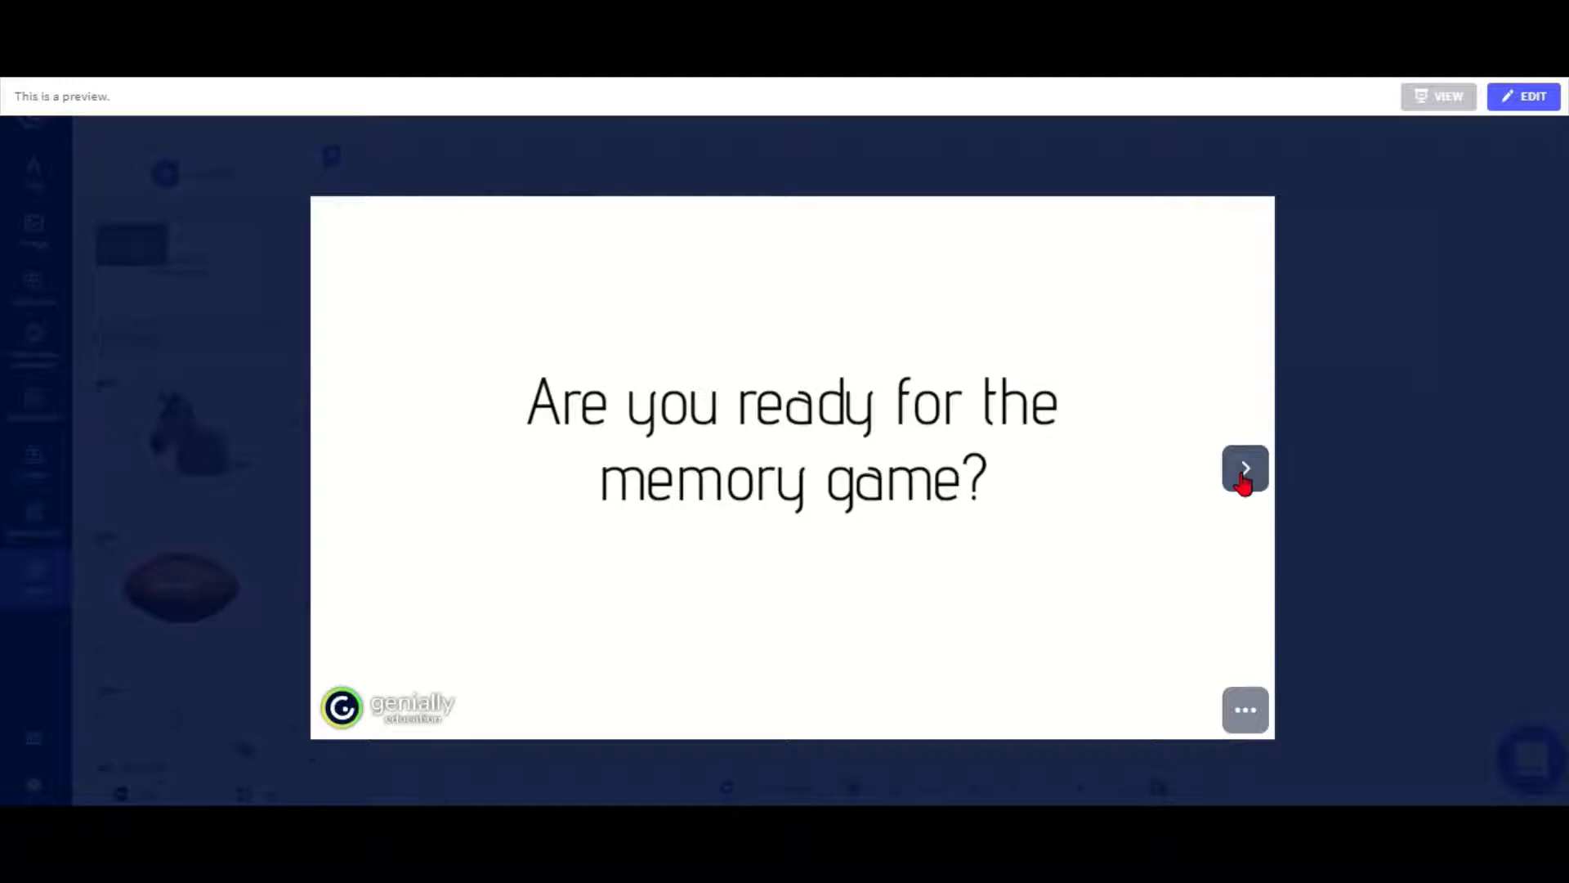
# Advance to the ordering slide and place the zebra and football in the first two boxes
pyautogui.click(1246, 470)
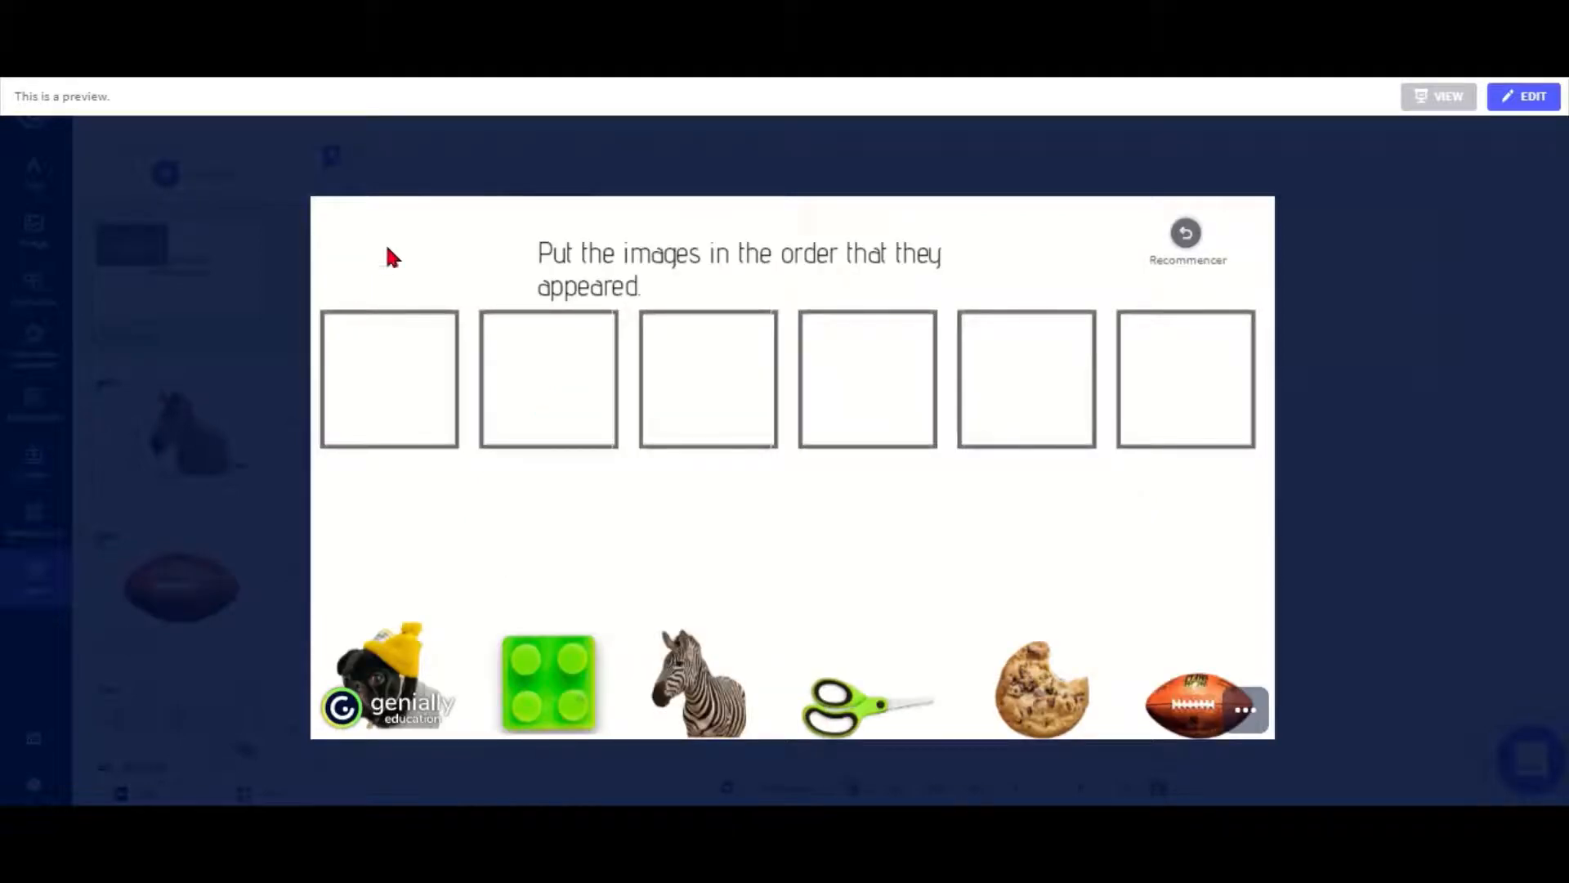
pyautogui.moveTo(816, 574)
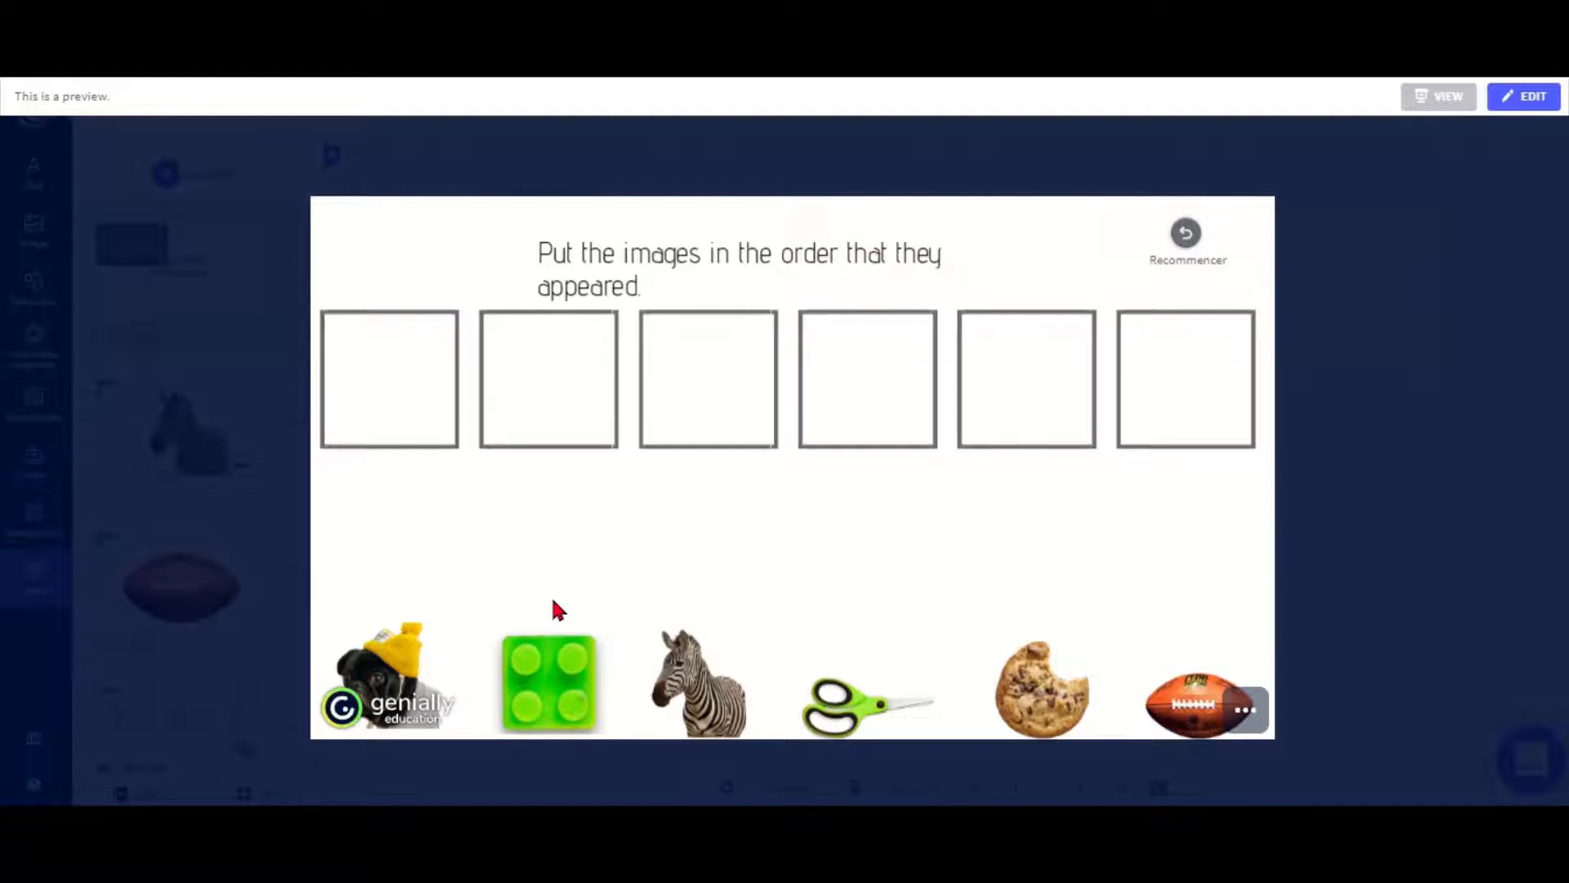
pyautogui.moveTo(551, 598)
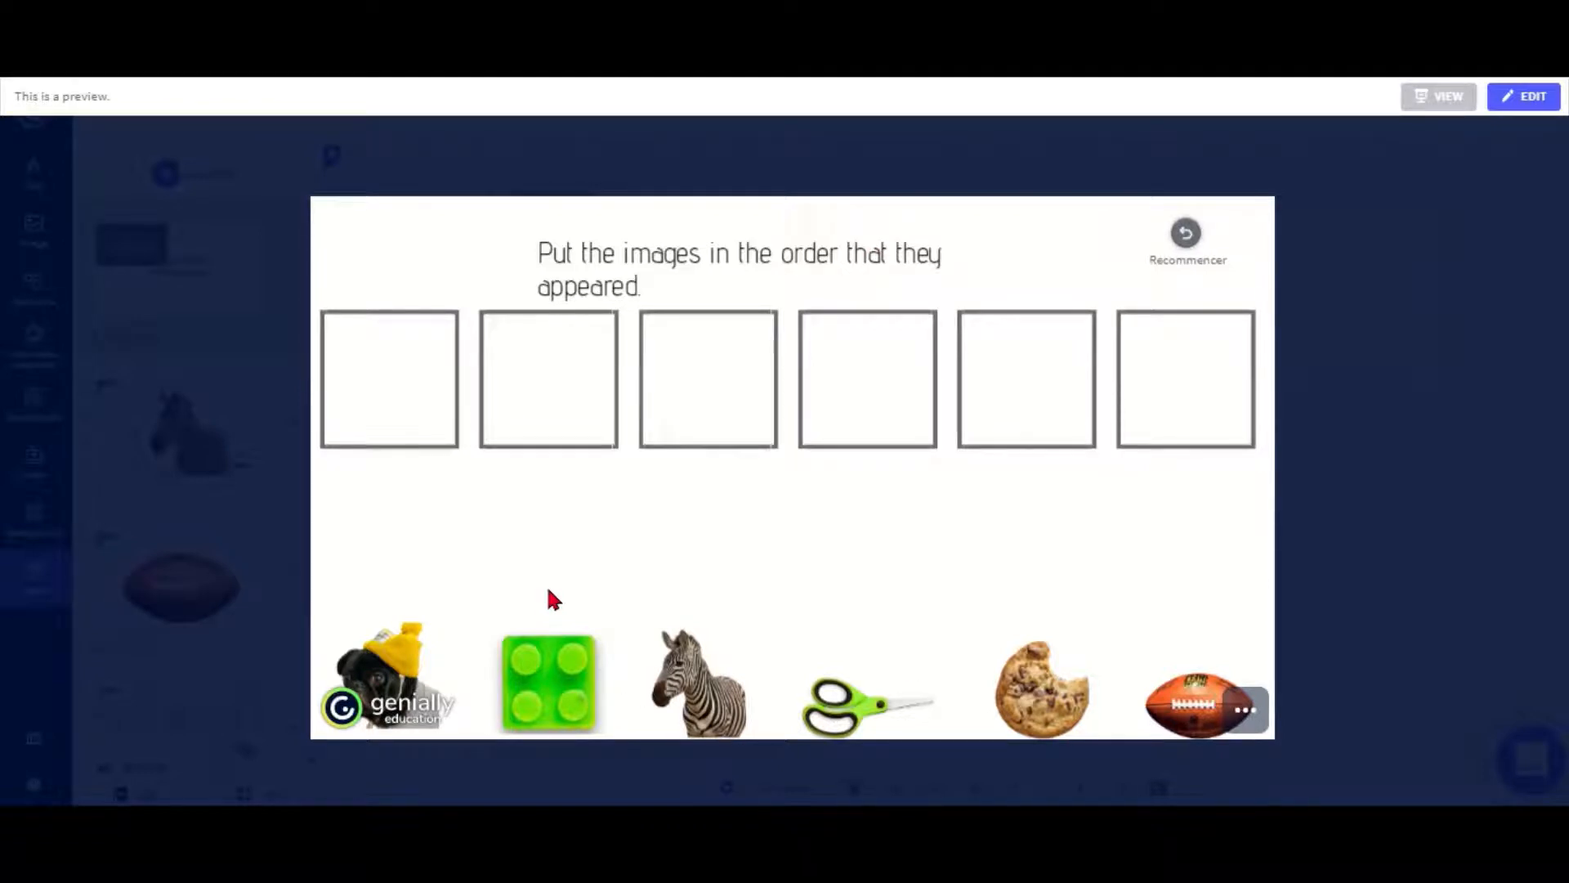
pyautogui.moveTo(626, 636)
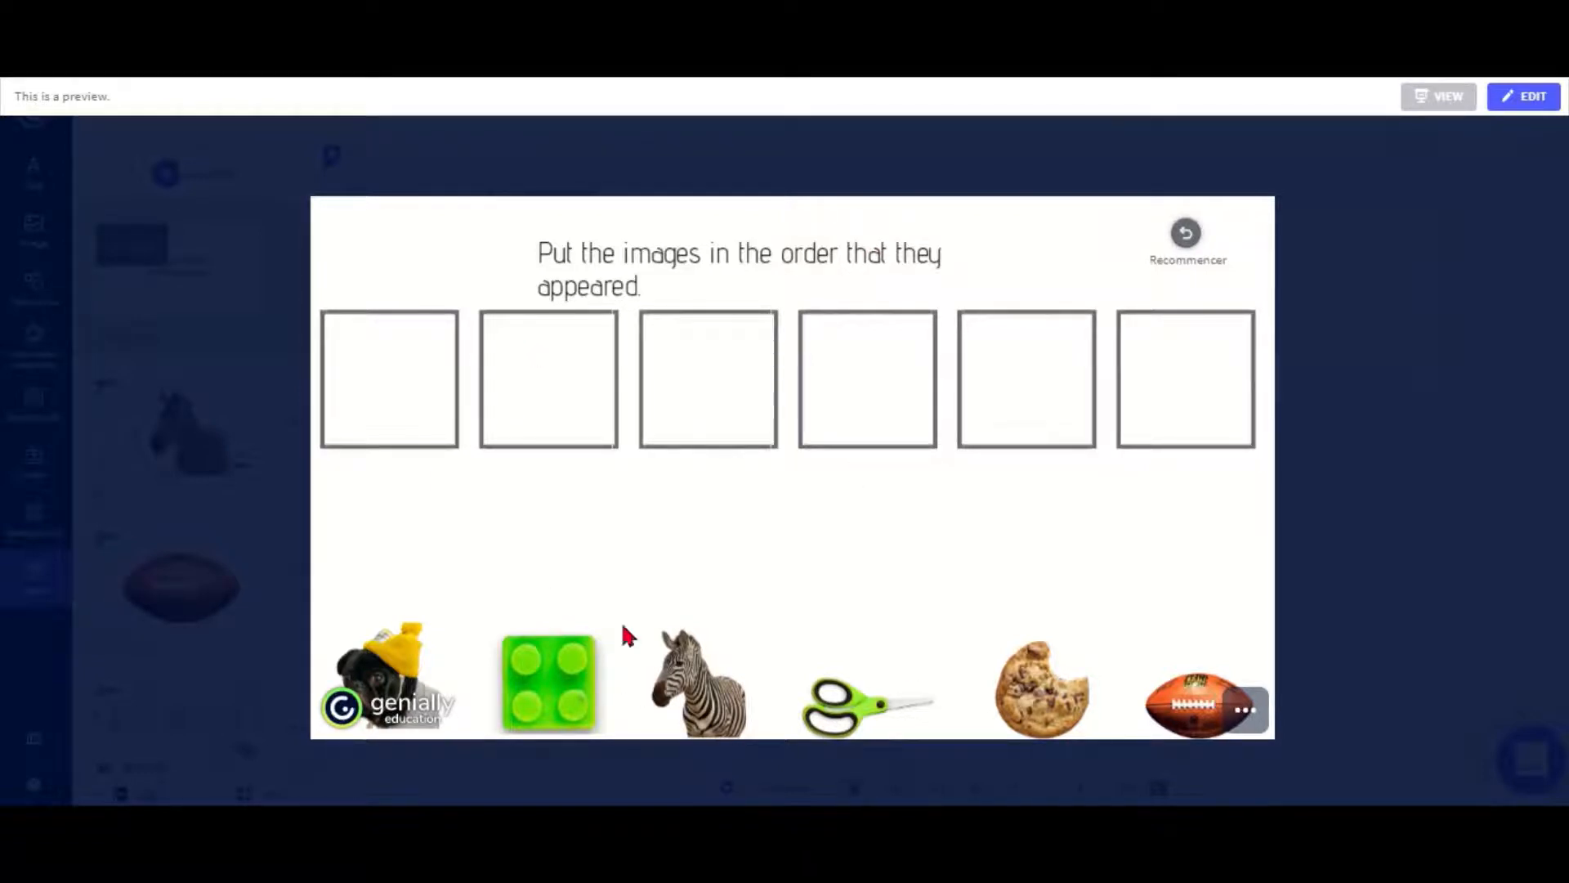
pyautogui.moveTo(435, 538)
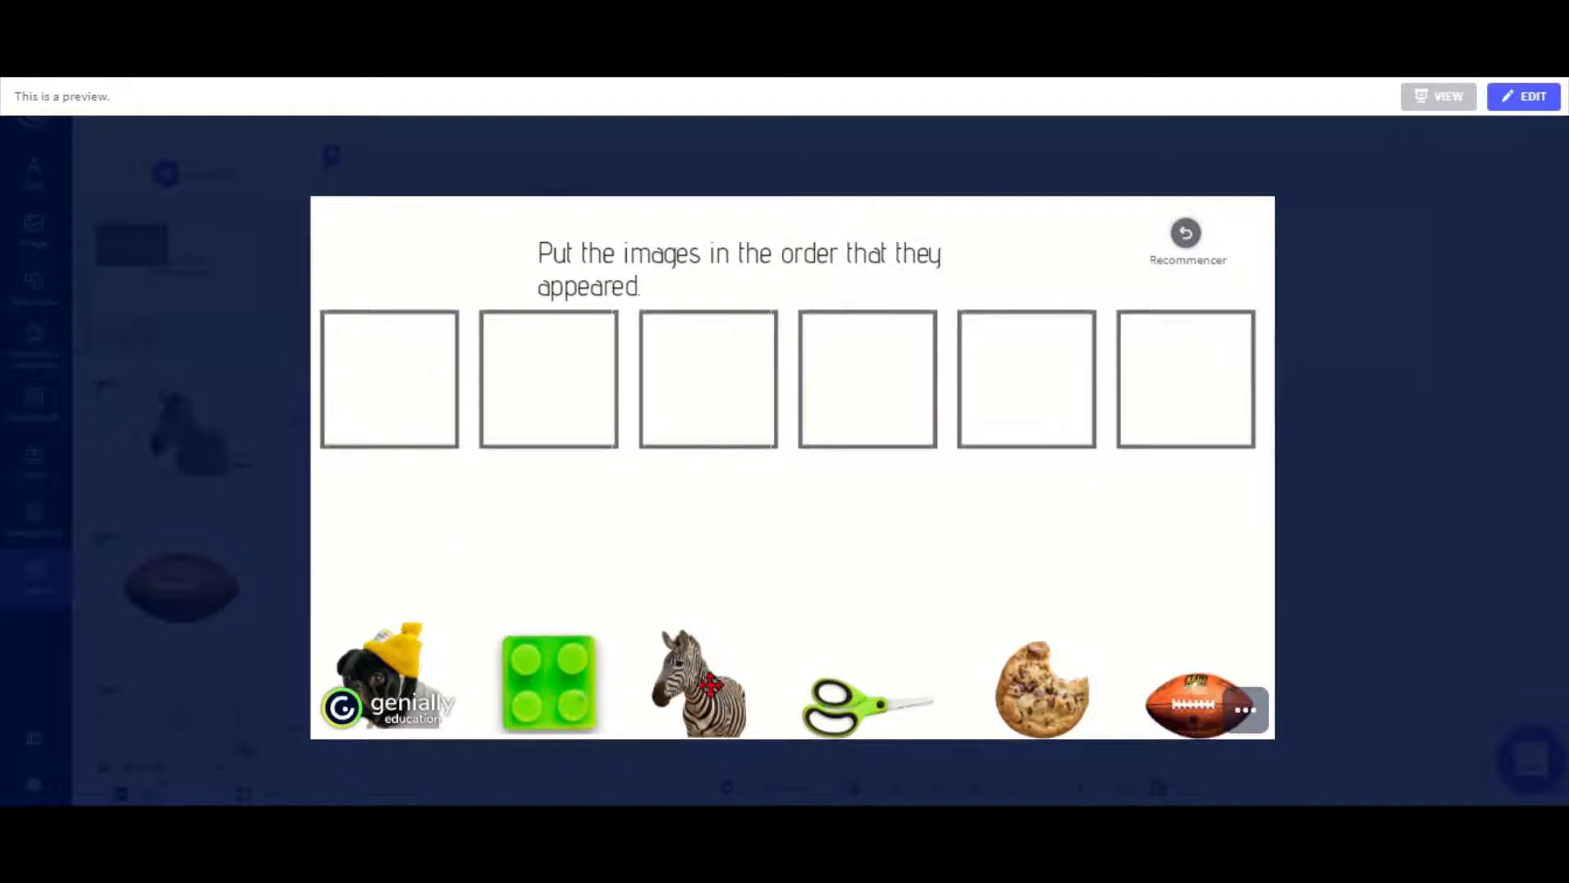
pyautogui.moveTo(701, 685); pyautogui.dragTo(389, 378)
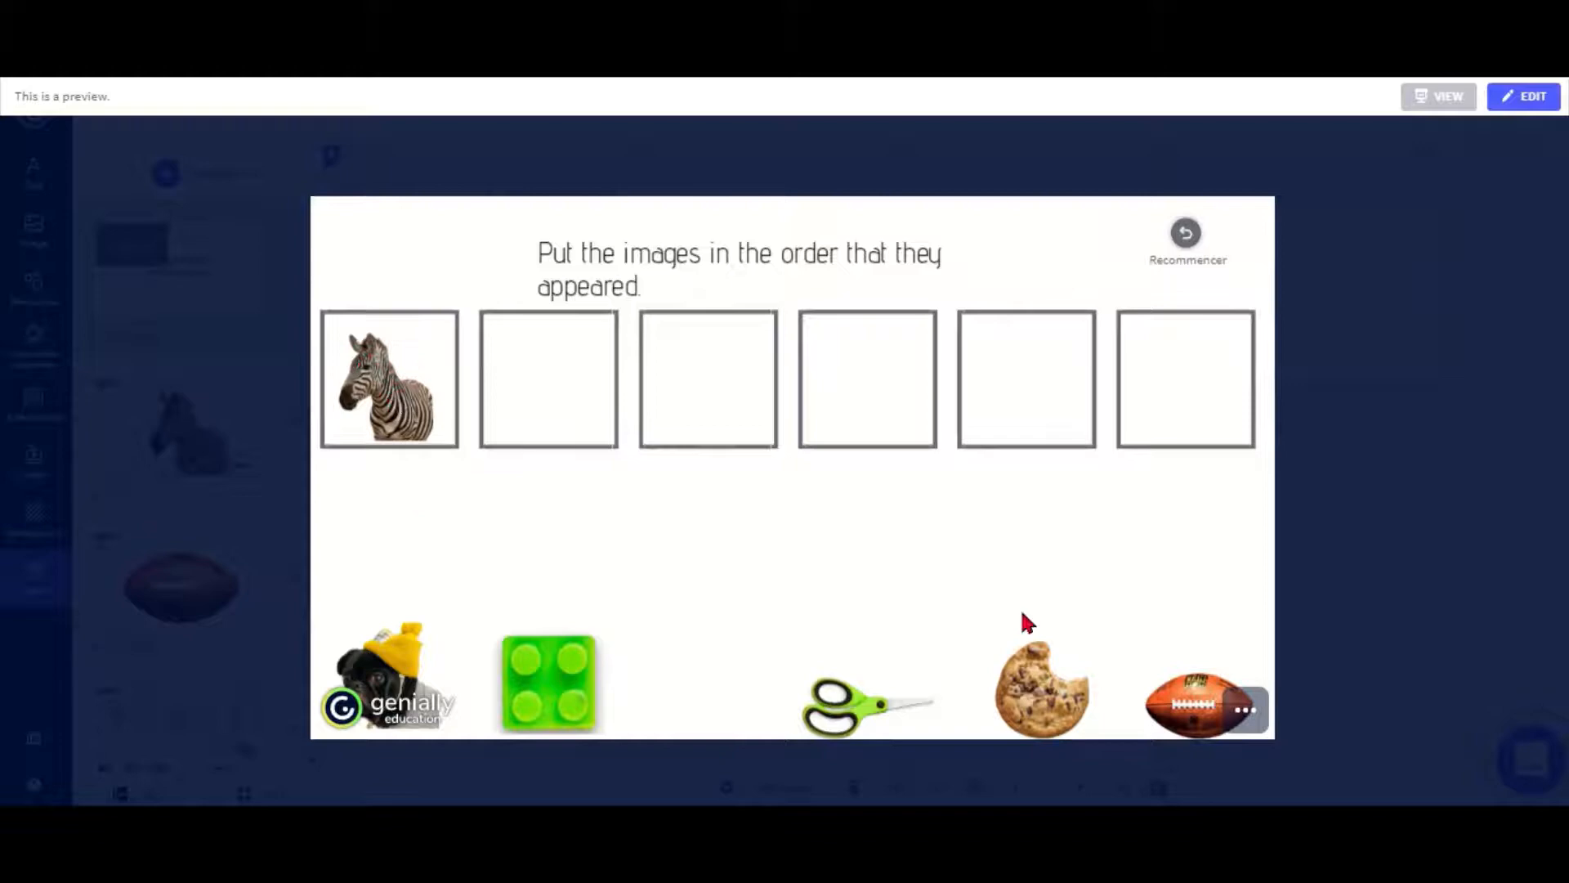
pyautogui.moveTo(1192, 707); pyautogui.dragTo(549, 378)
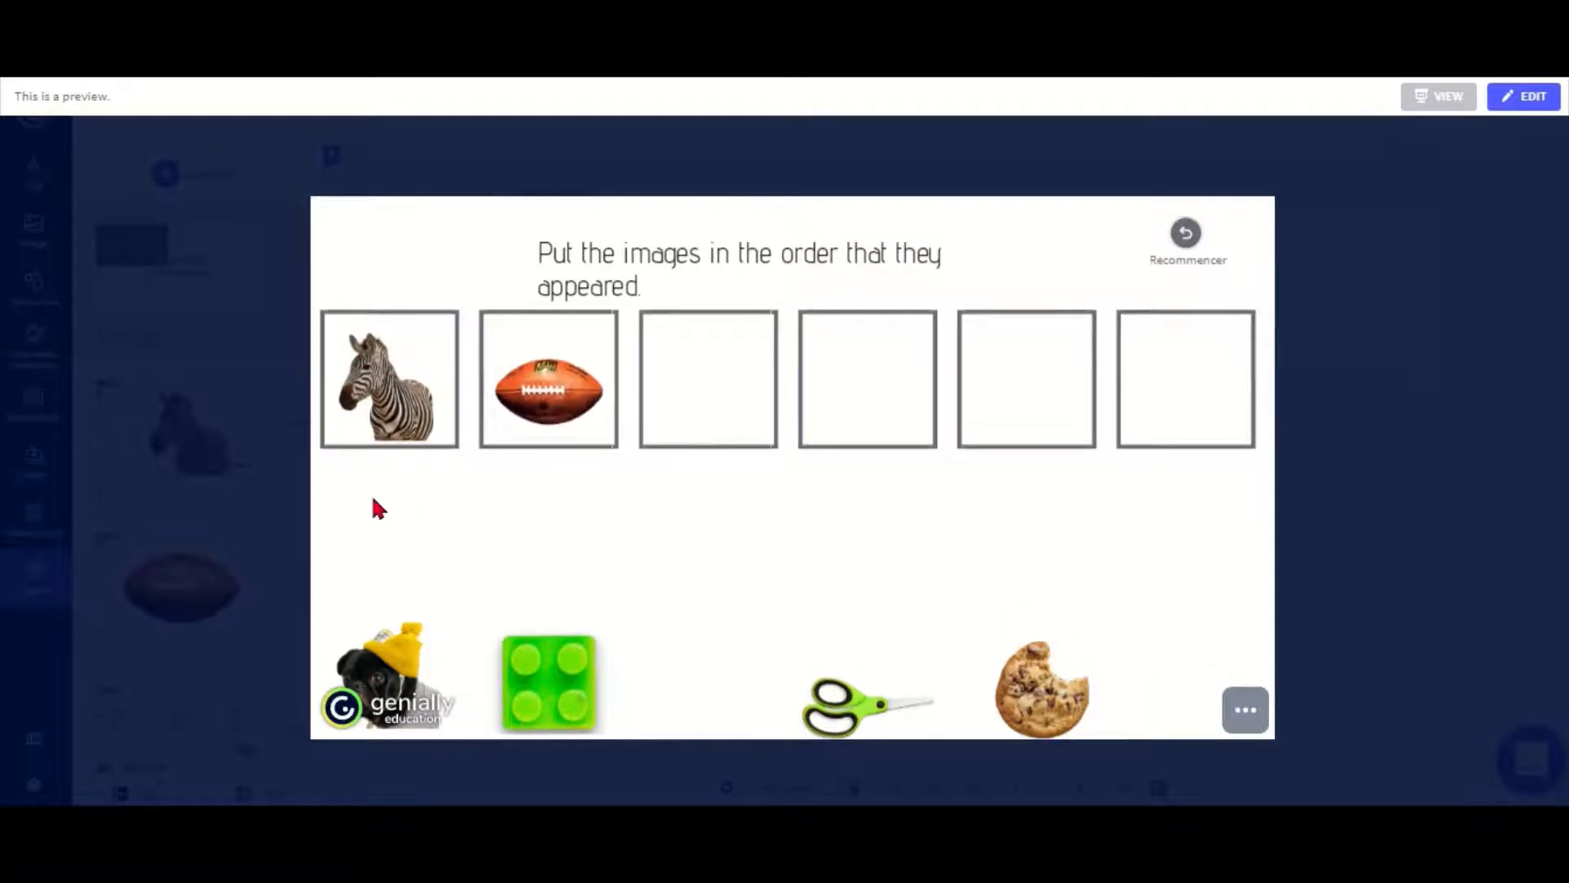
pyautogui.moveTo(1028, 466)
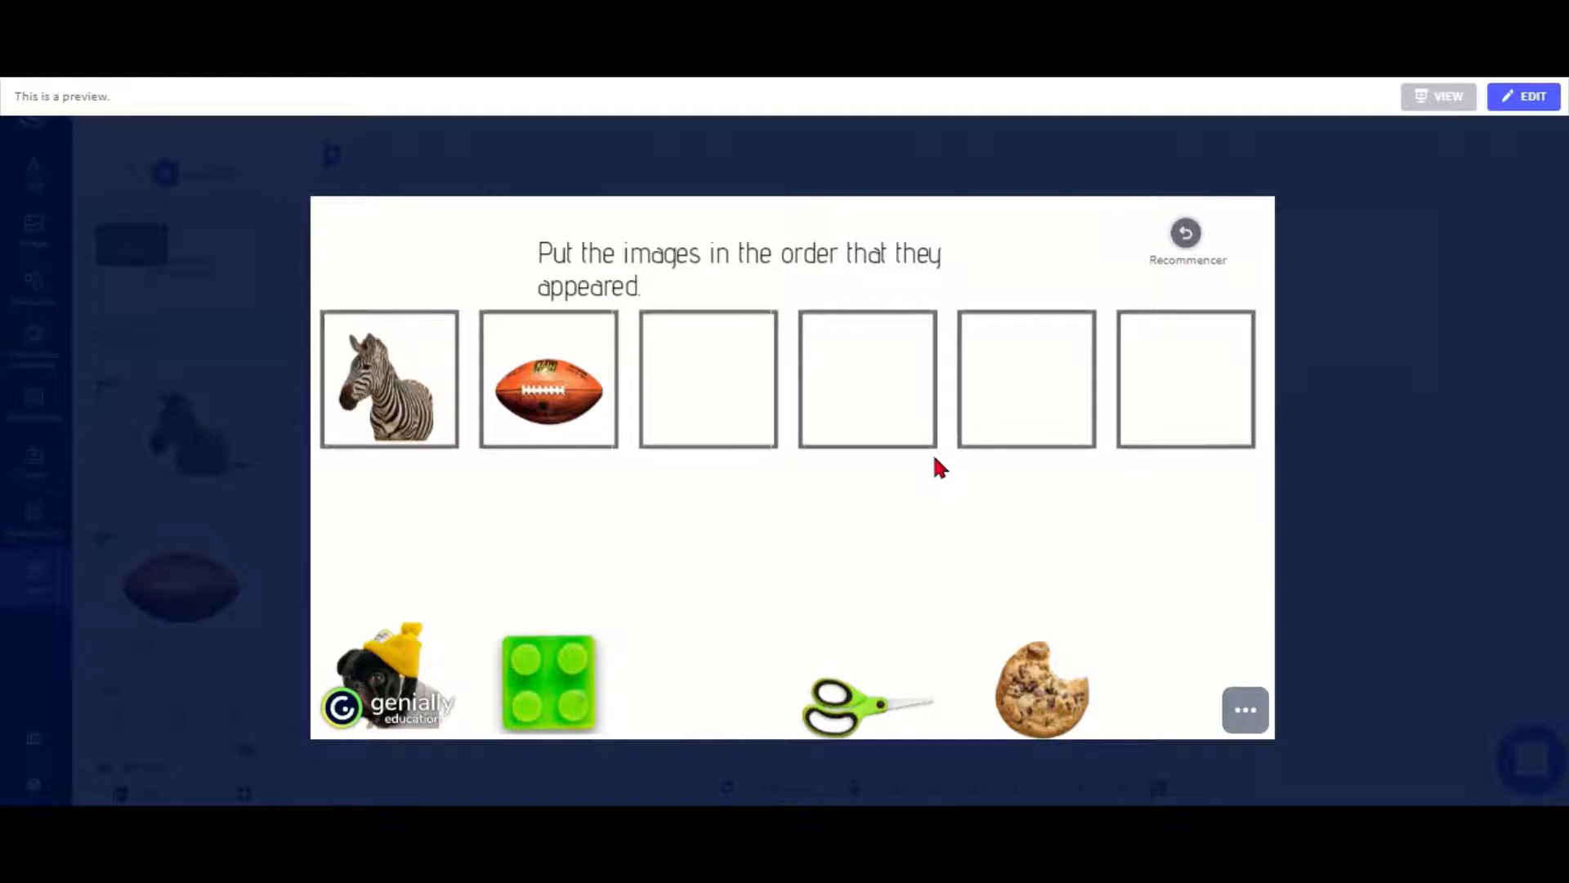
pyautogui.moveTo(566, 484)
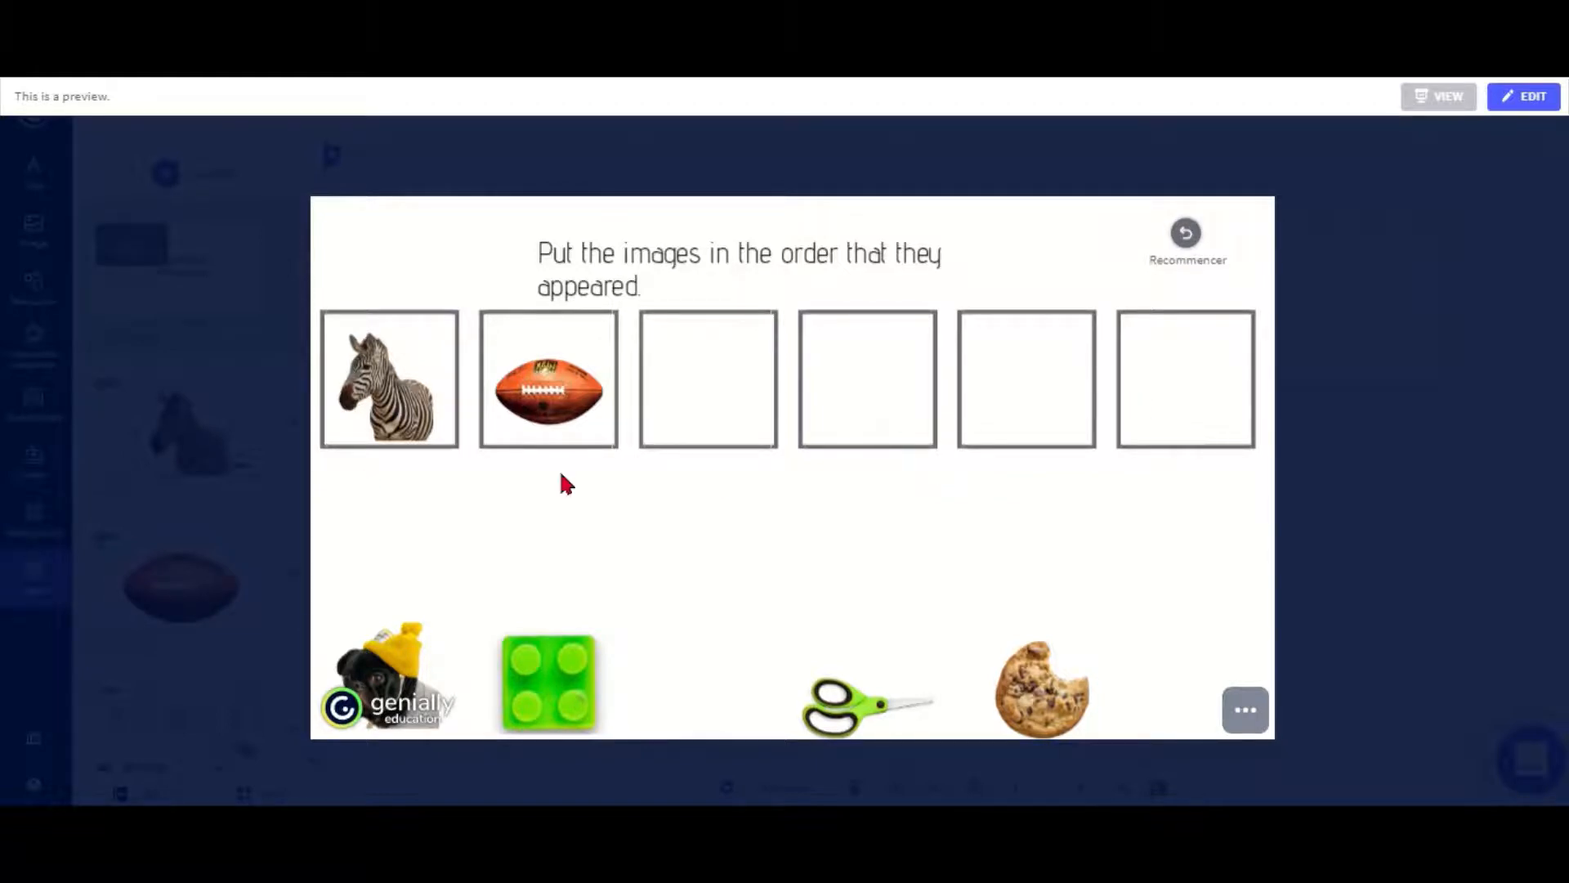
pyautogui.moveTo(519, 548)
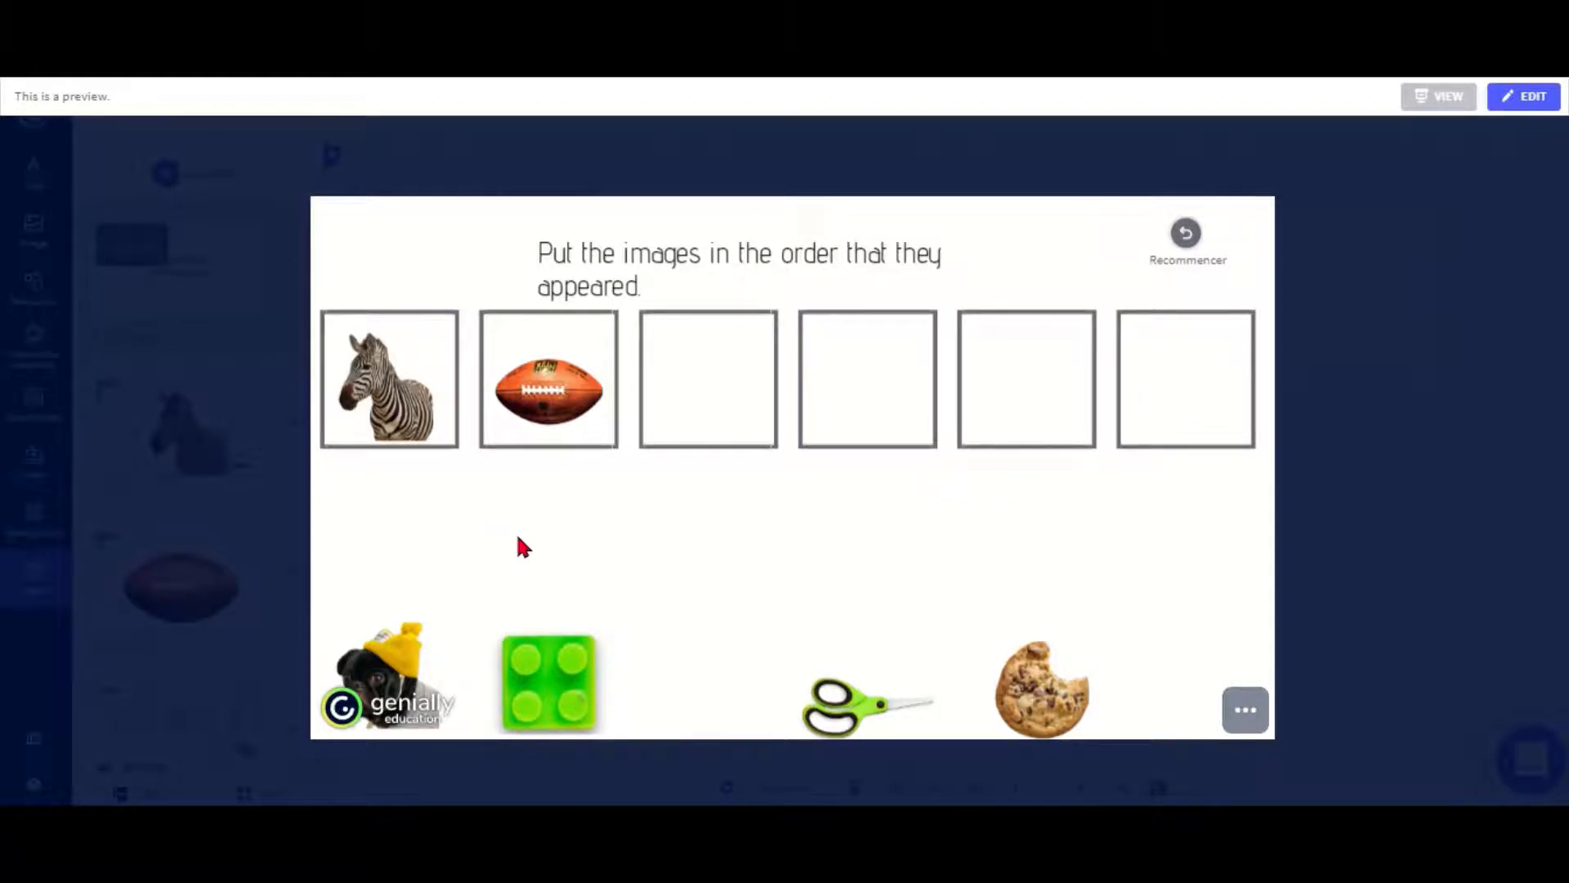
pyautogui.moveTo(702, 590)
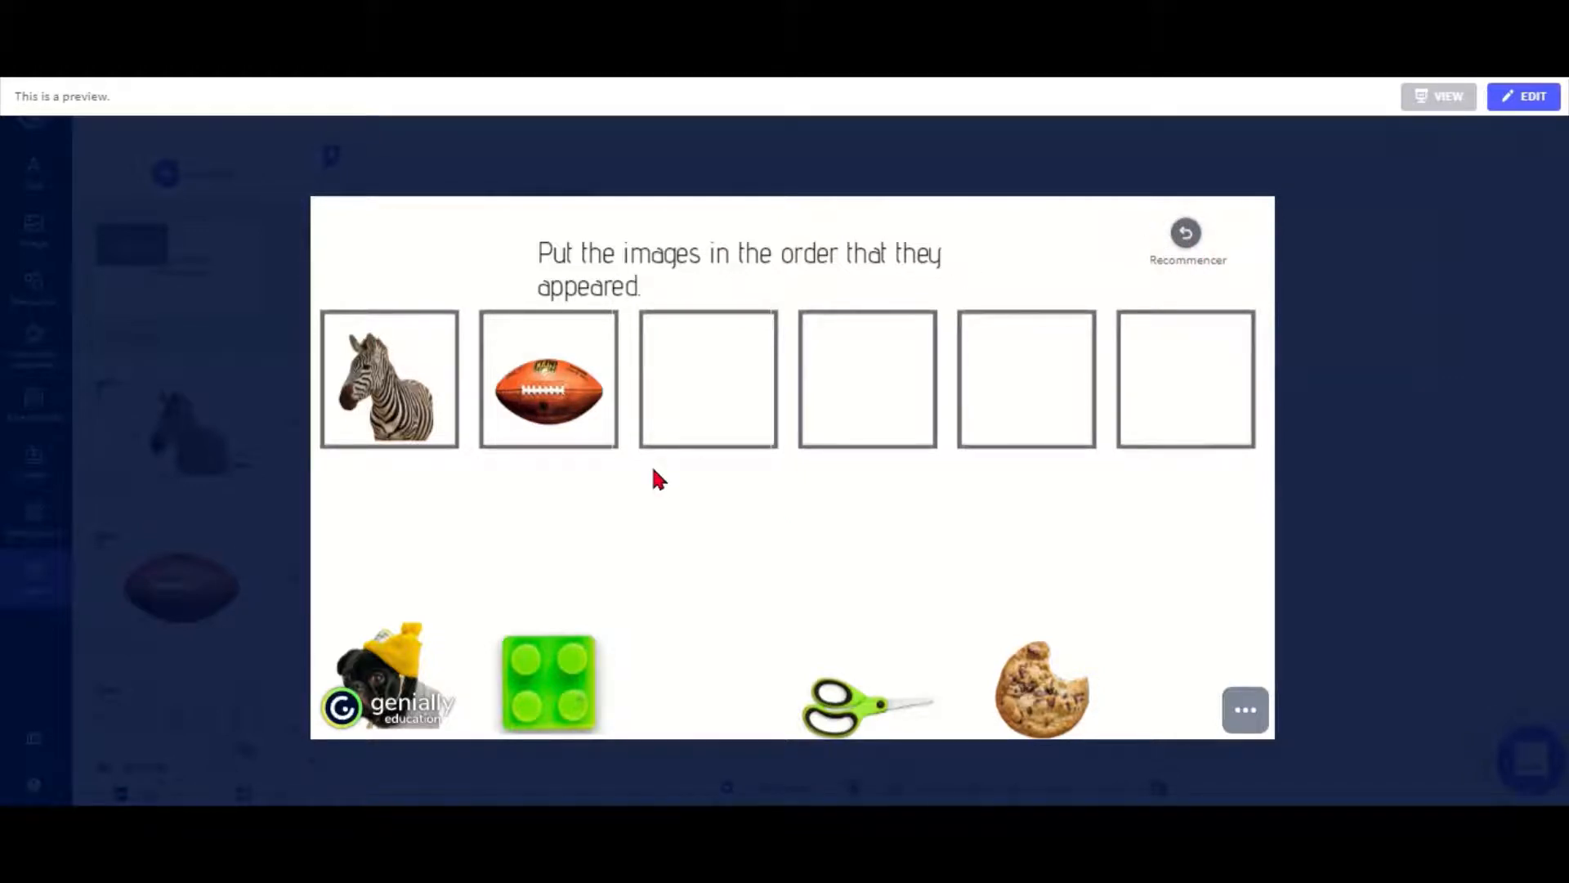
pyautogui.moveTo(1344, 541)
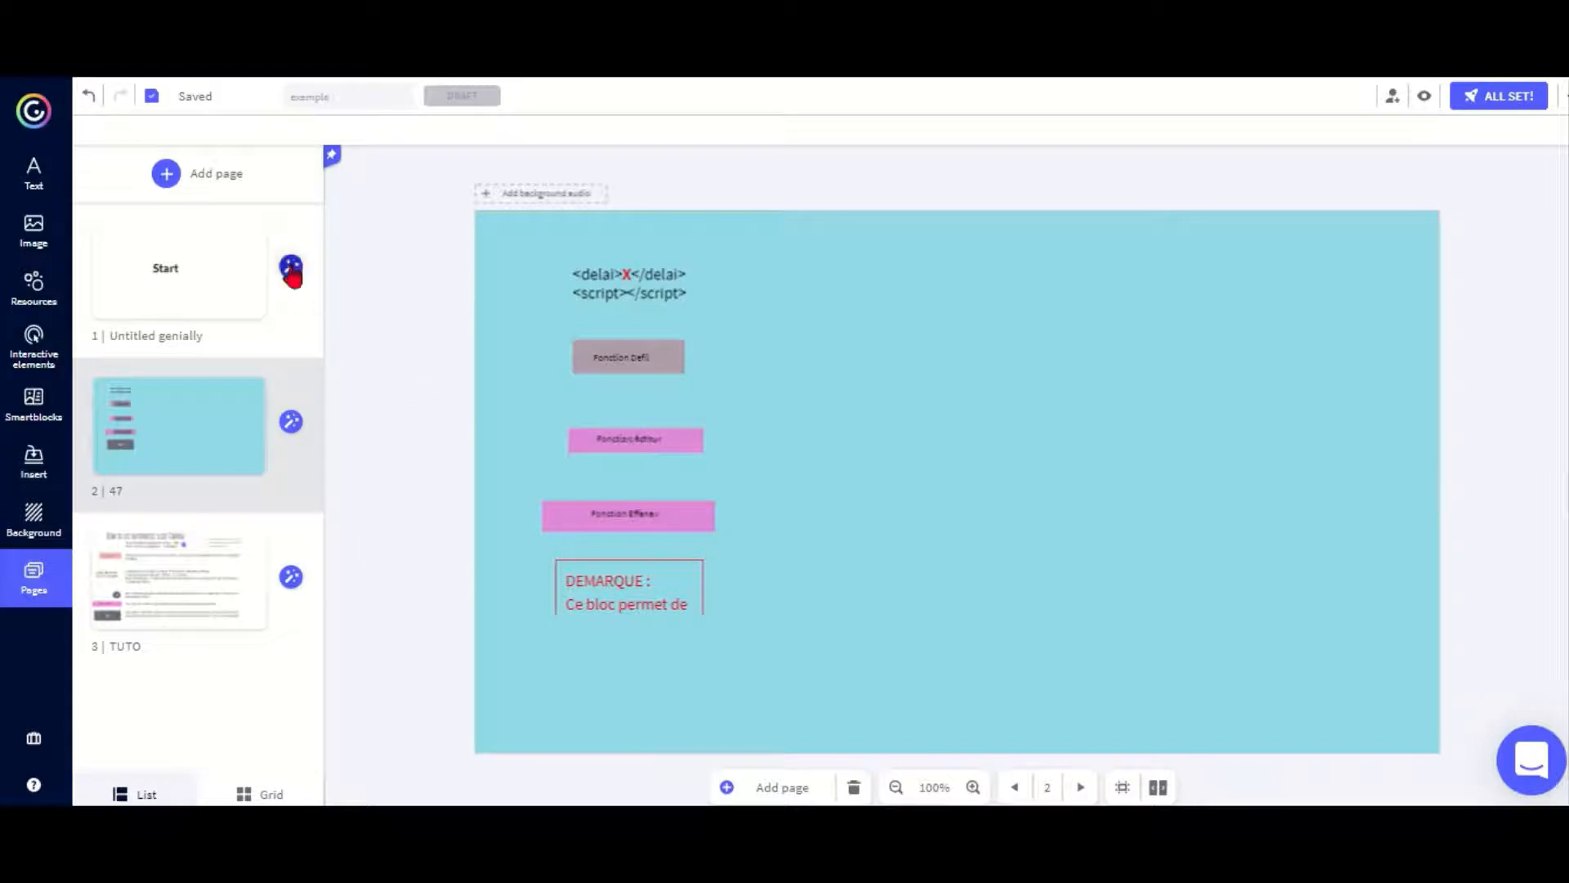
# In the Start page settings, set Navigation to Video mode with 5 seconds per page
pyautogui.click(178, 268)
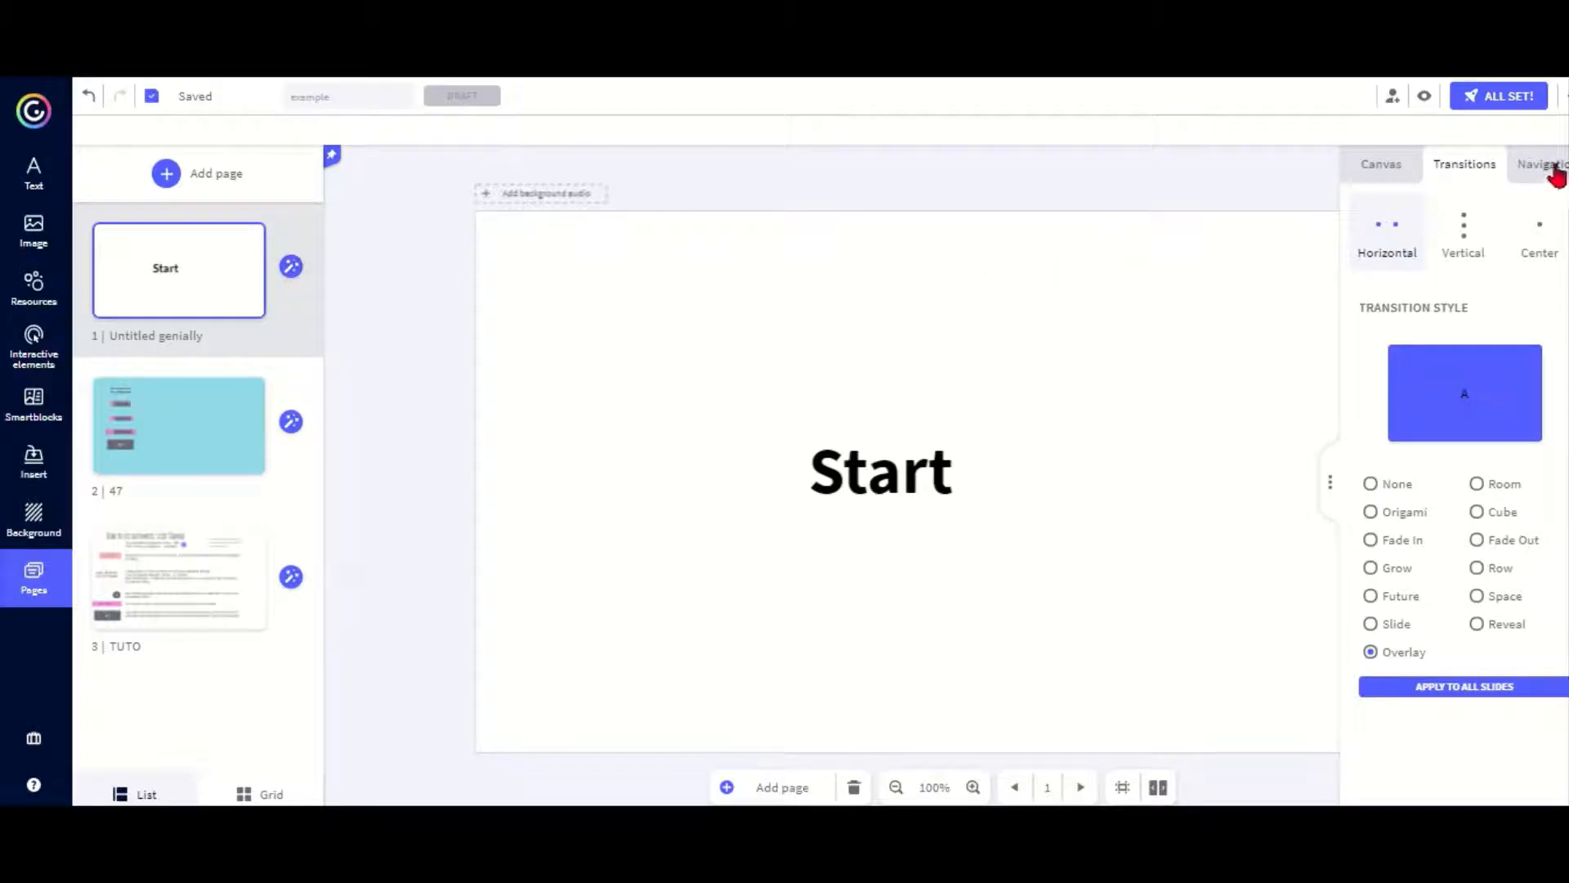
pyautogui.click(1547, 164)
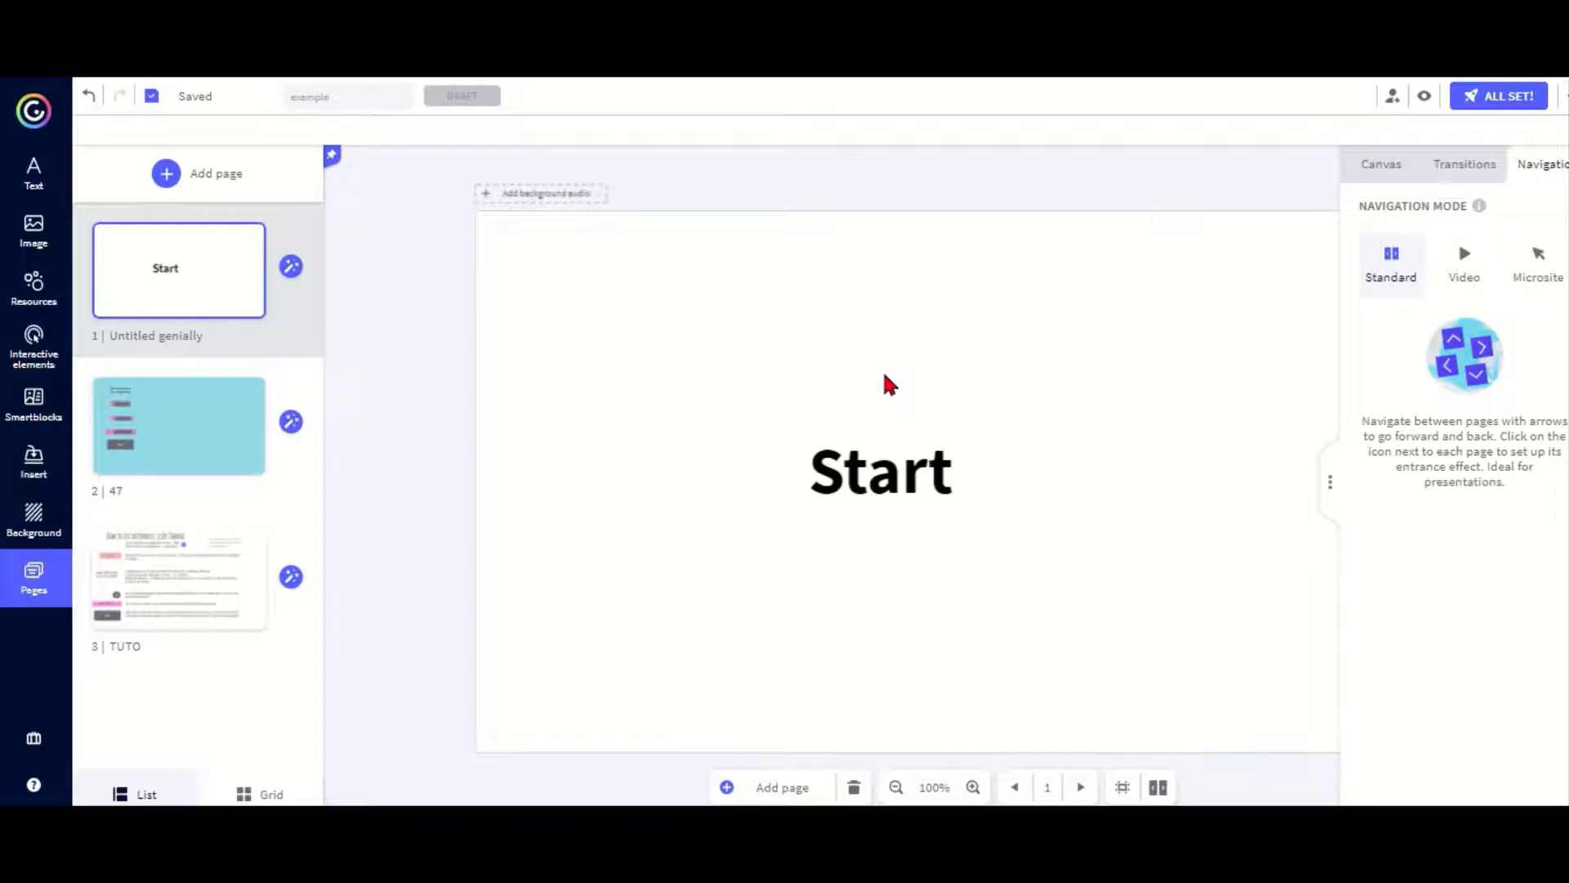
pyautogui.click(880, 471)
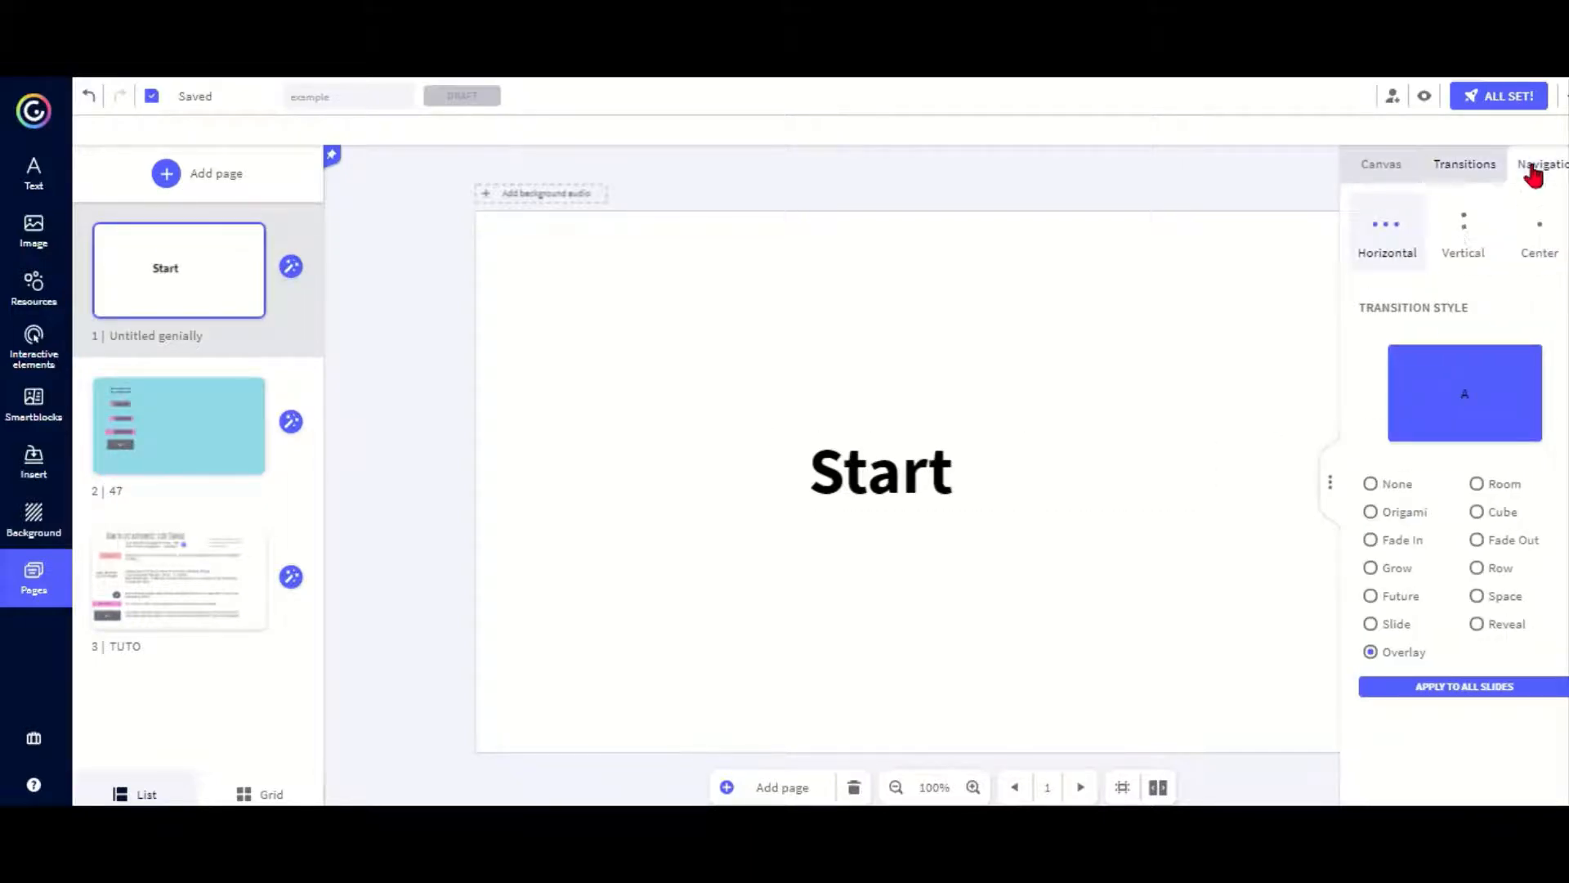
pyautogui.click(1540, 164)
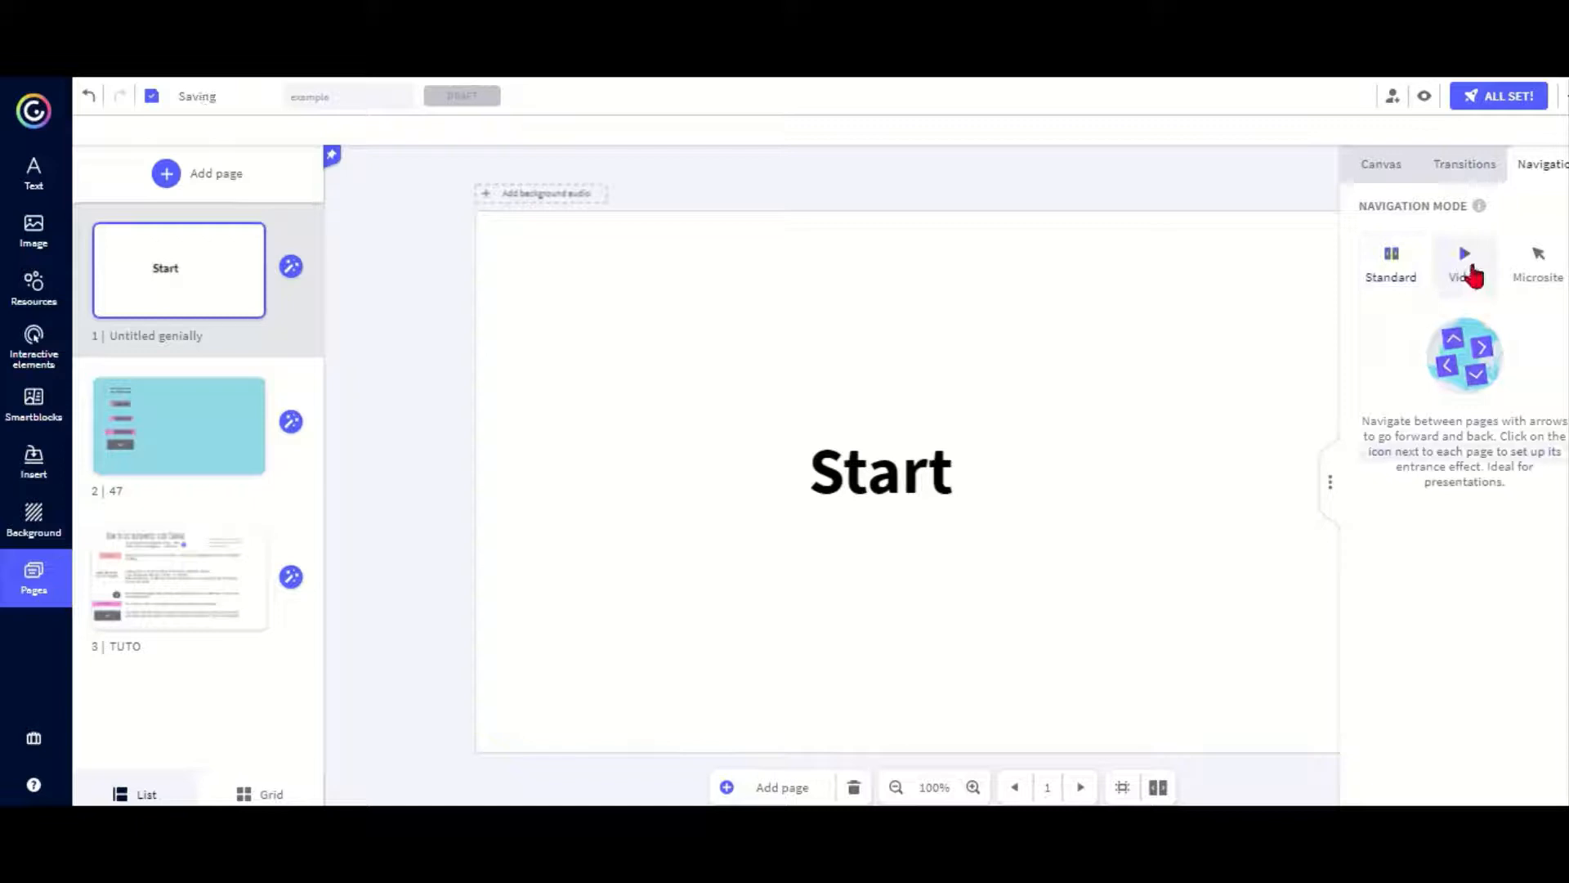
pyautogui.click(1463, 260)
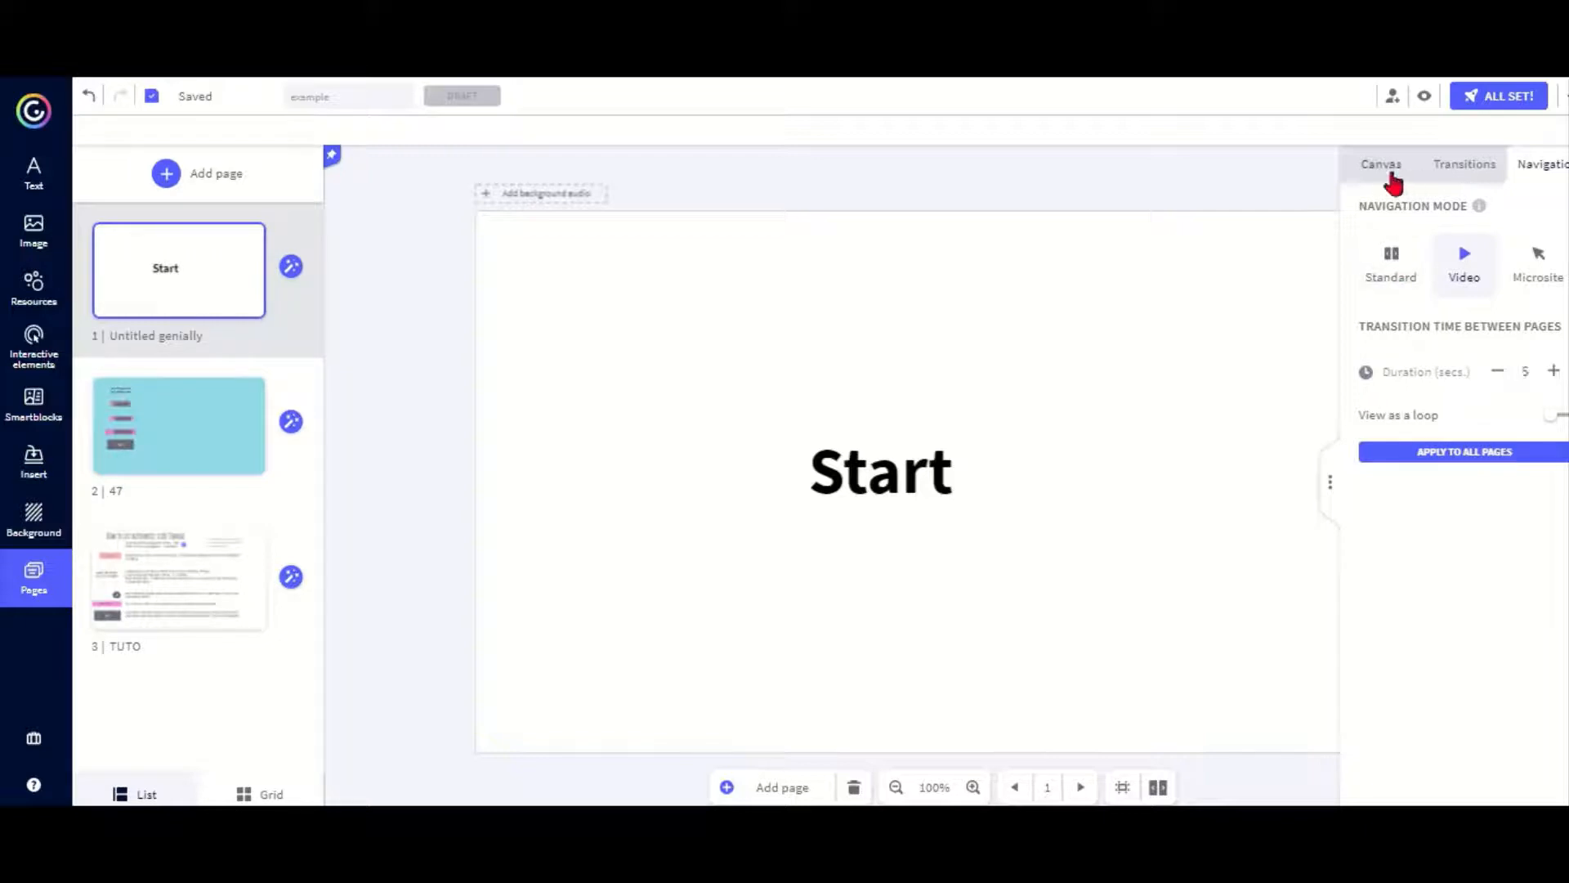
pyautogui.click(1382, 163)
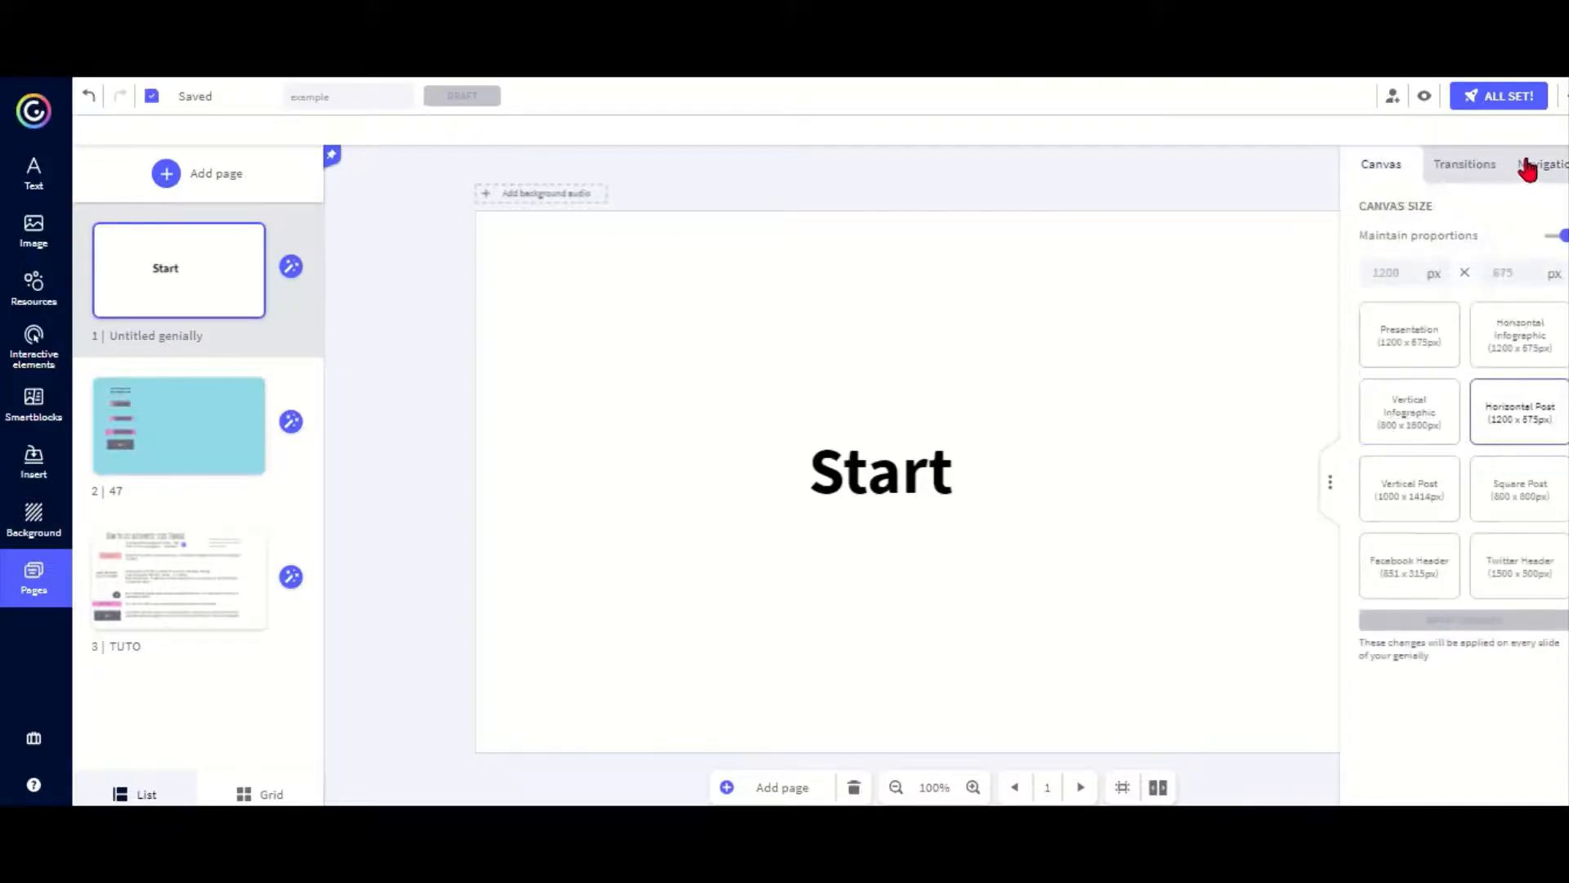
pyautogui.click(1542, 164)
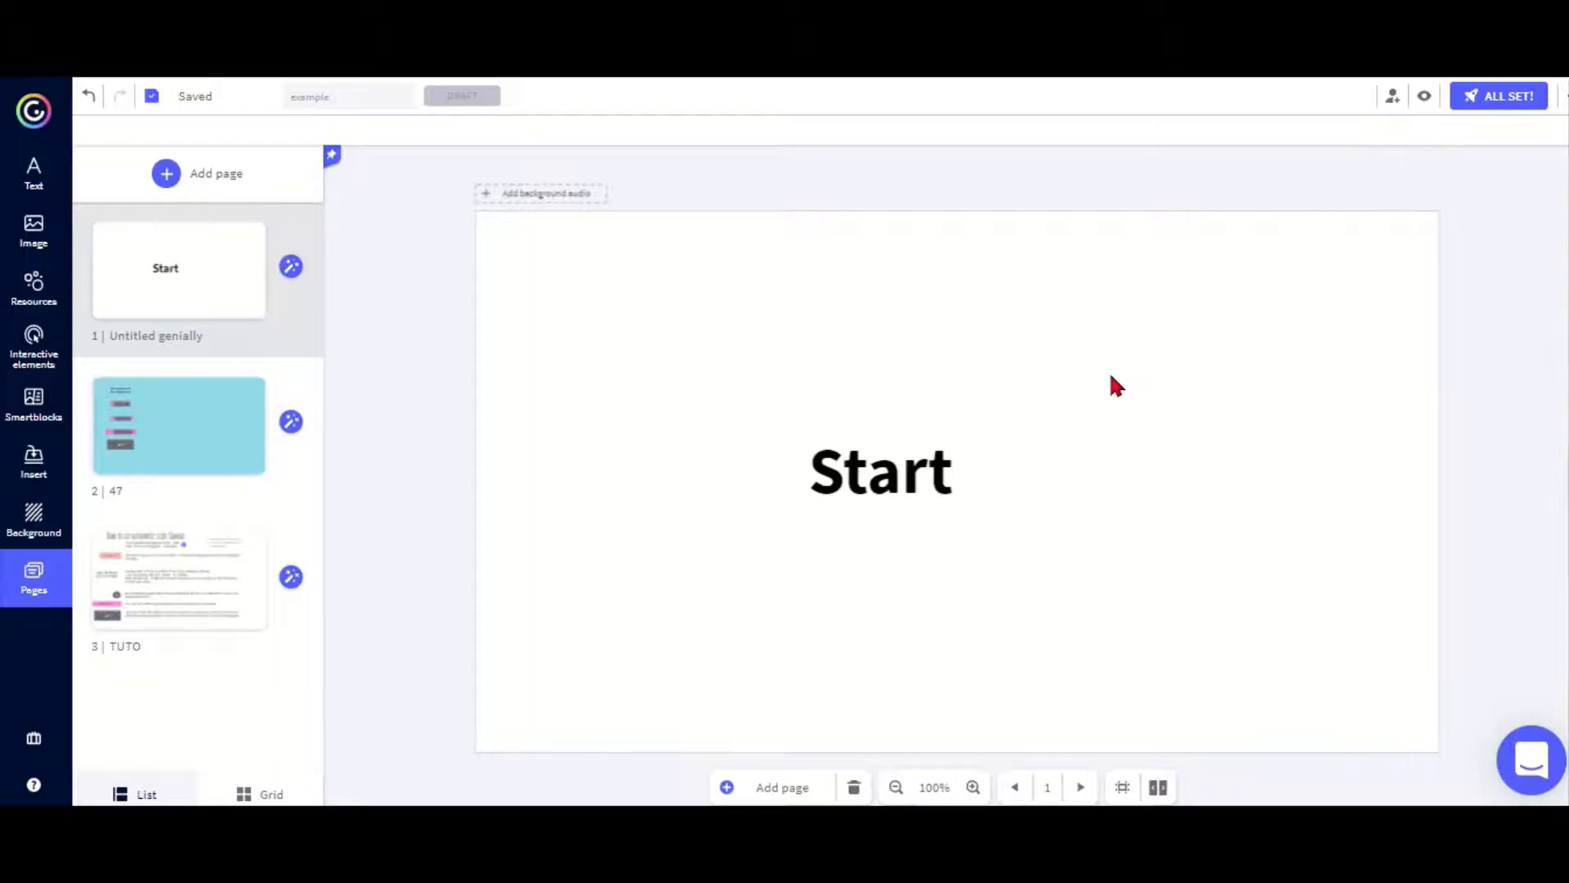
pyautogui.moveTo(556, 431)
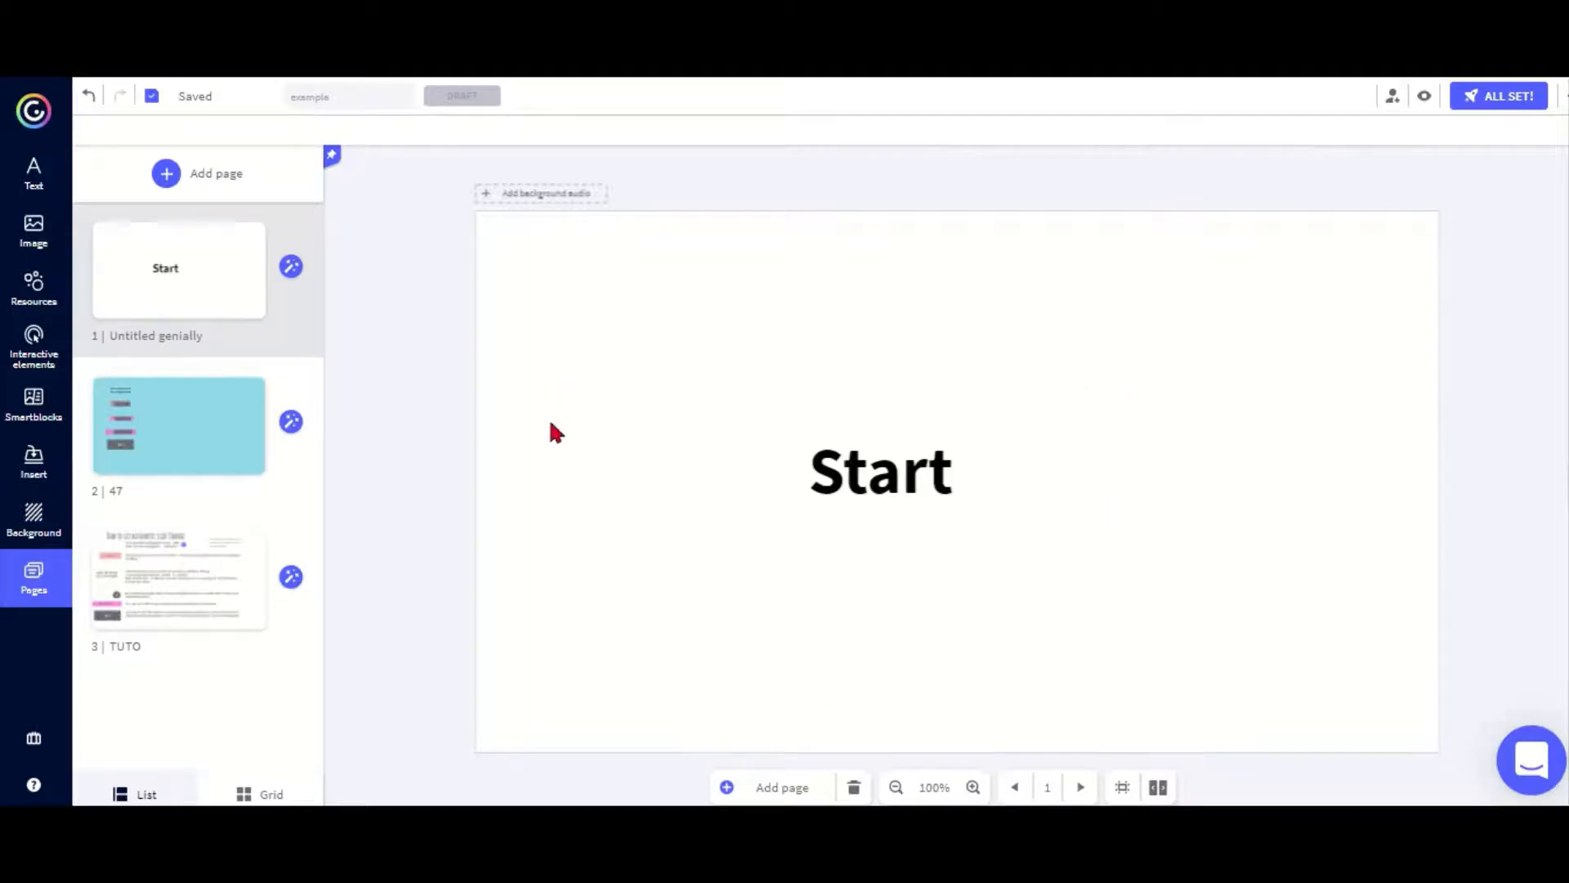
# On page 2, drag the Fonction Defil block up above the canvas
pyautogui.click(178, 425)
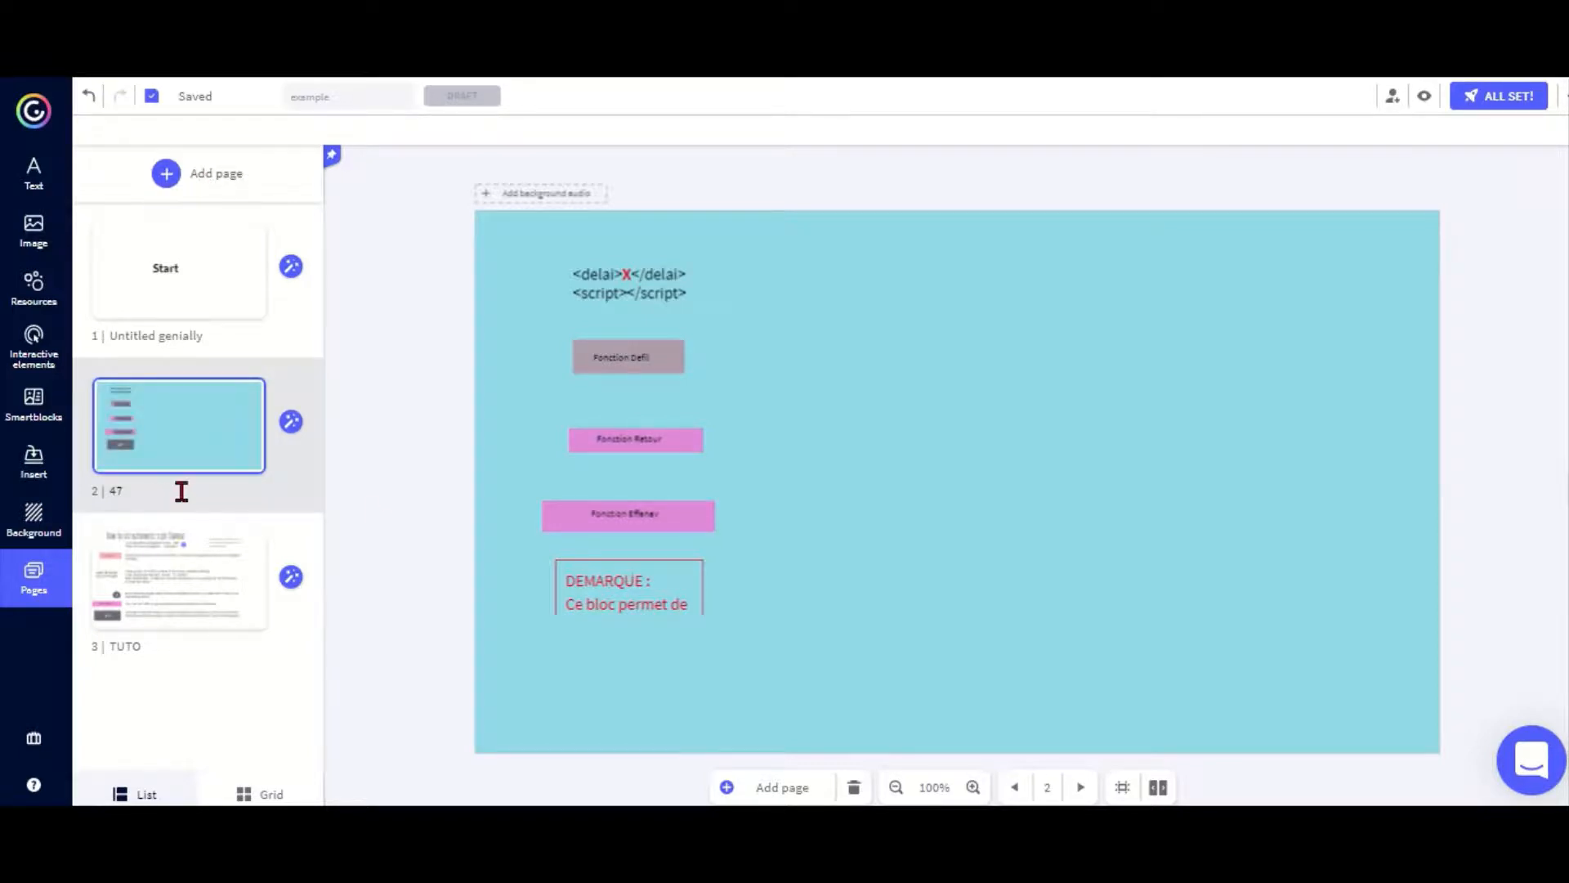
pyautogui.moveTo(575, 682)
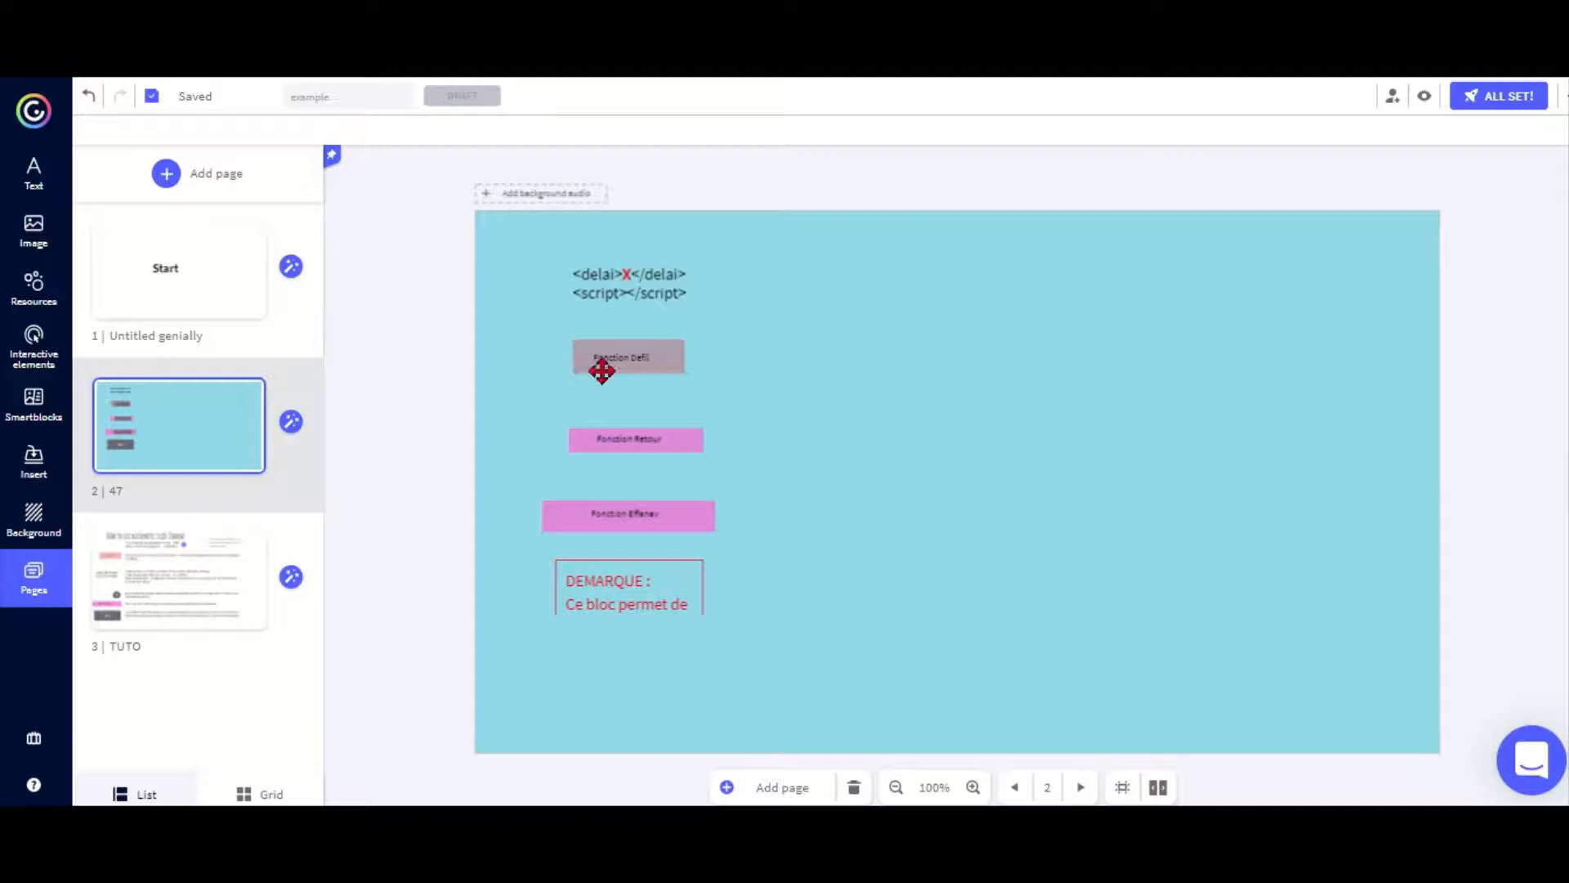
pyautogui.click(628, 358)
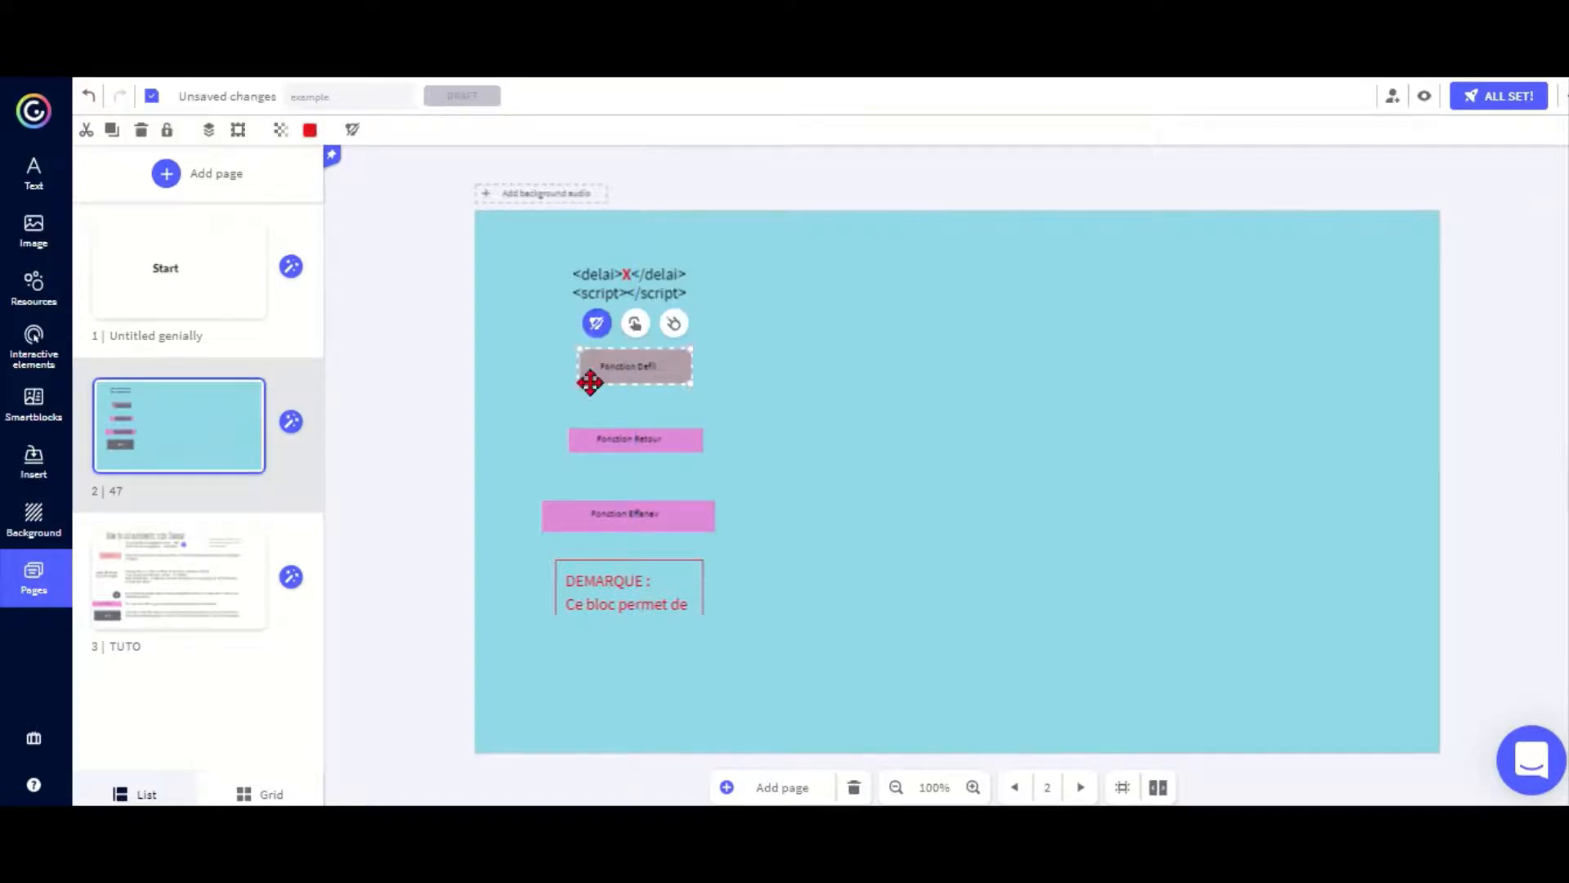
pyautogui.moveTo(635, 364); pyautogui.dragTo(685, 191)
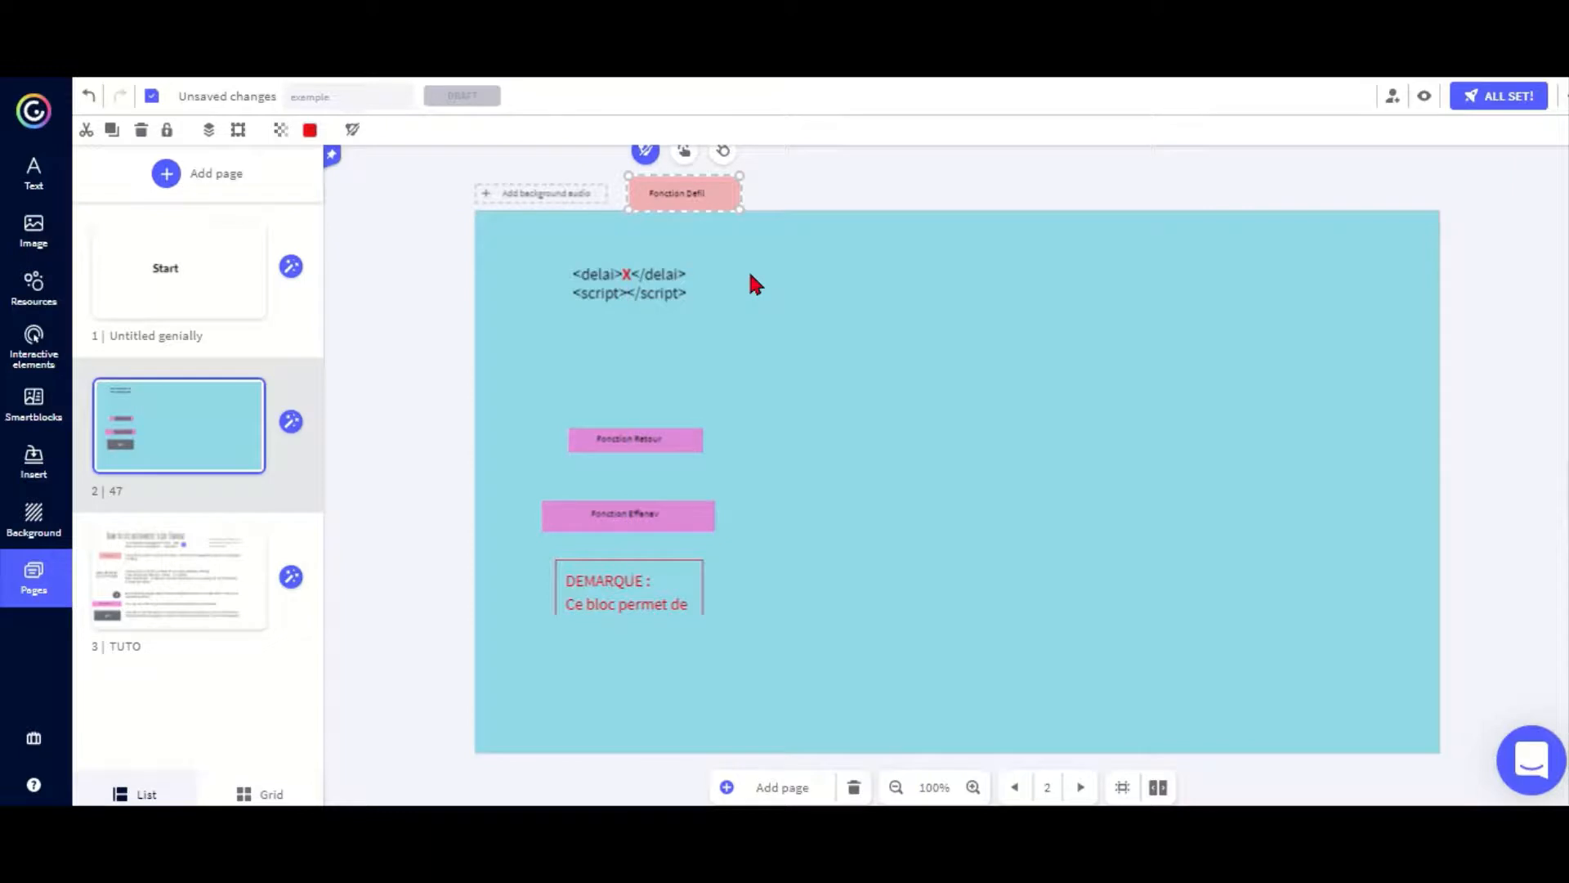
# Select the whole <delai> script code on page 2 and bring up the Insert options
pyautogui.doubleClick(659, 275)
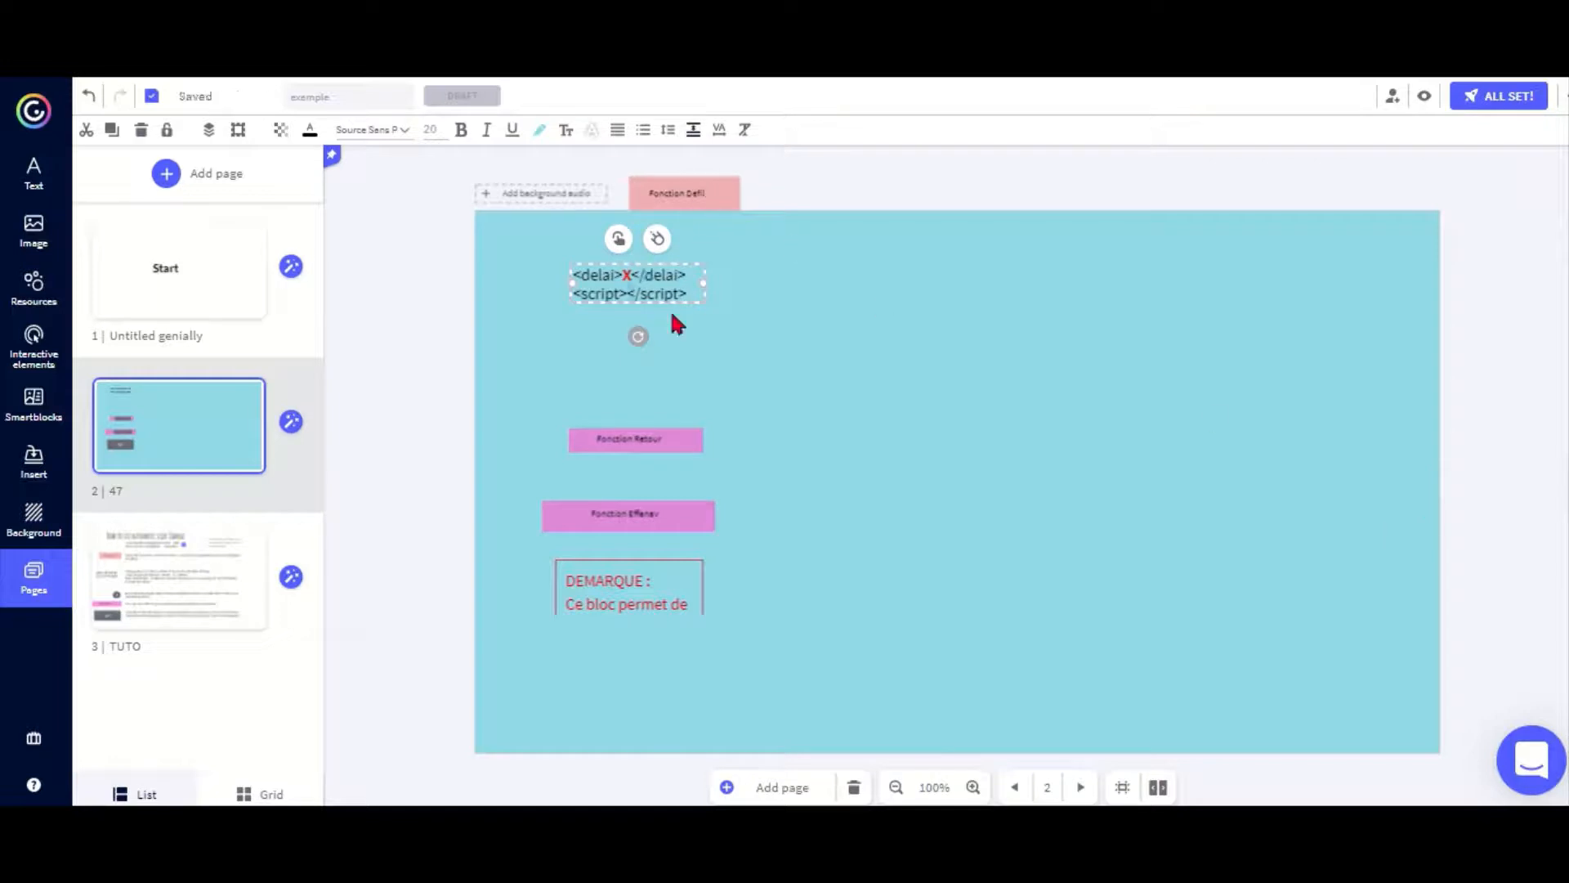
pyautogui.doubleClick(595, 275)
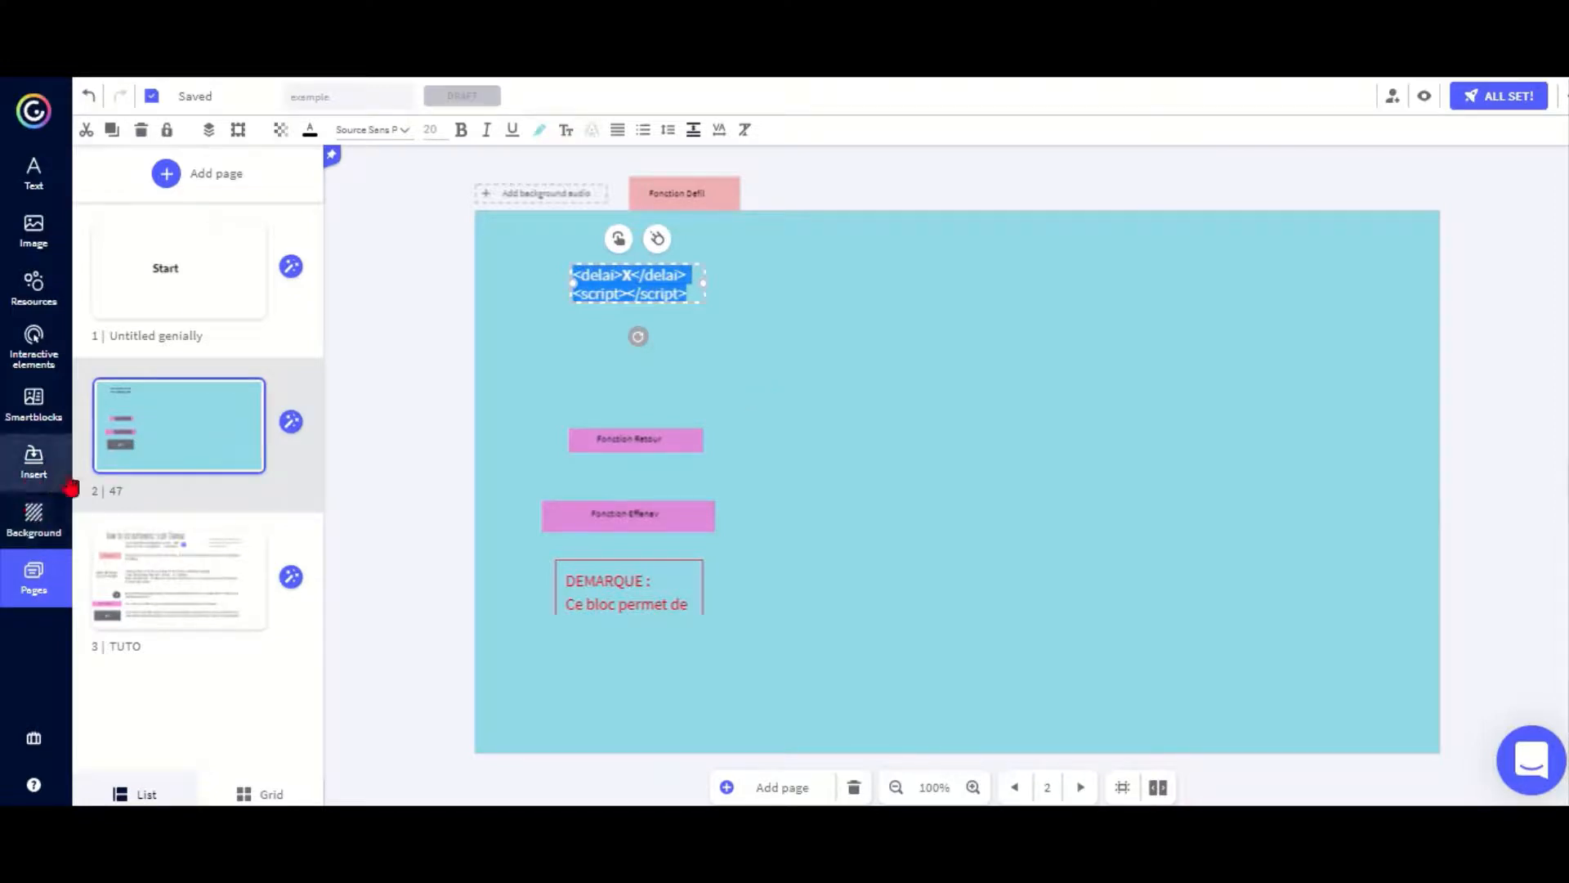
pyautogui.click(33, 462)
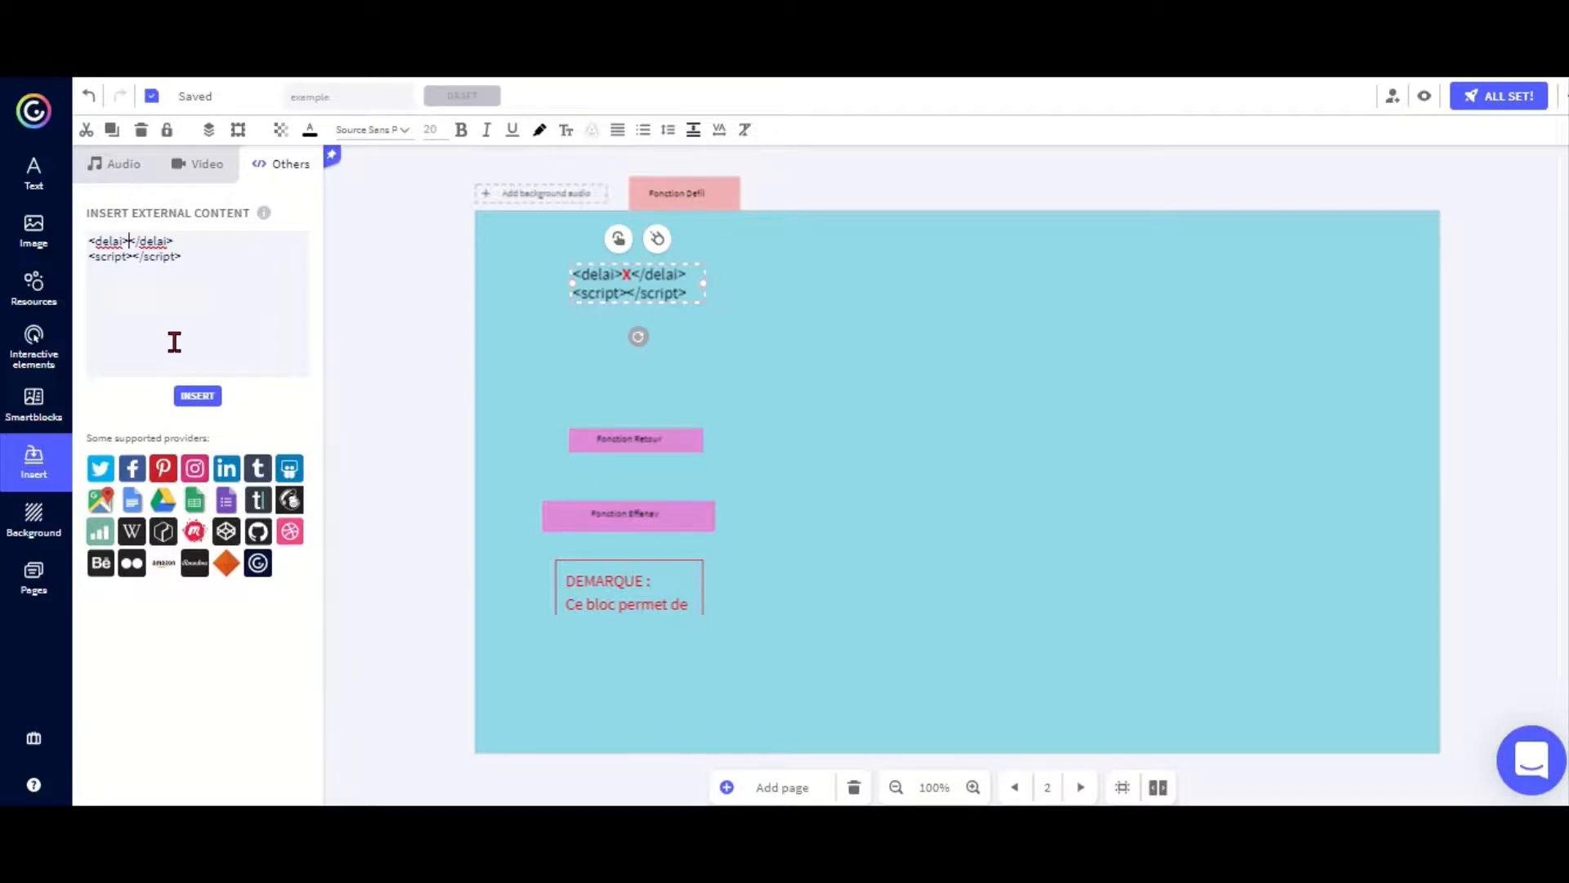
# Set the delay value in the external-content code to 5 seconds instead of X
pyautogui.write('5')
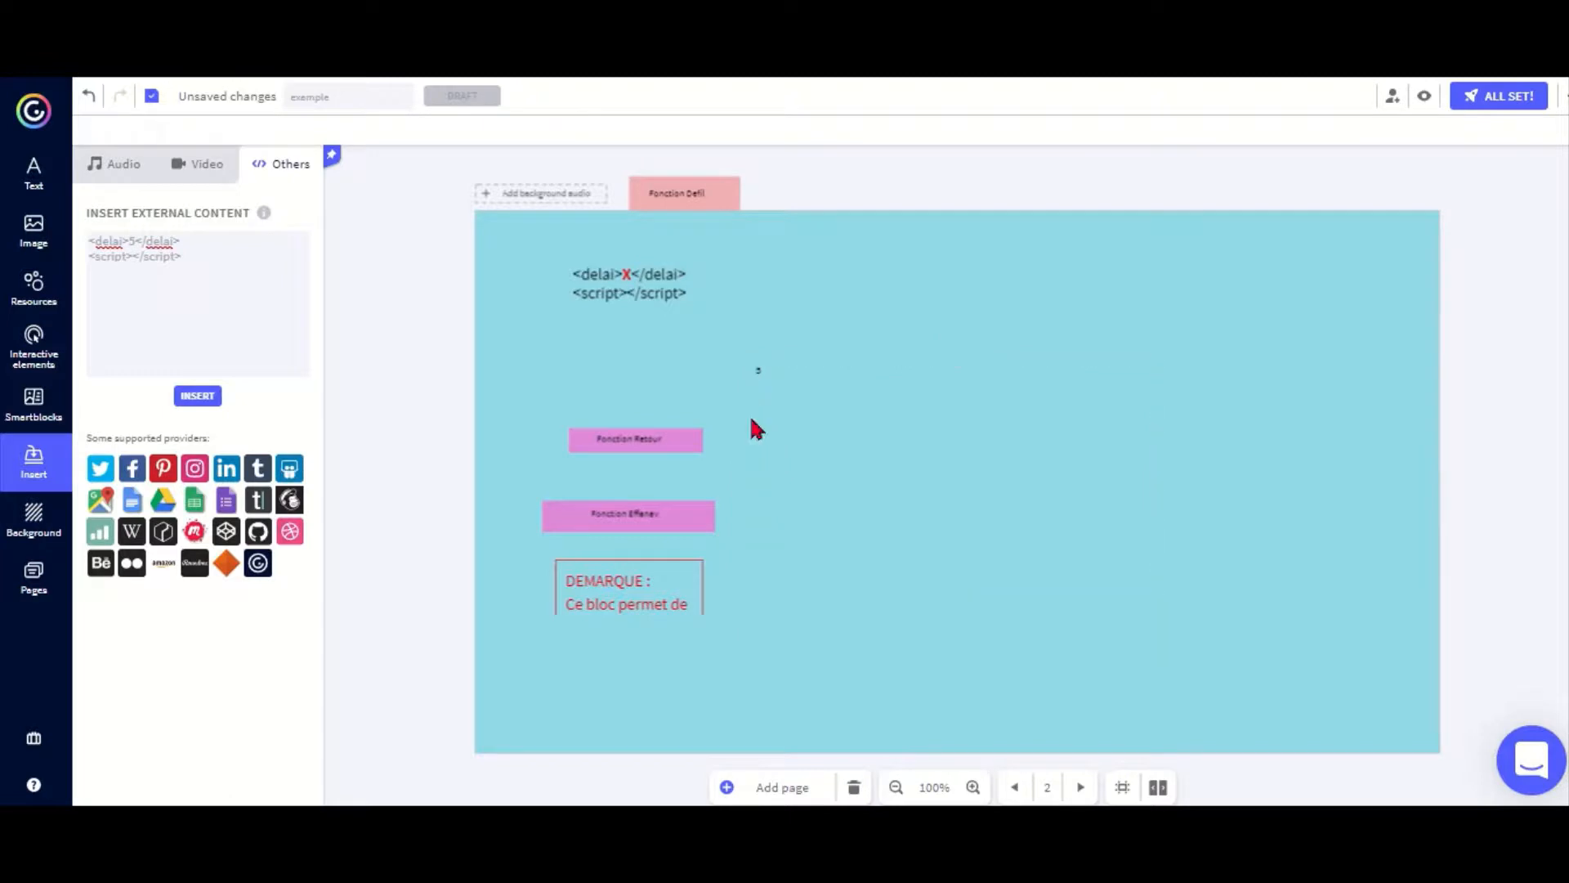
# Move the inserted 5-second countdown up near the top centre of the slide
pyautogui.click(757, 369)
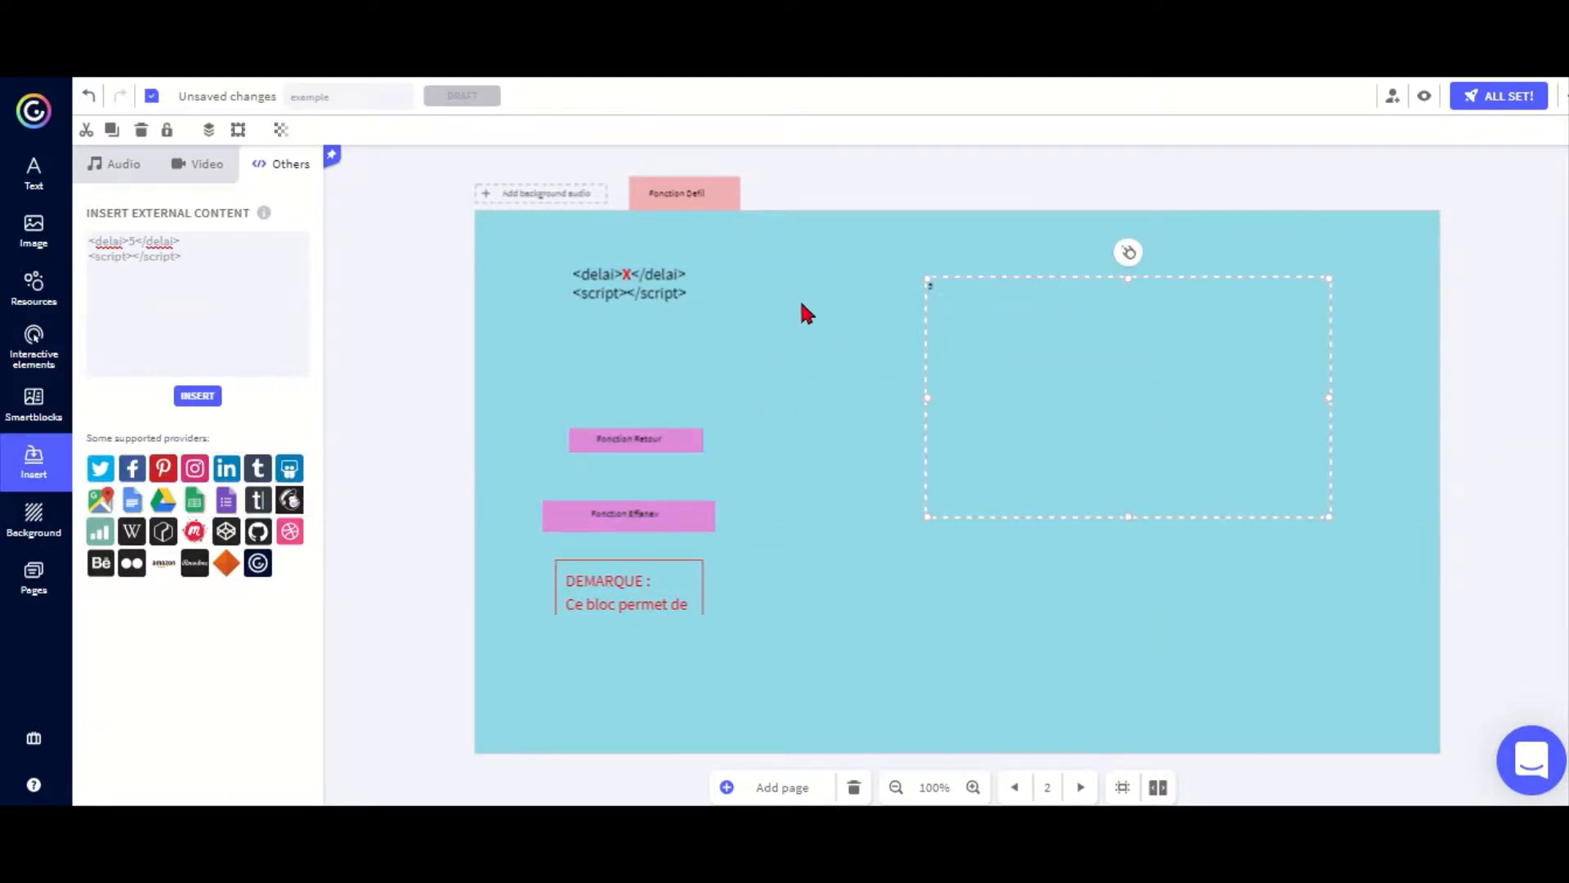
pyautogui.moveTo(839, 301)
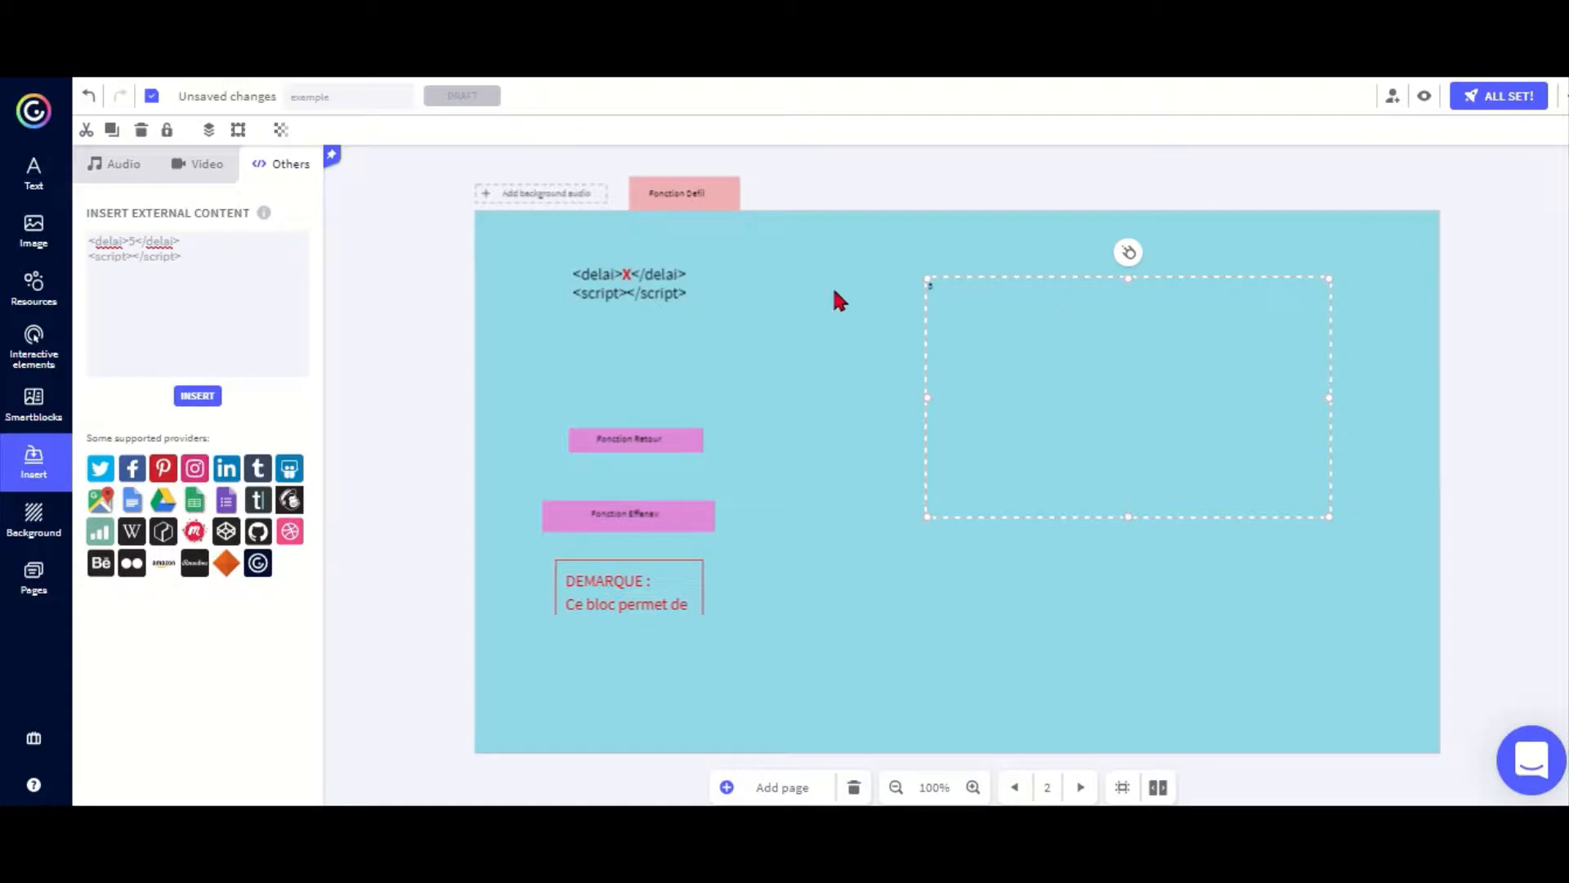
pyautogui.moveTo(928, 281)
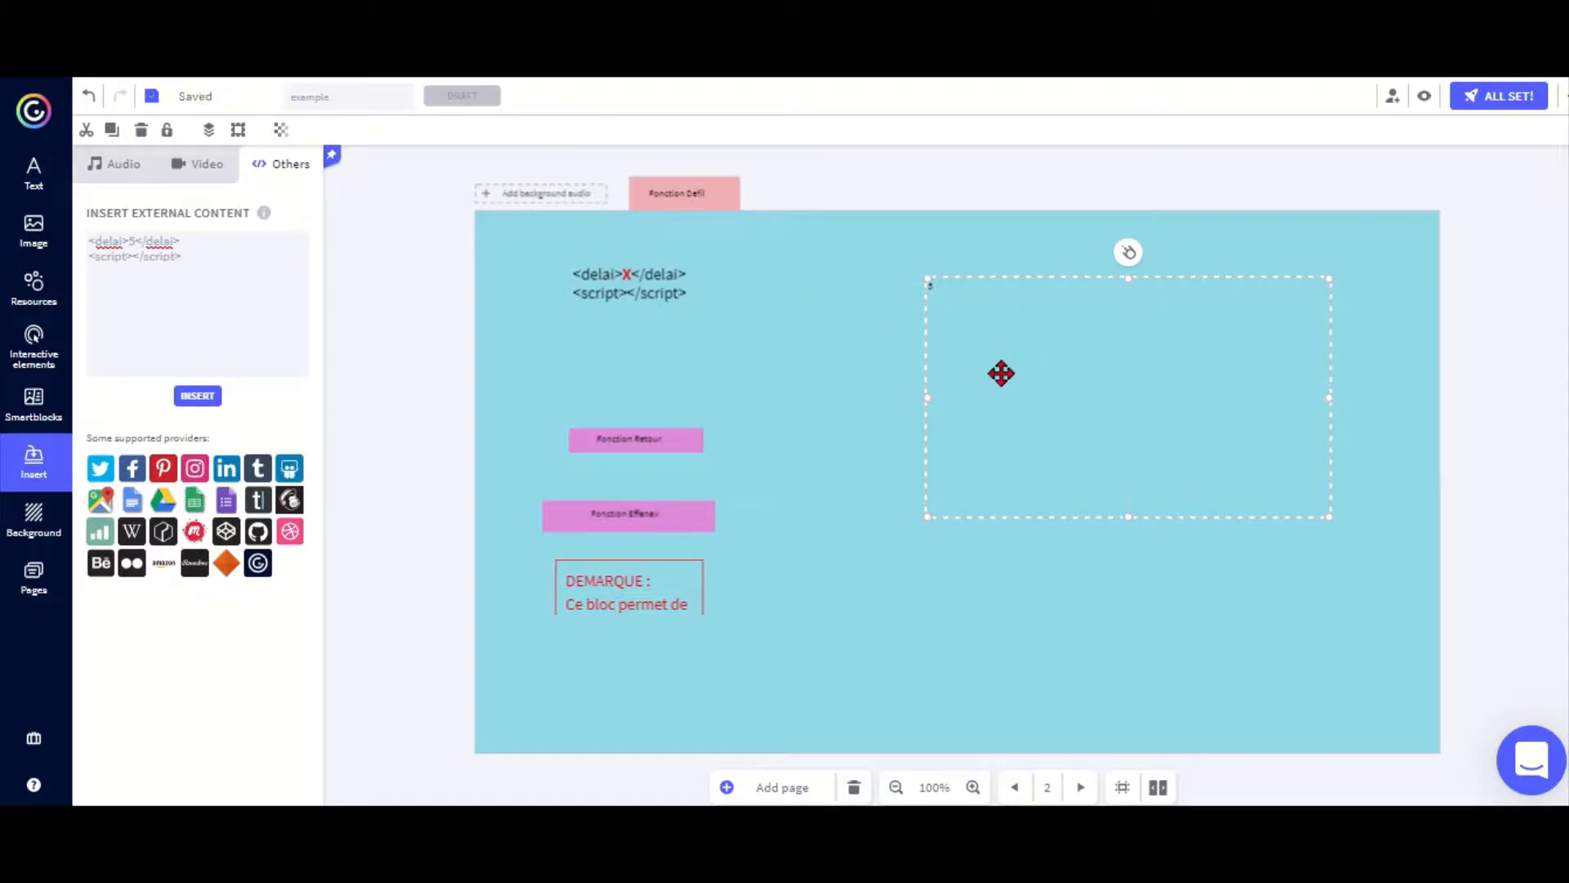
pyautogui.moveTo(1001, 373); pyautogui.dragTo(901, 448)
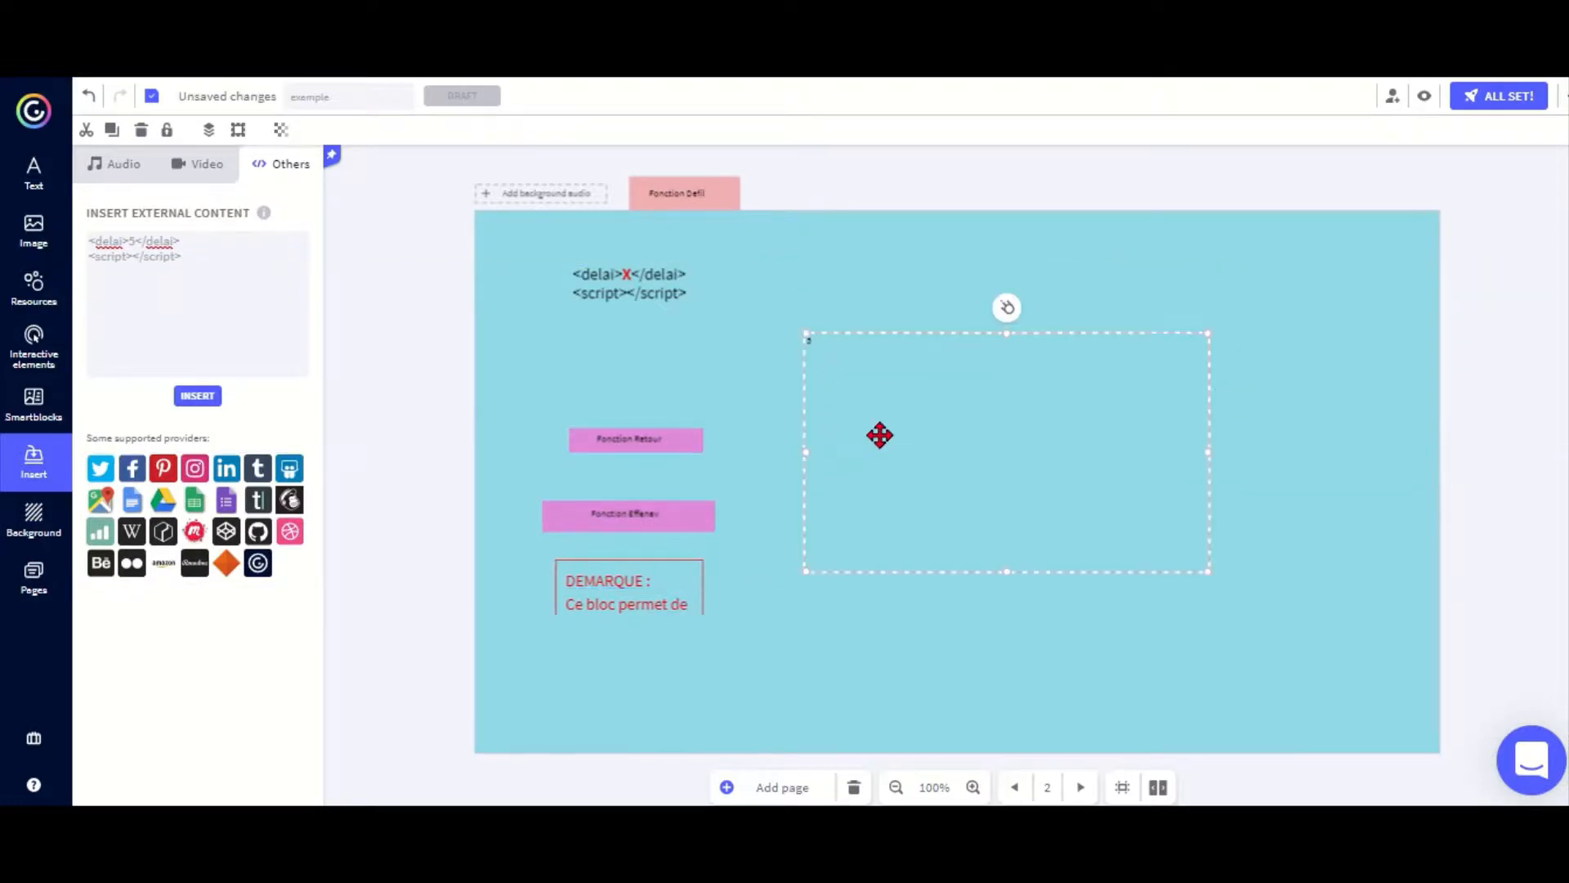
pyautogui.click(281, 130)
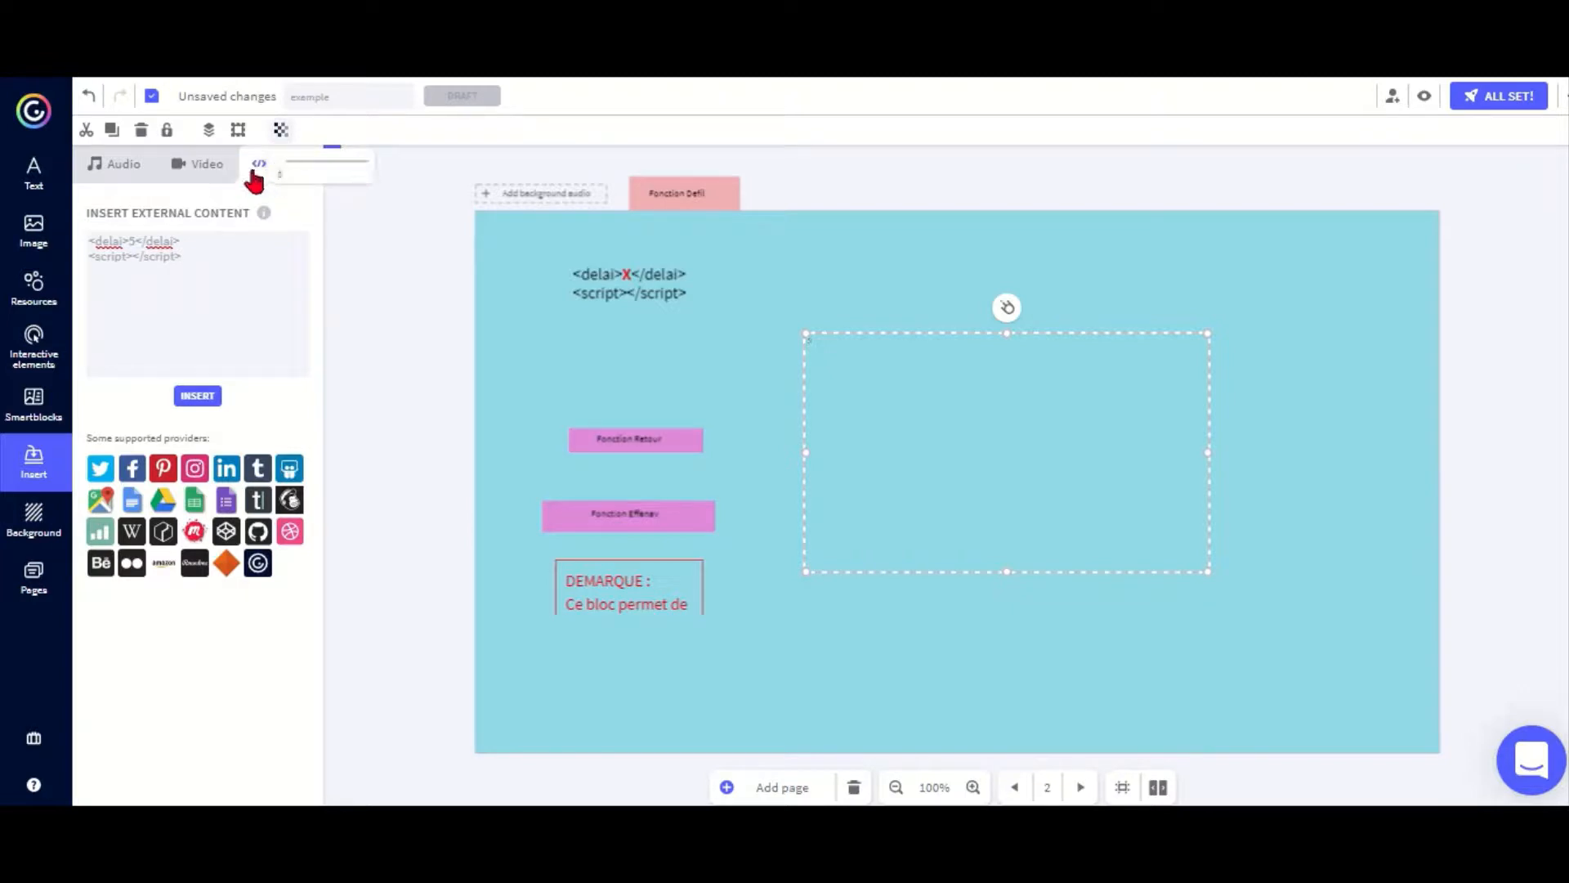
pyautogui.click(260, 164)
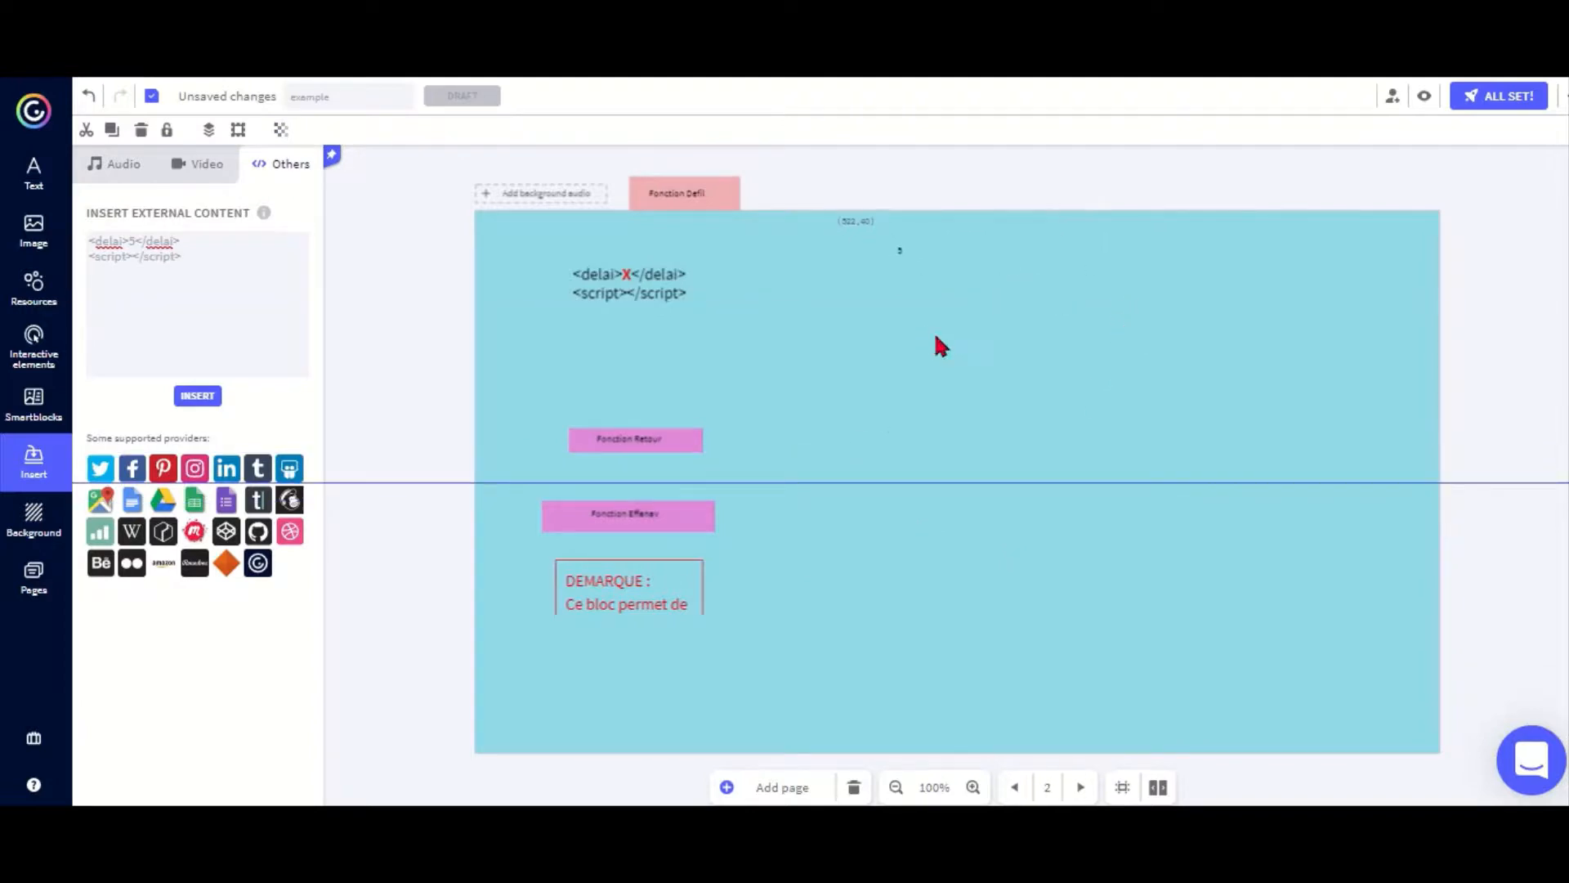
pyautogui.click(628, 283)
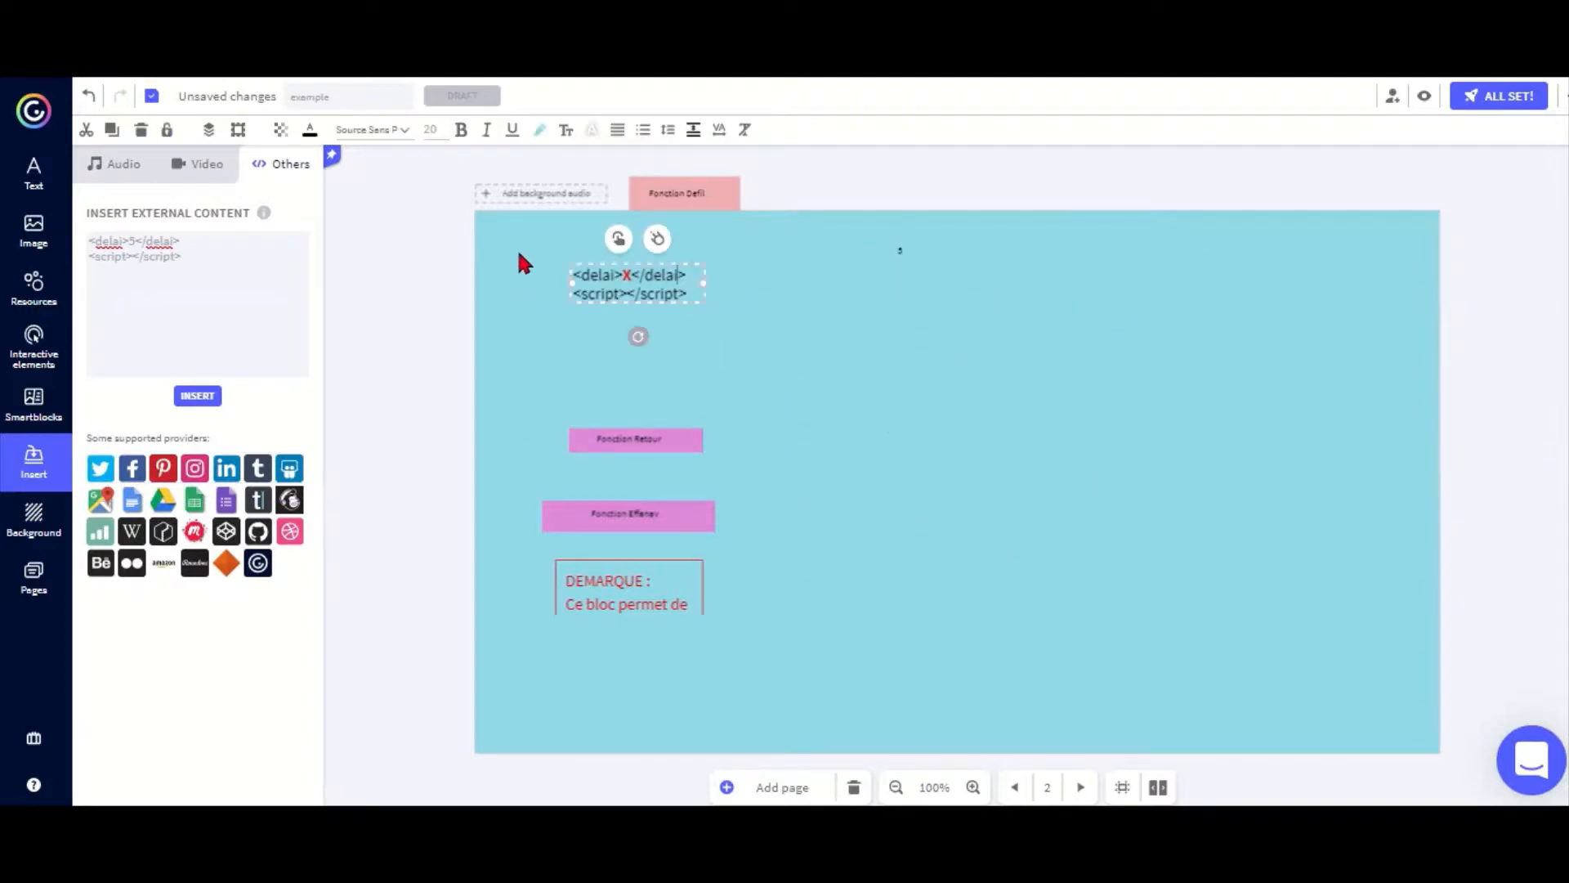
# Delete the delay text and Fonction Effacer block, then move Fonction Retour up the slide
pyautogui.click(715, 484)
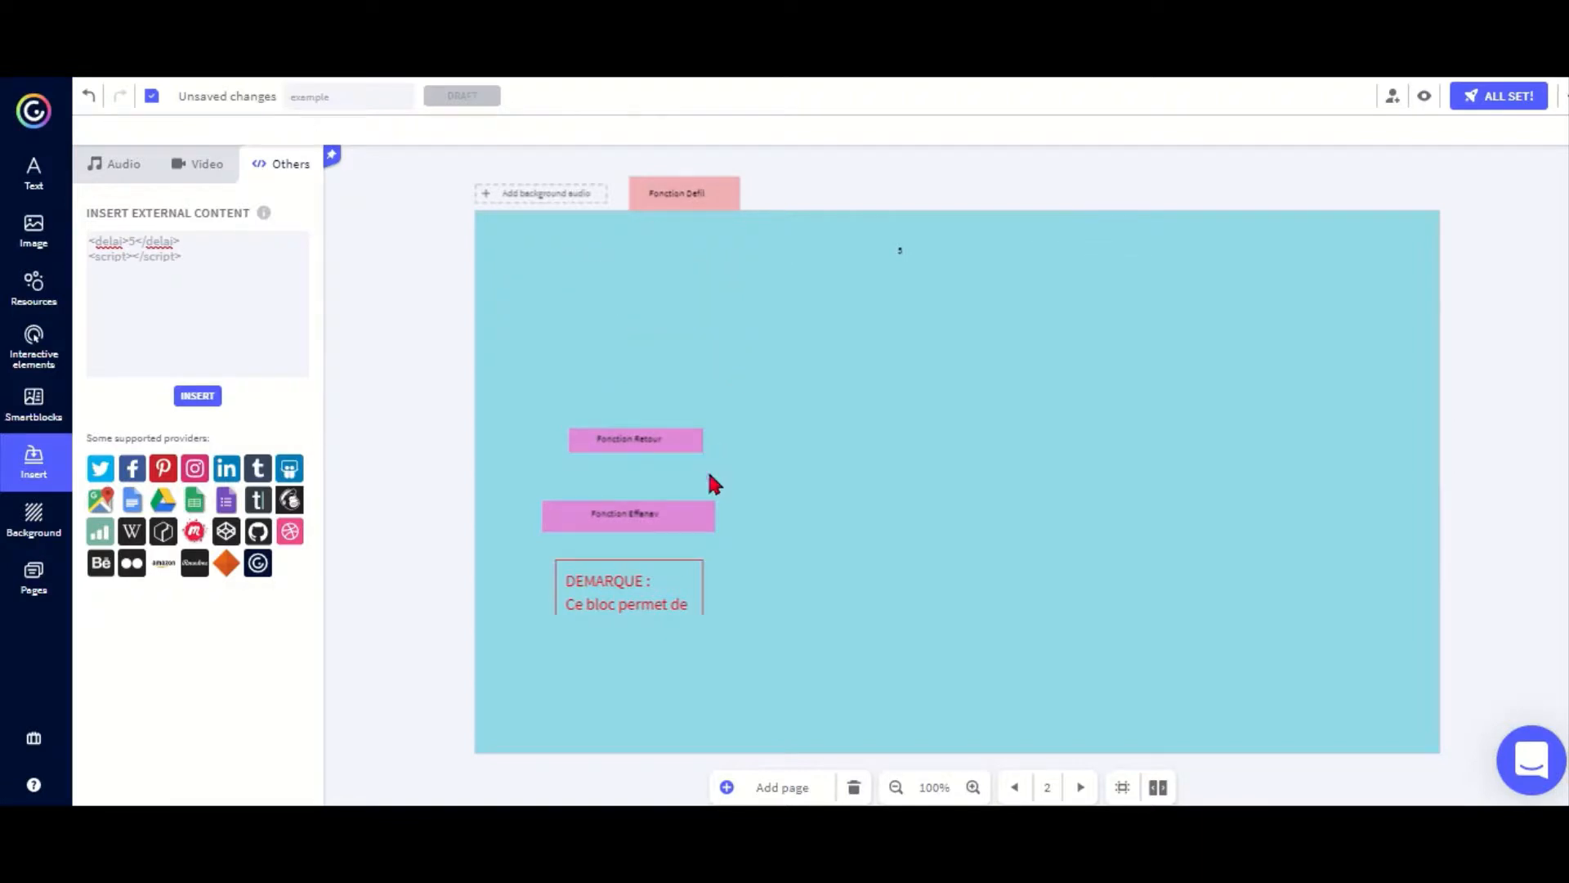
pyautogui.click(627, 515)
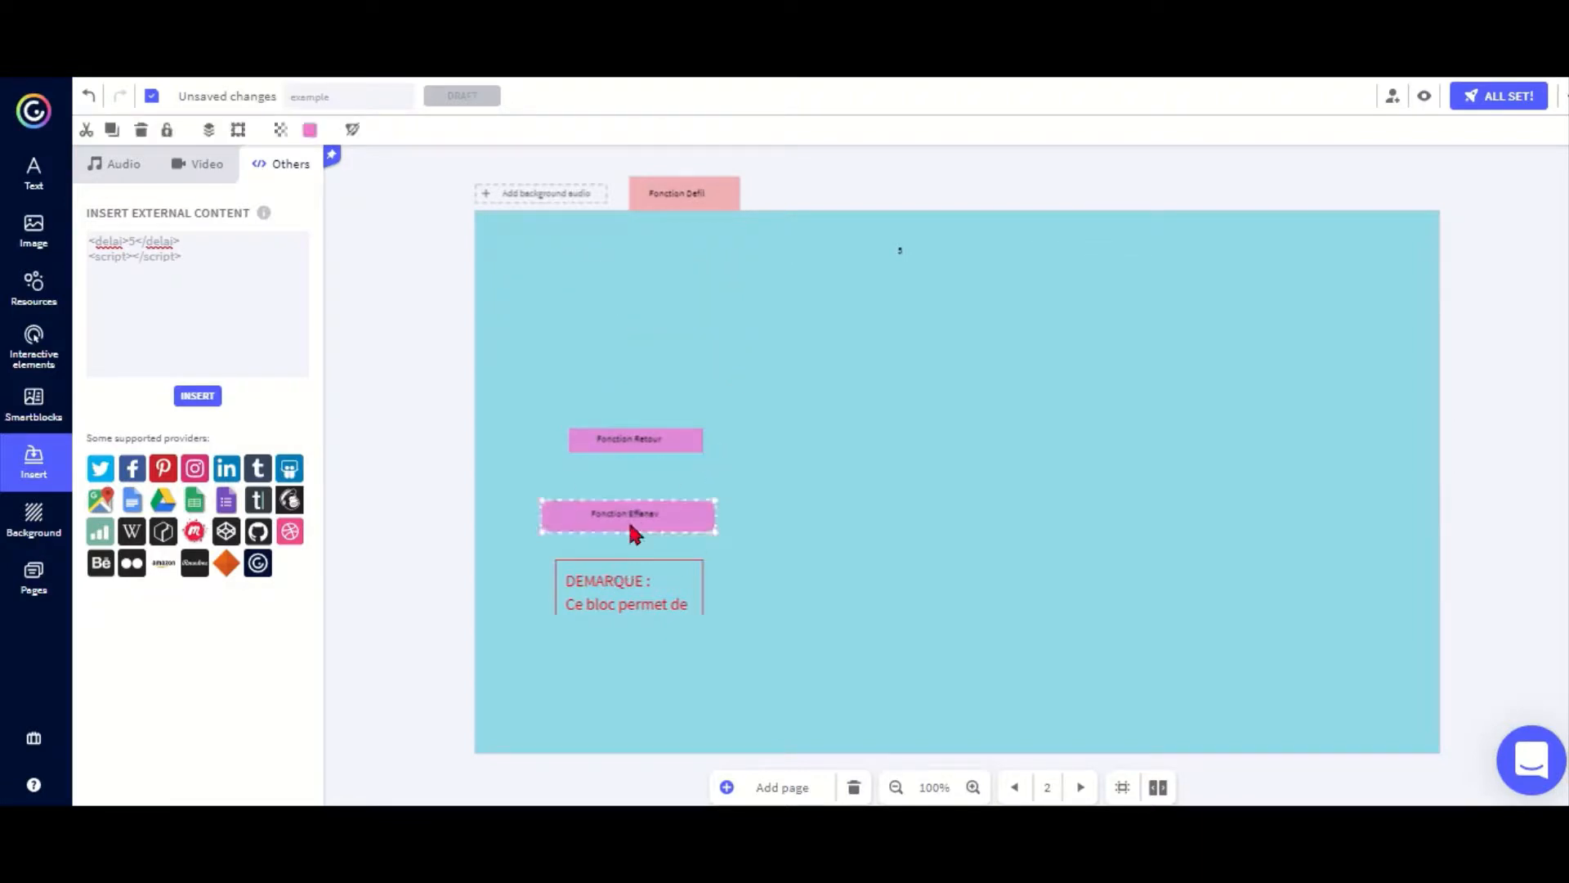
pyautogui.moveTo(628, 515); pyautogui.dragTo(605, 331)
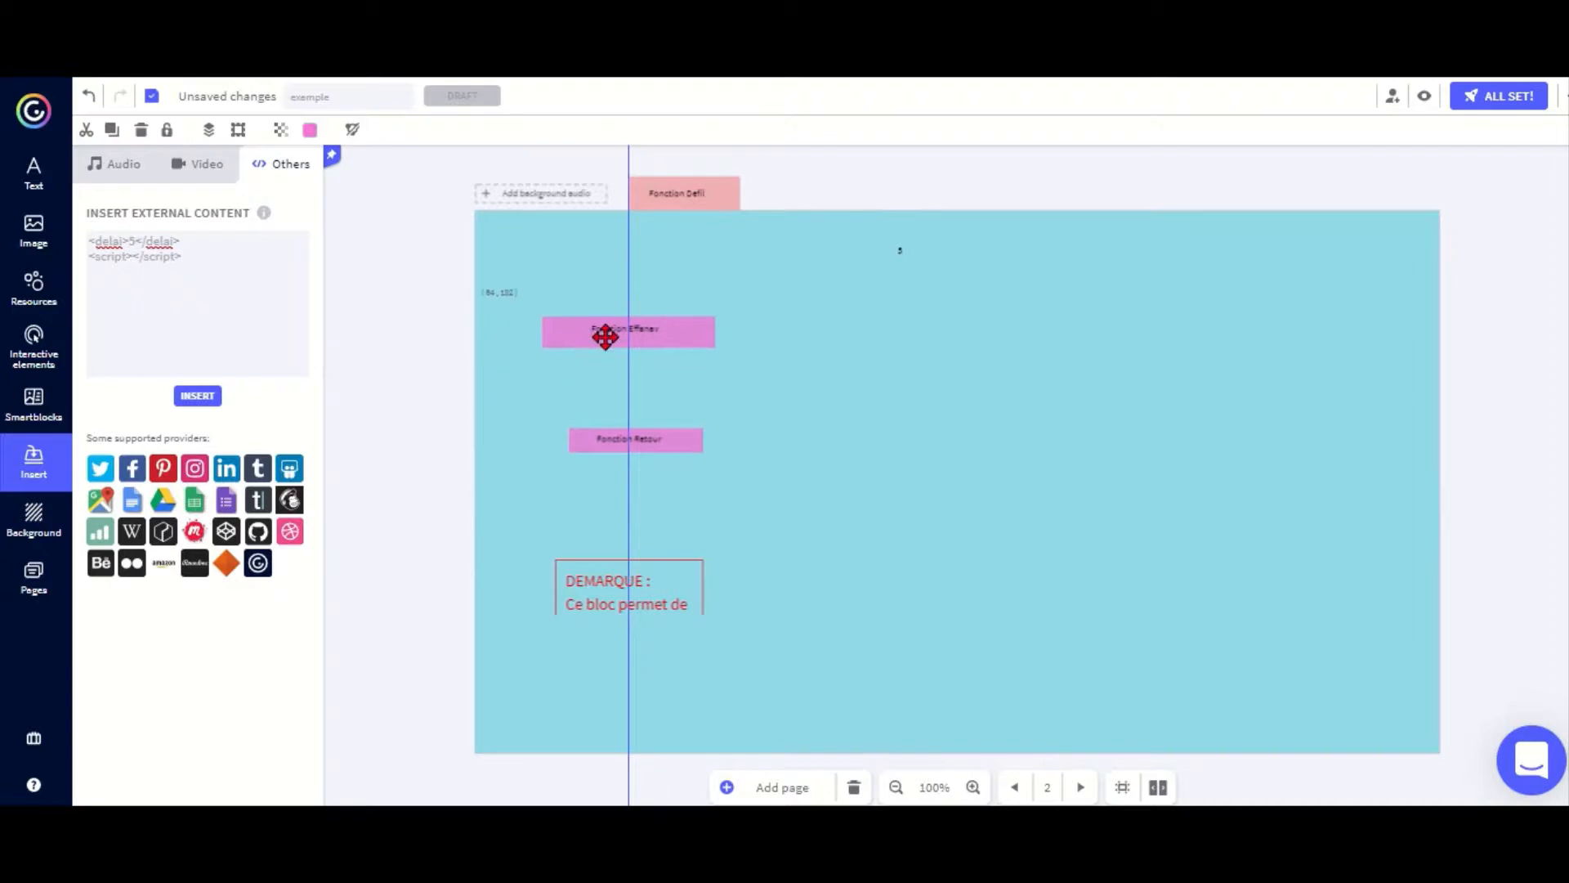
pyautogui.click(628, 330)
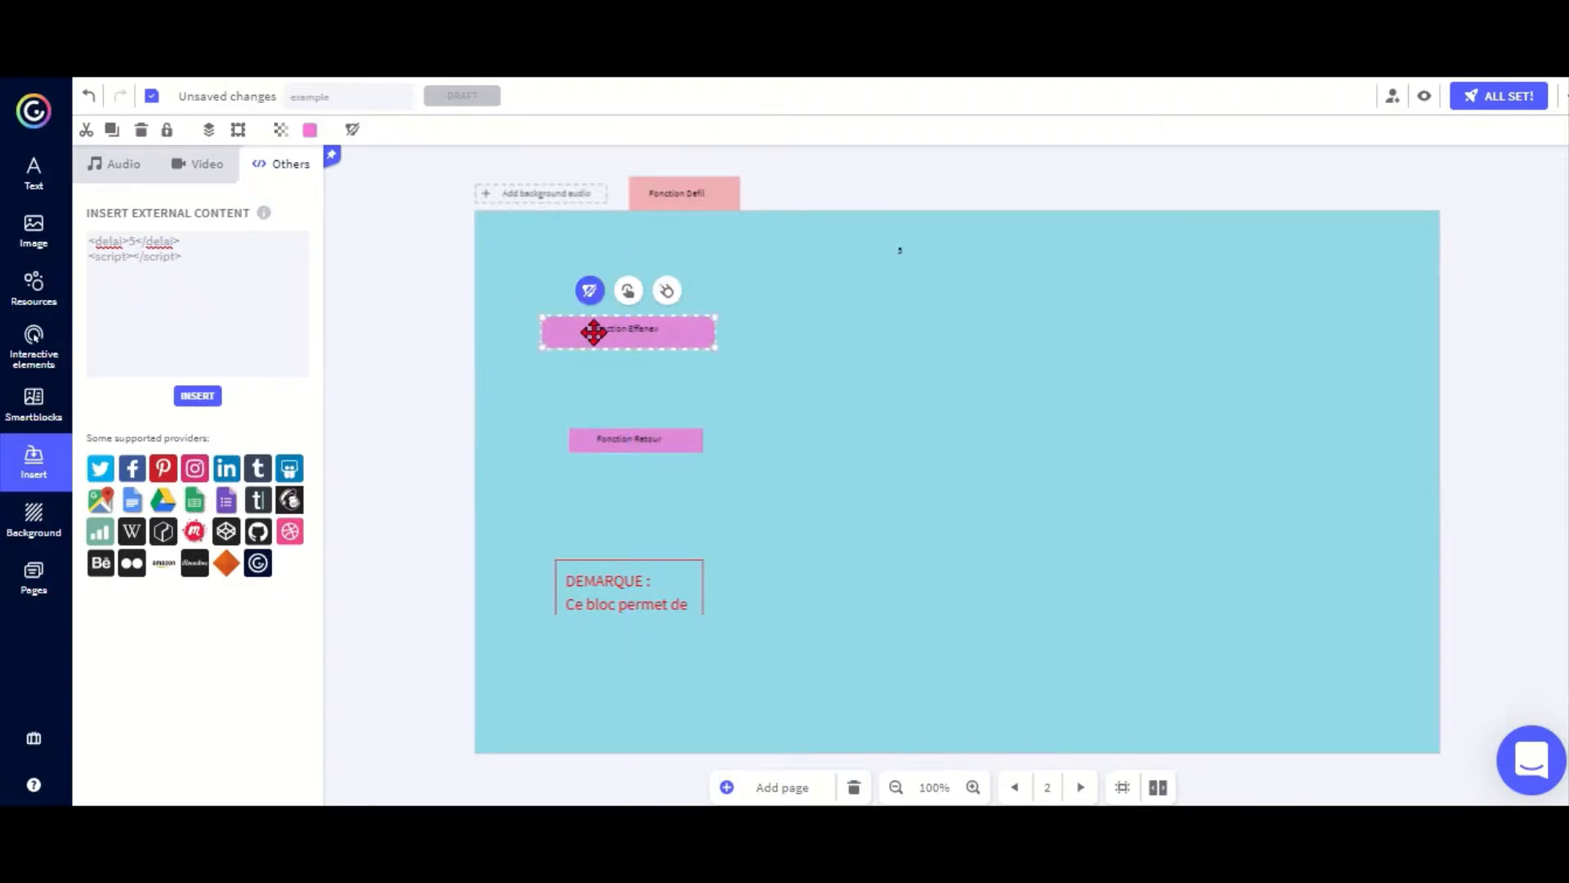
pyautogui.moveTo(1266, 431)
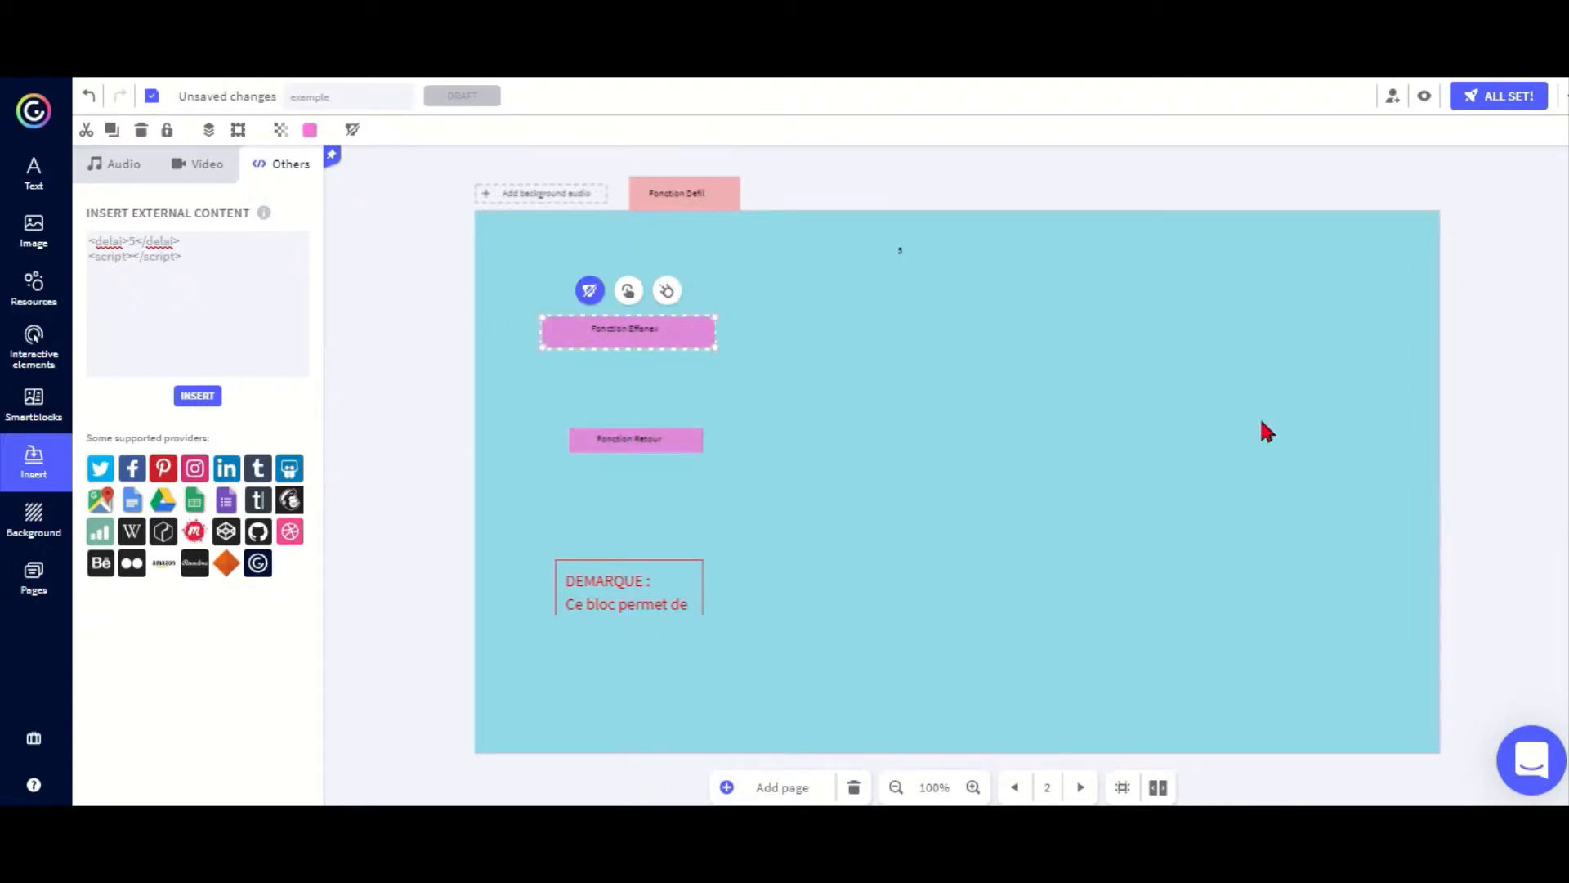
pyautogui.moveTo(575, 391)
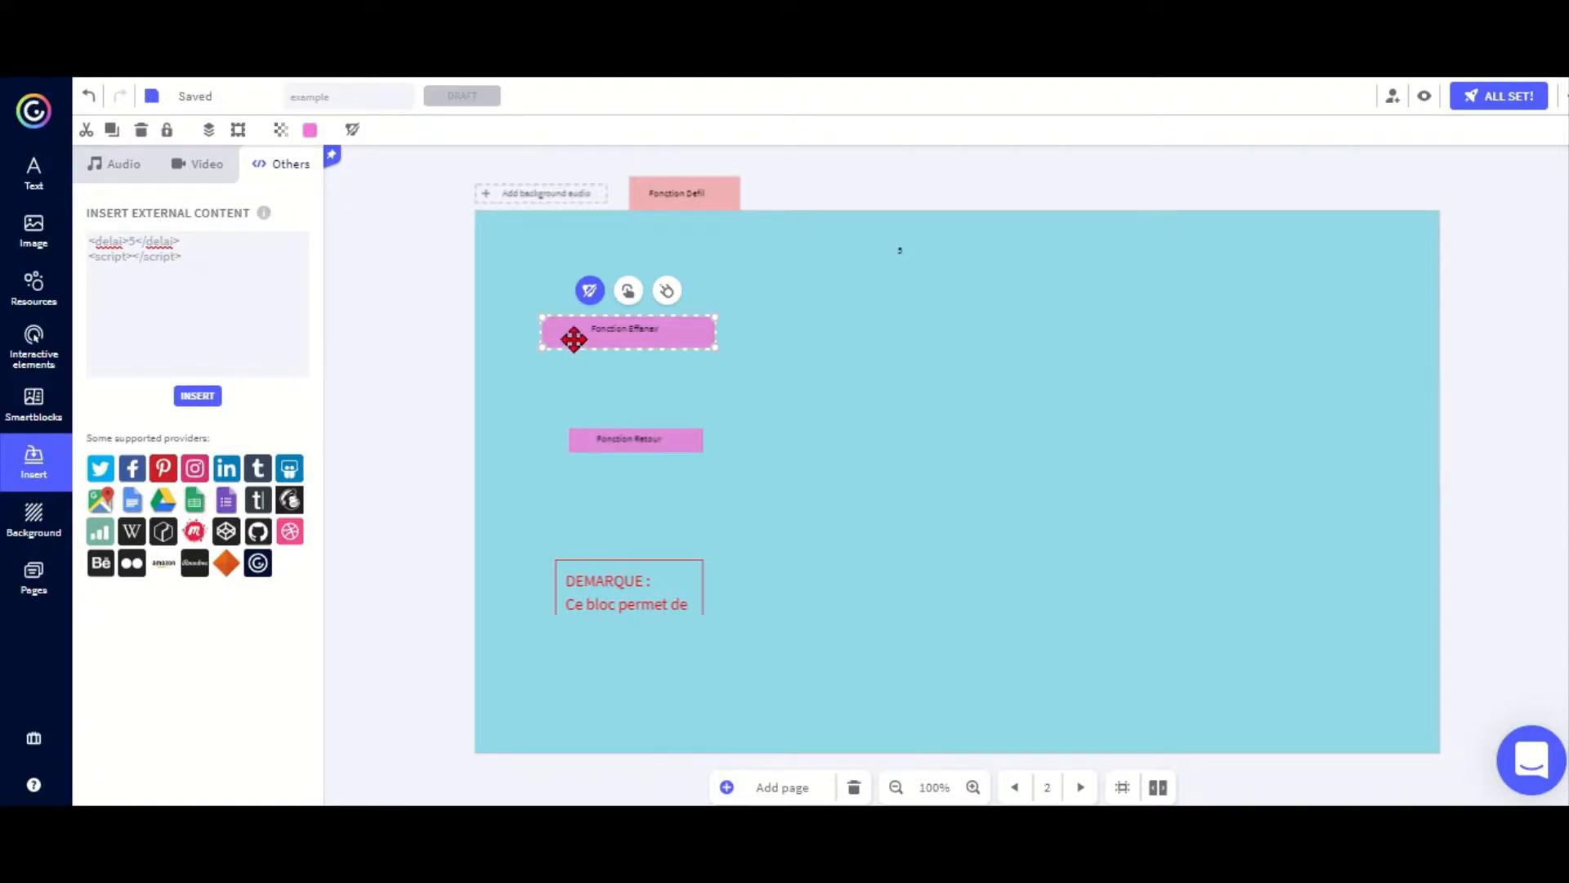
pyautogui.moveTo(590, 367)
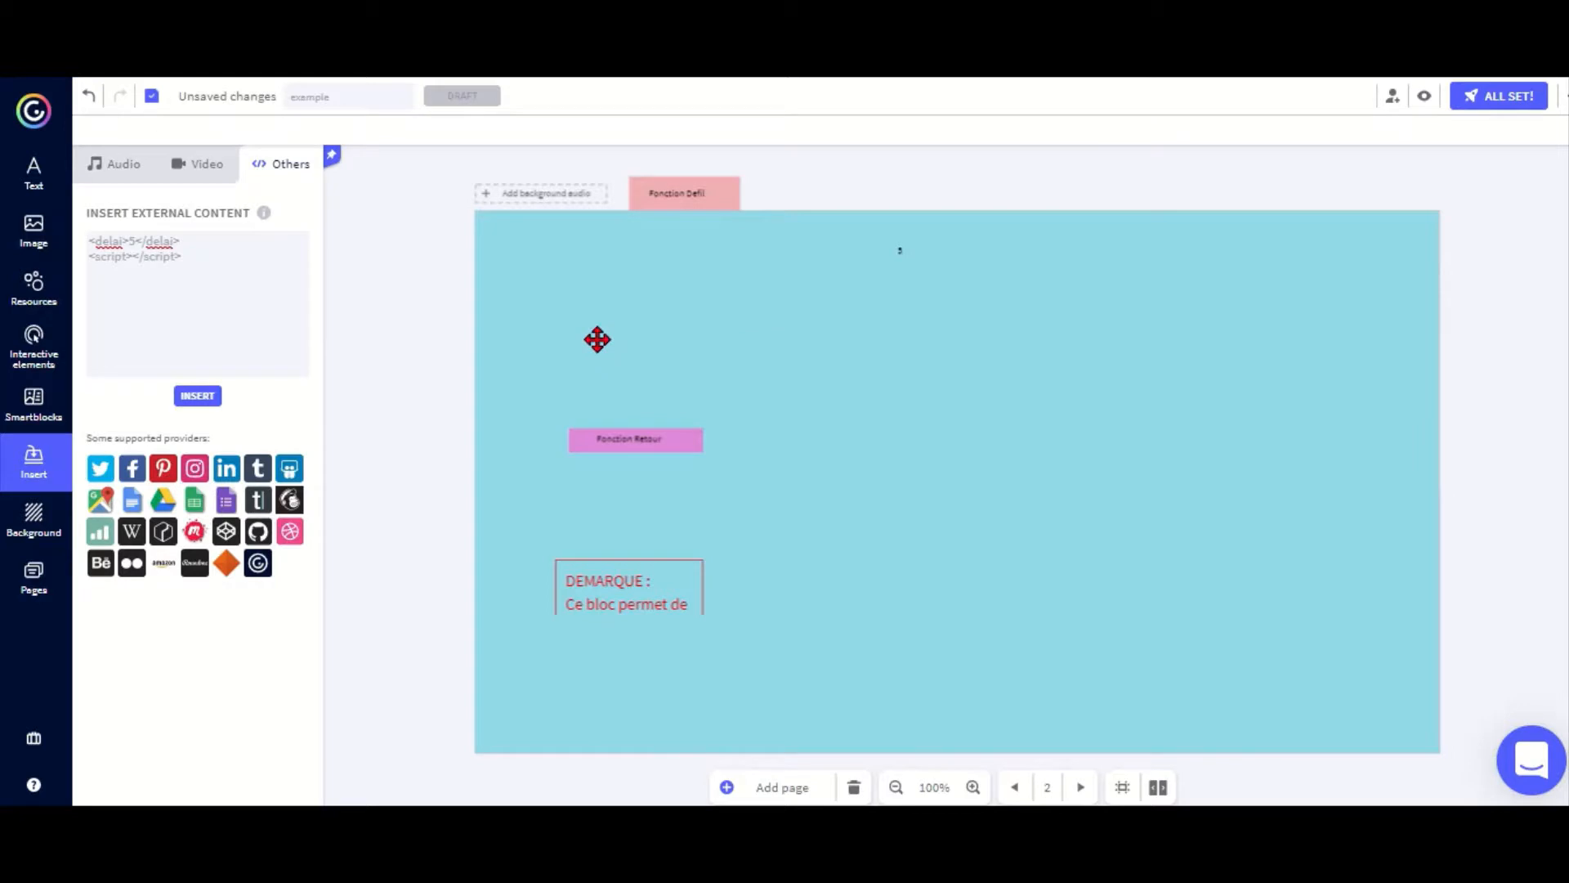
pyautogui.moveTo(634, 438); pyautogui.dragTo(582, 350)
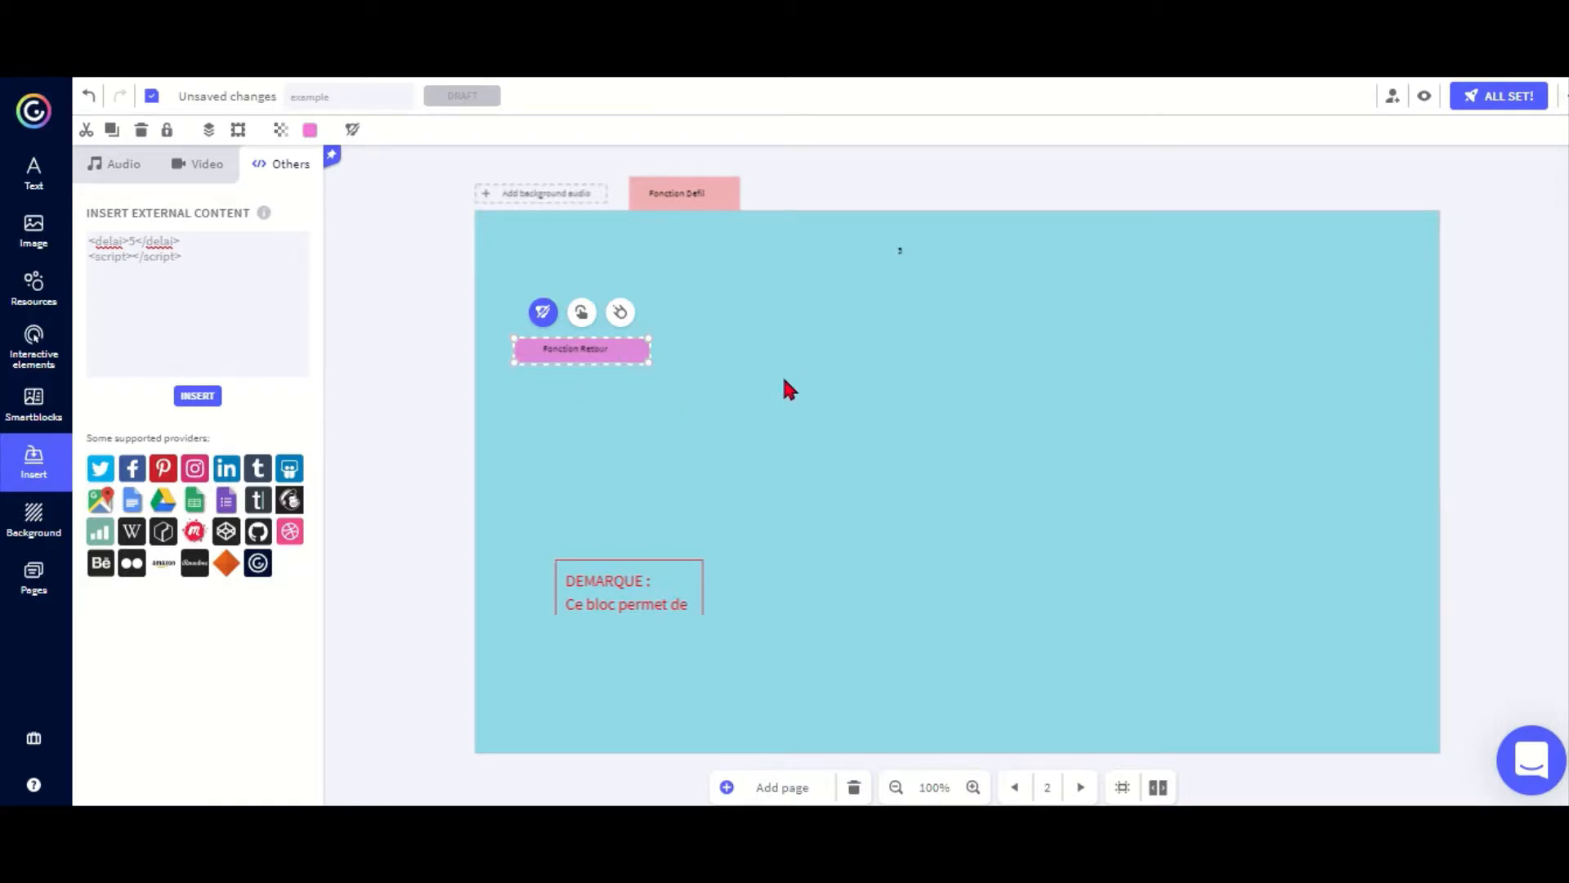
pyautogui.moveTo(739, 432)
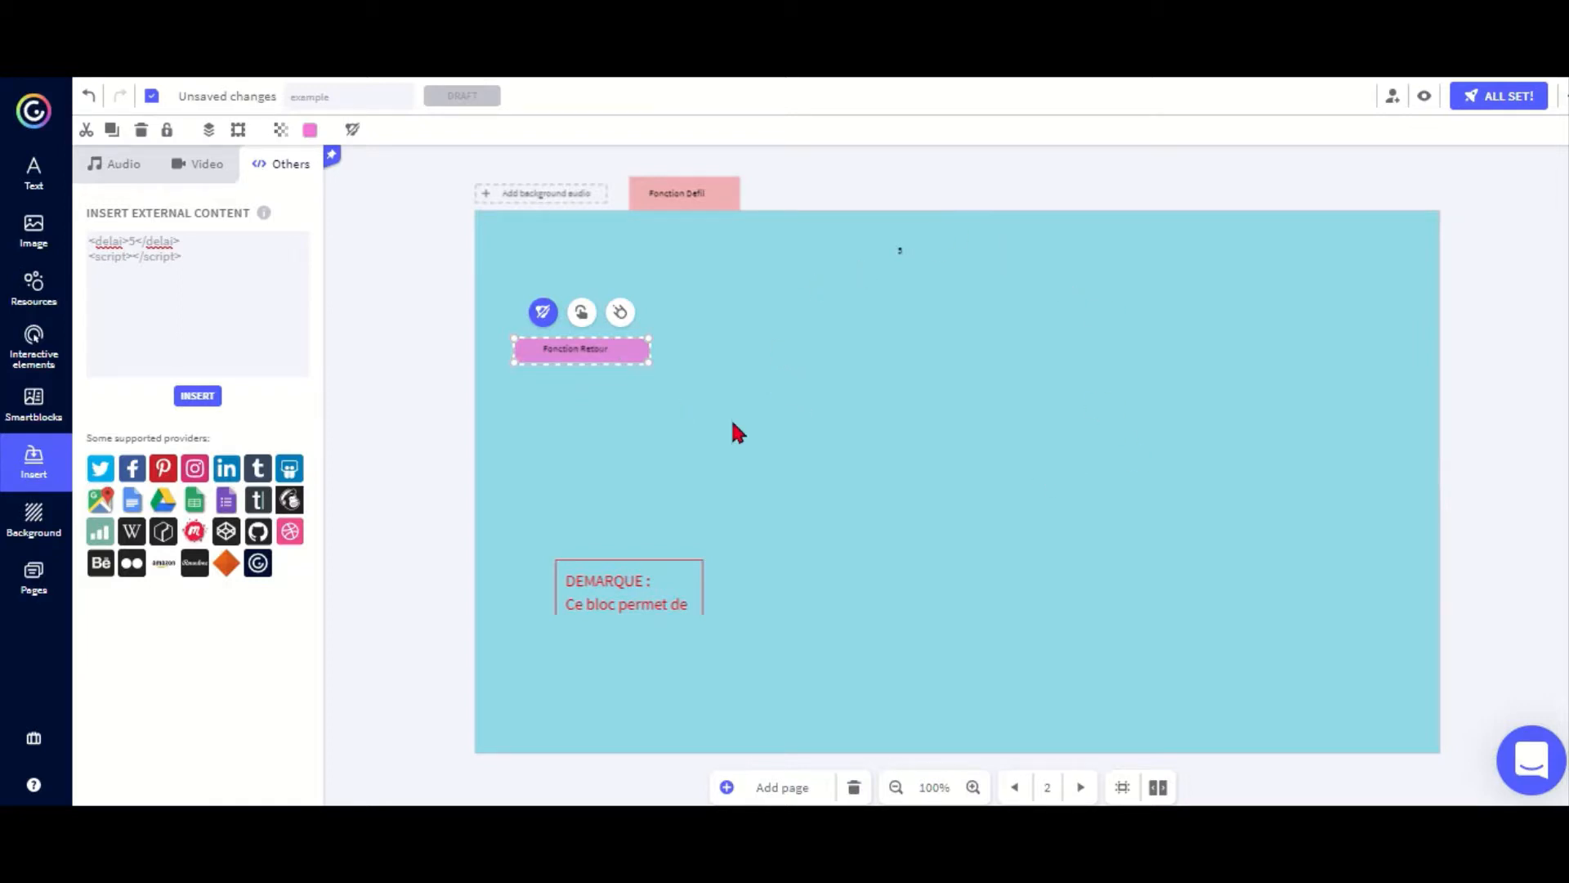
pyautogui.moveTo(775, 574)
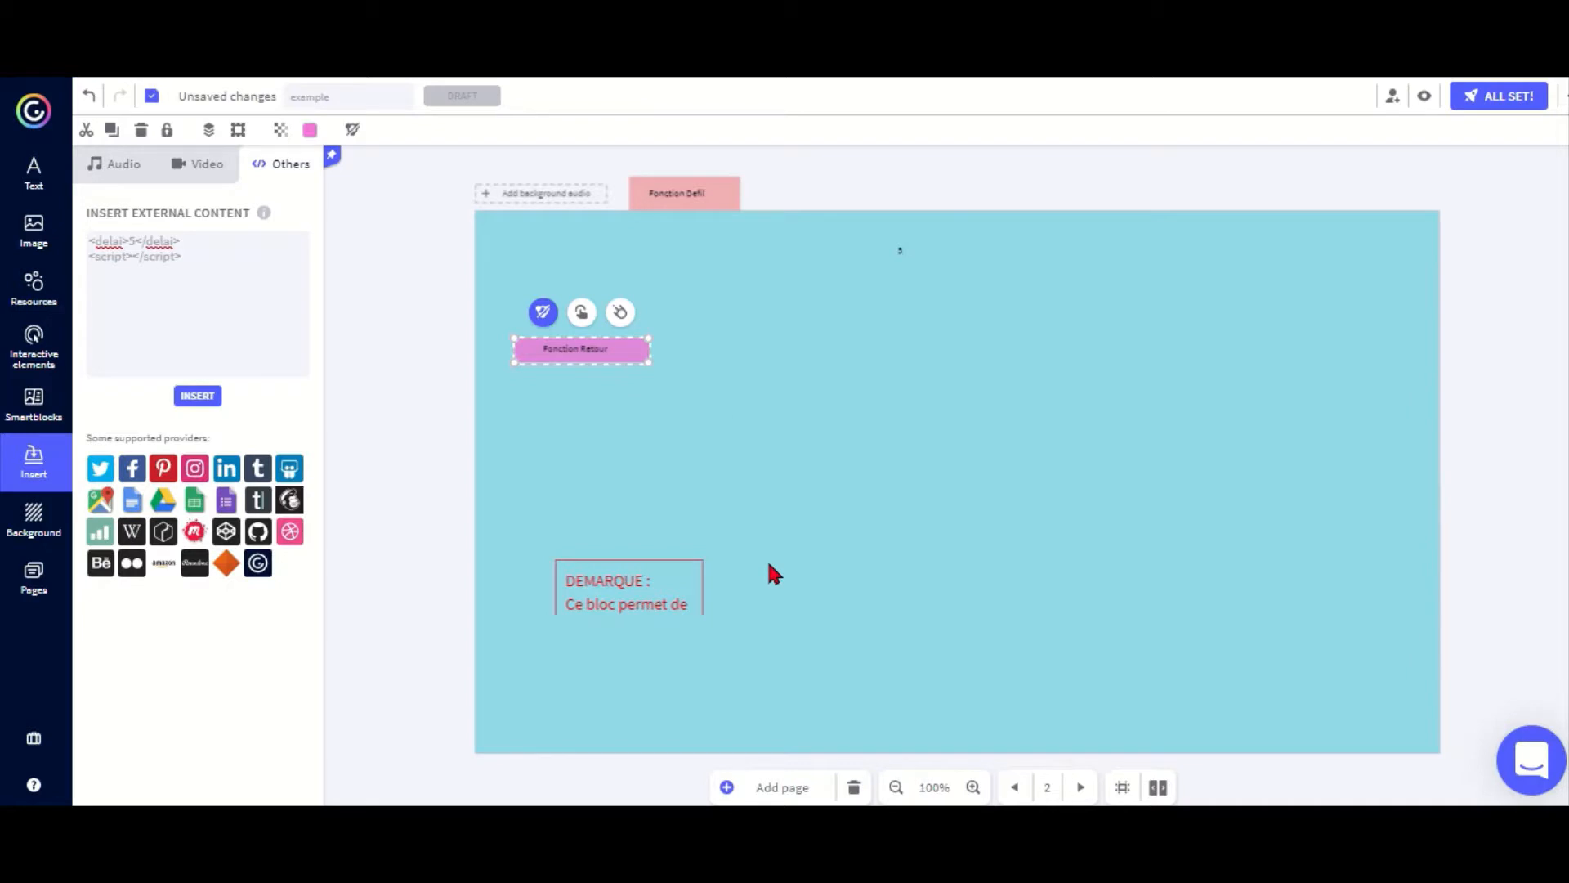
pyautogui.moveTo(667, 451)
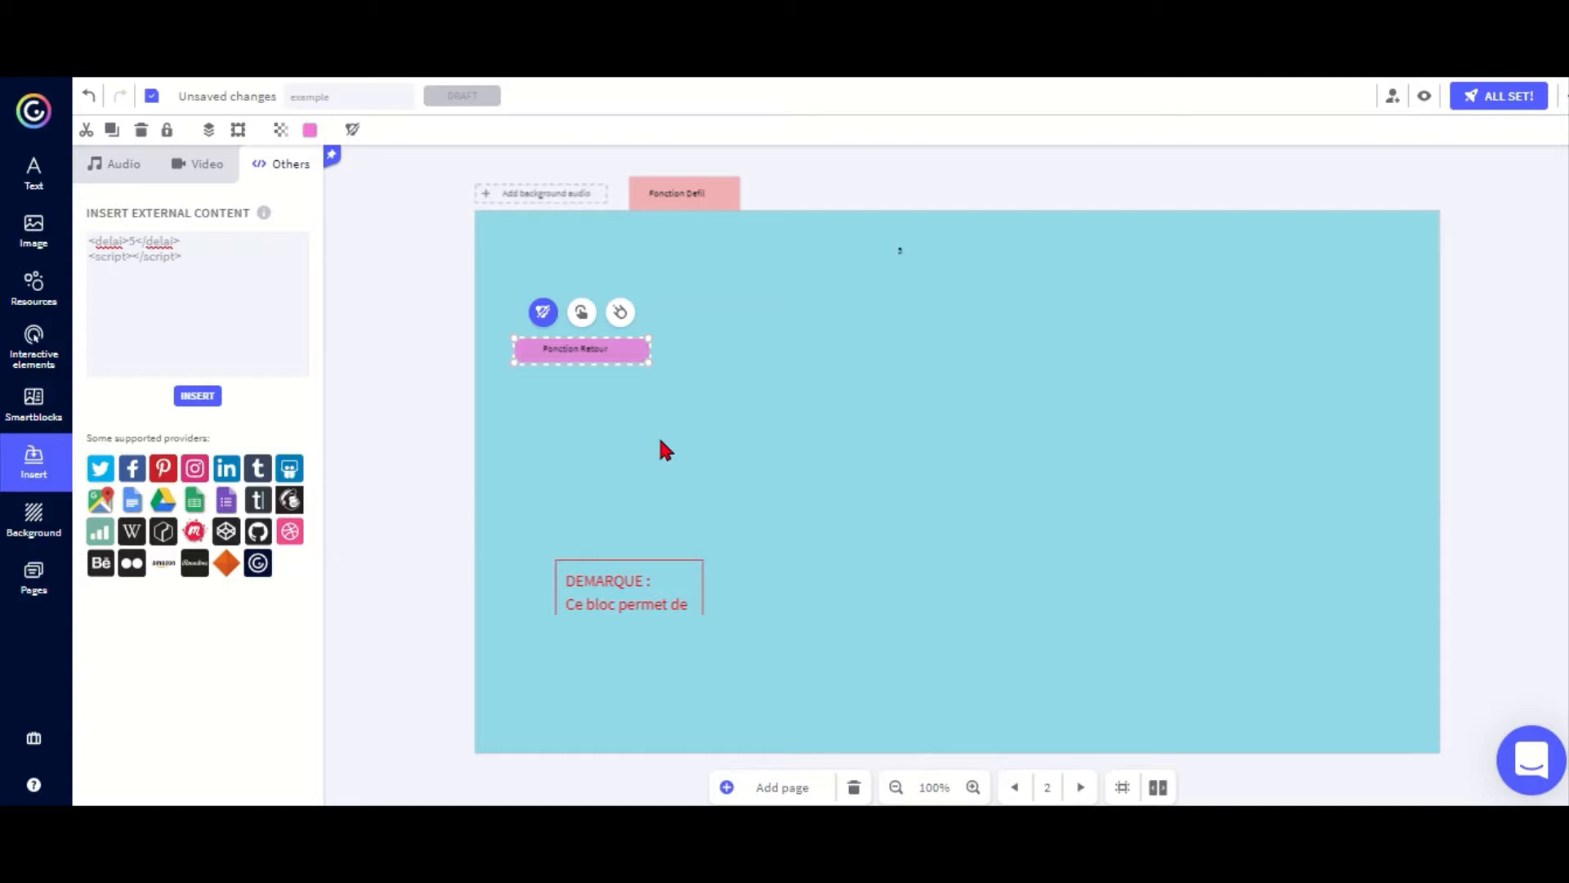
pyautogui.moveTo(670, 536)
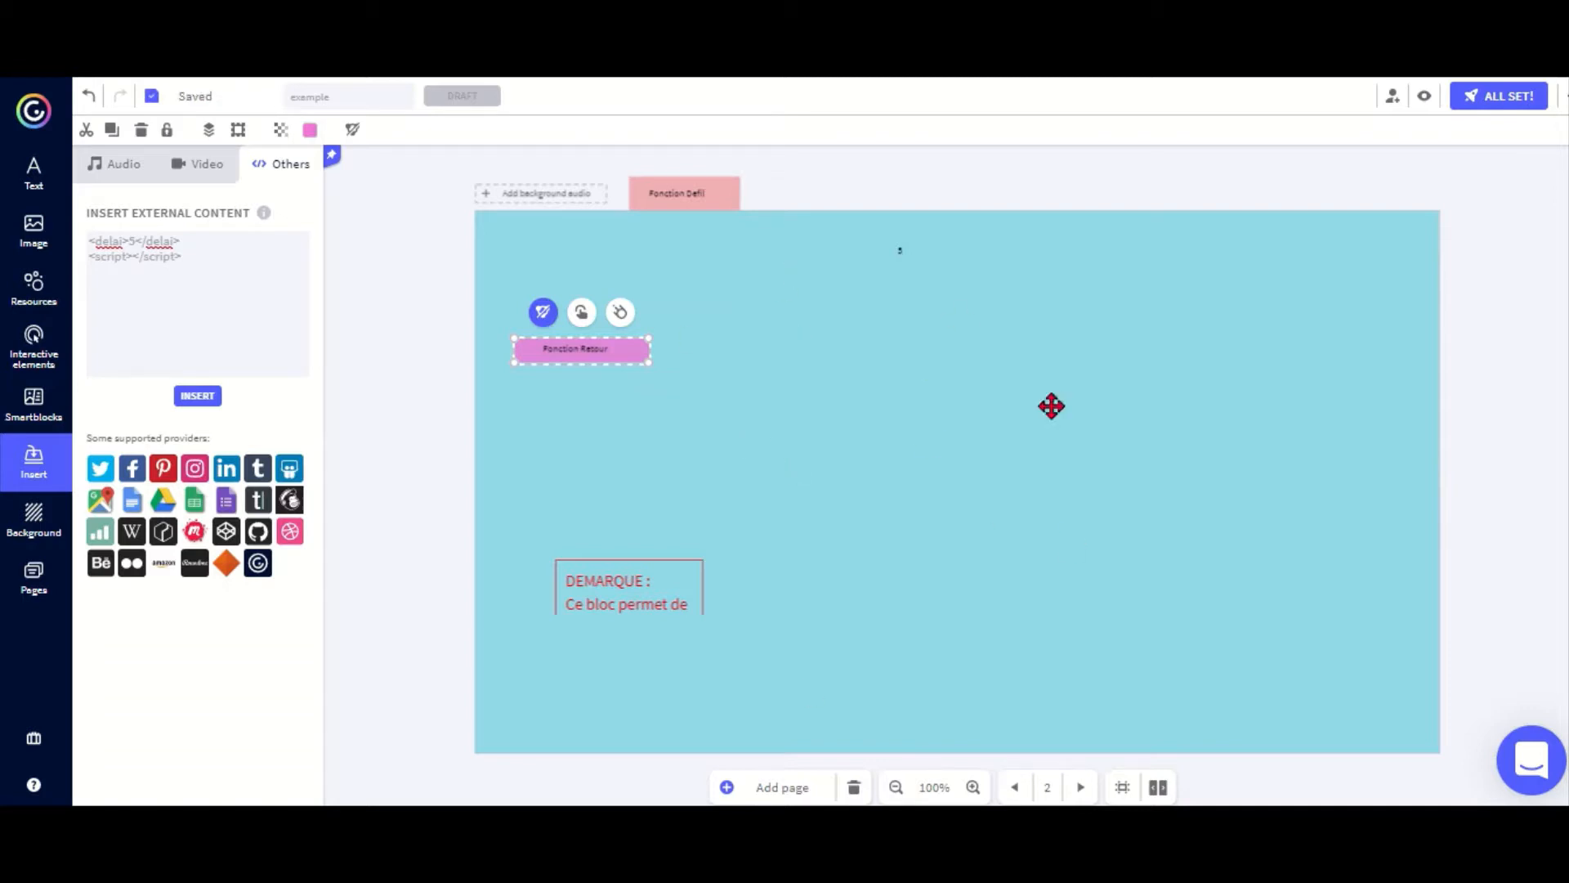
pyautogui.moveTo(866, 368)
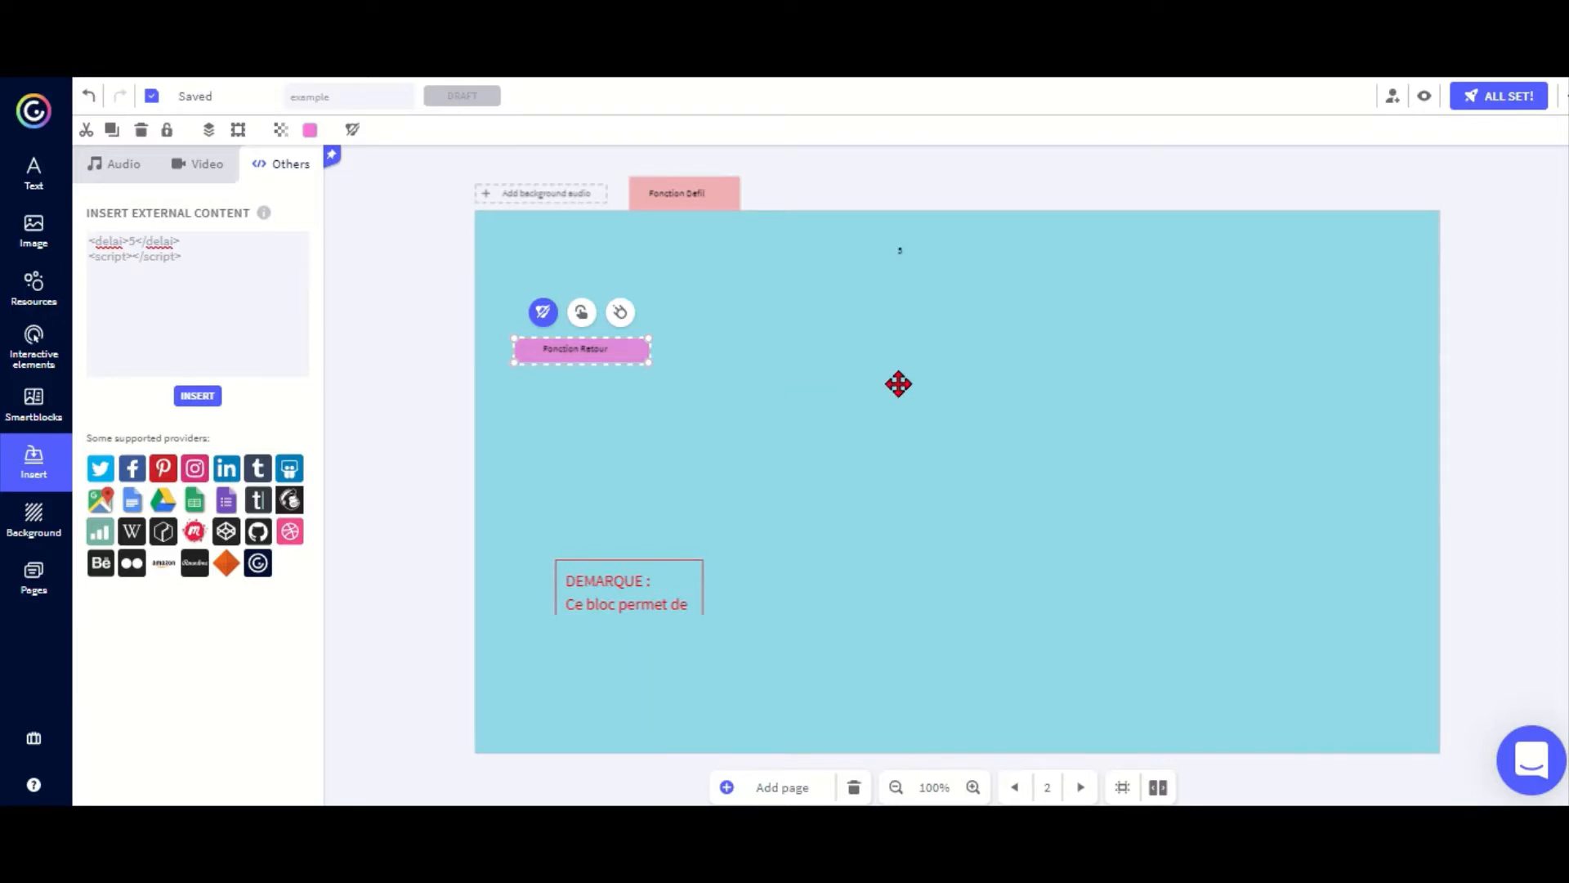
pyautogui.moveTo(645, 412)
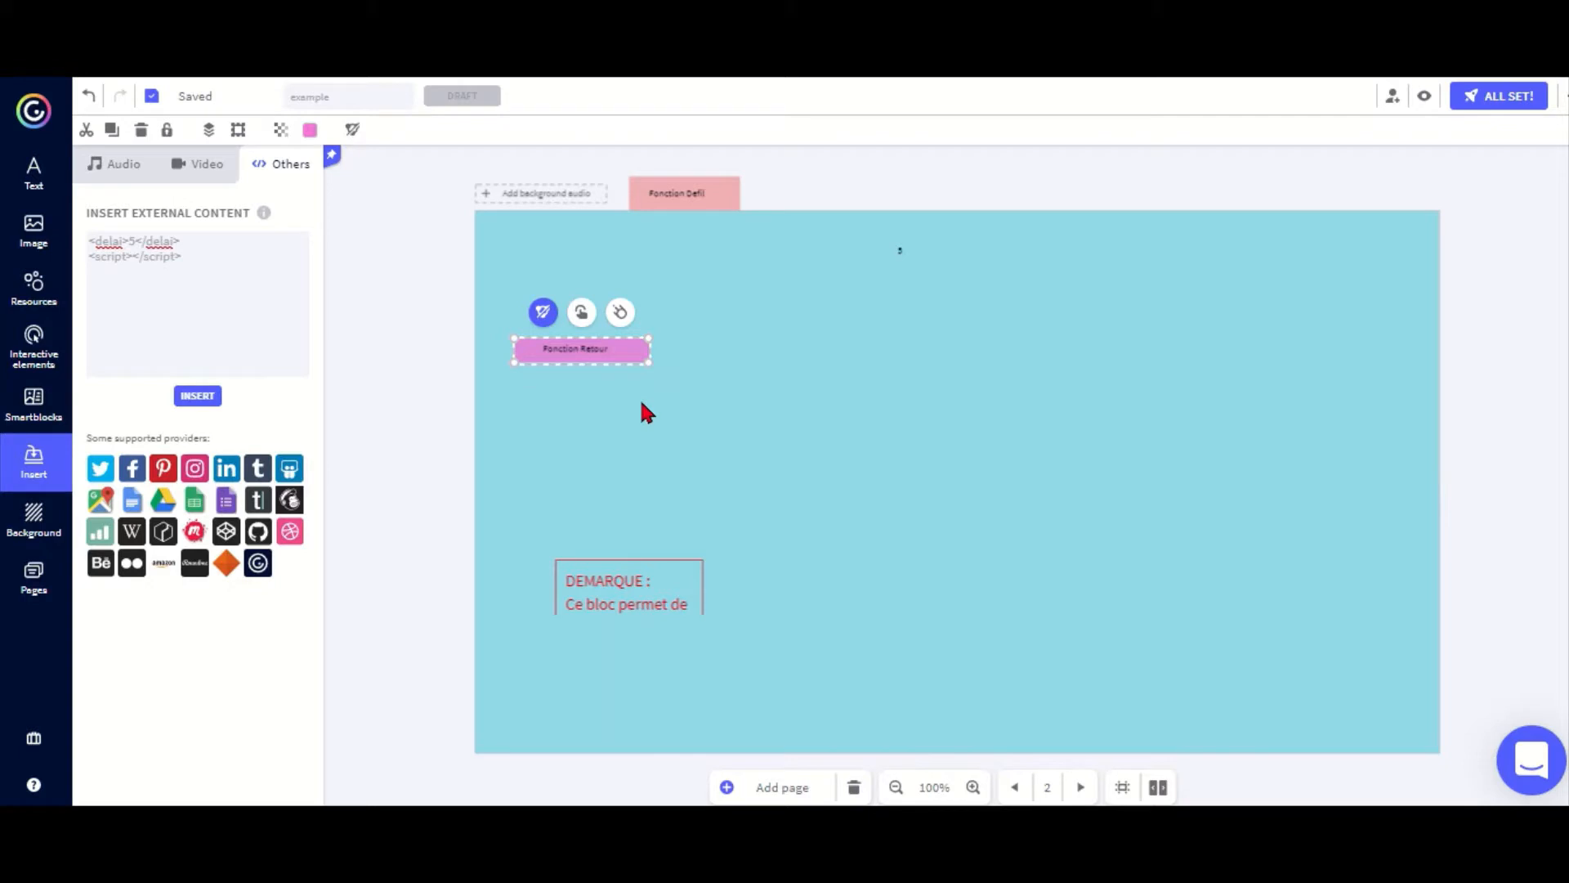
pyautogui.moveTo(600, 438)
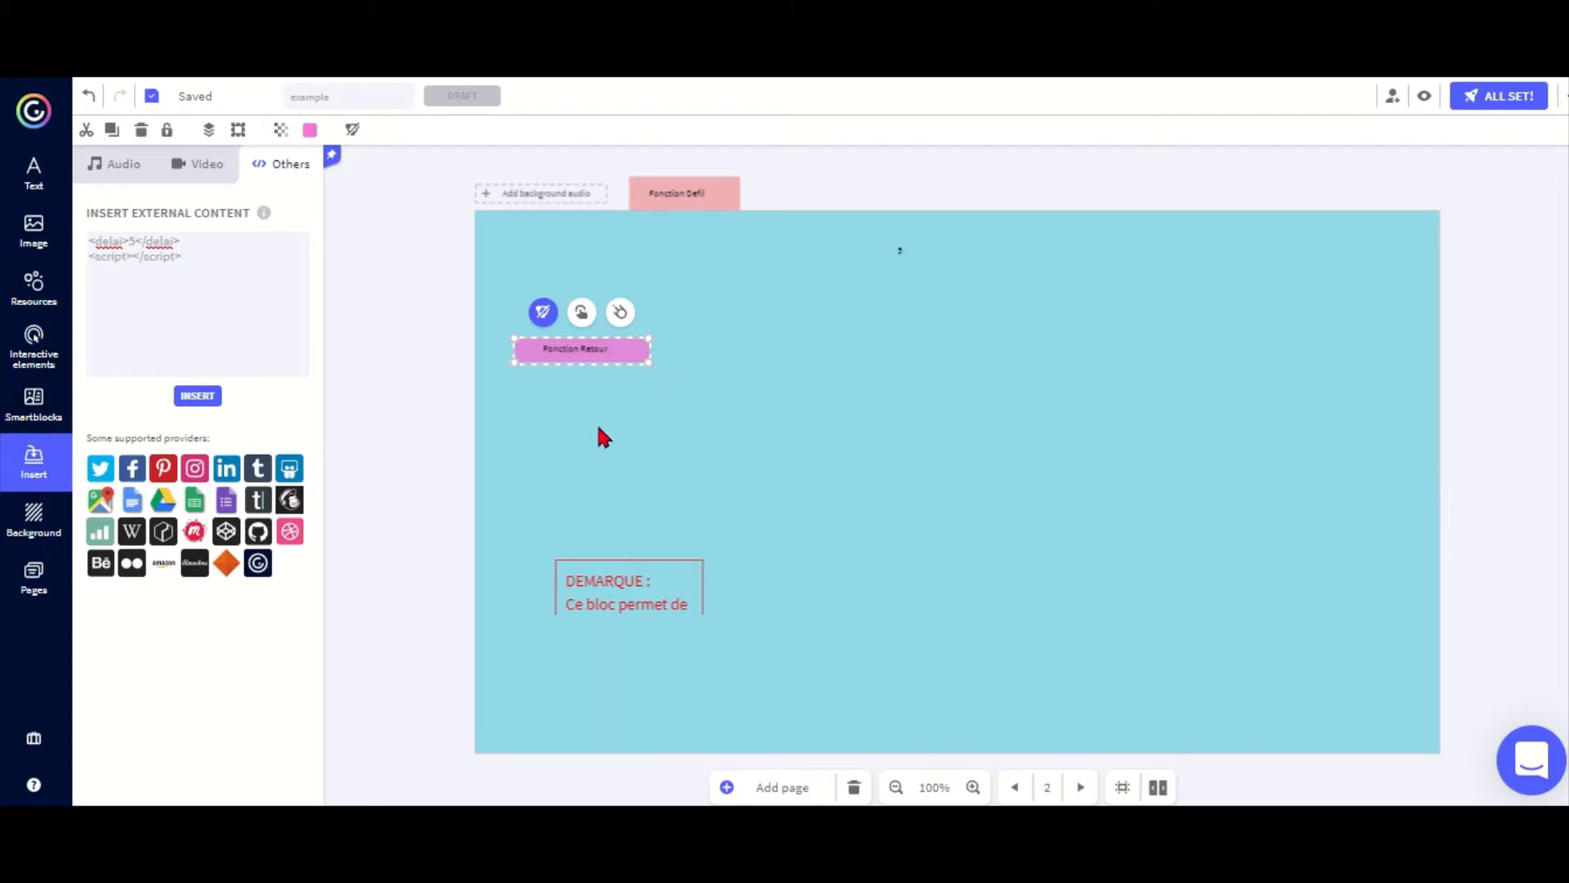
pyautogui.moveTo(684, 487)
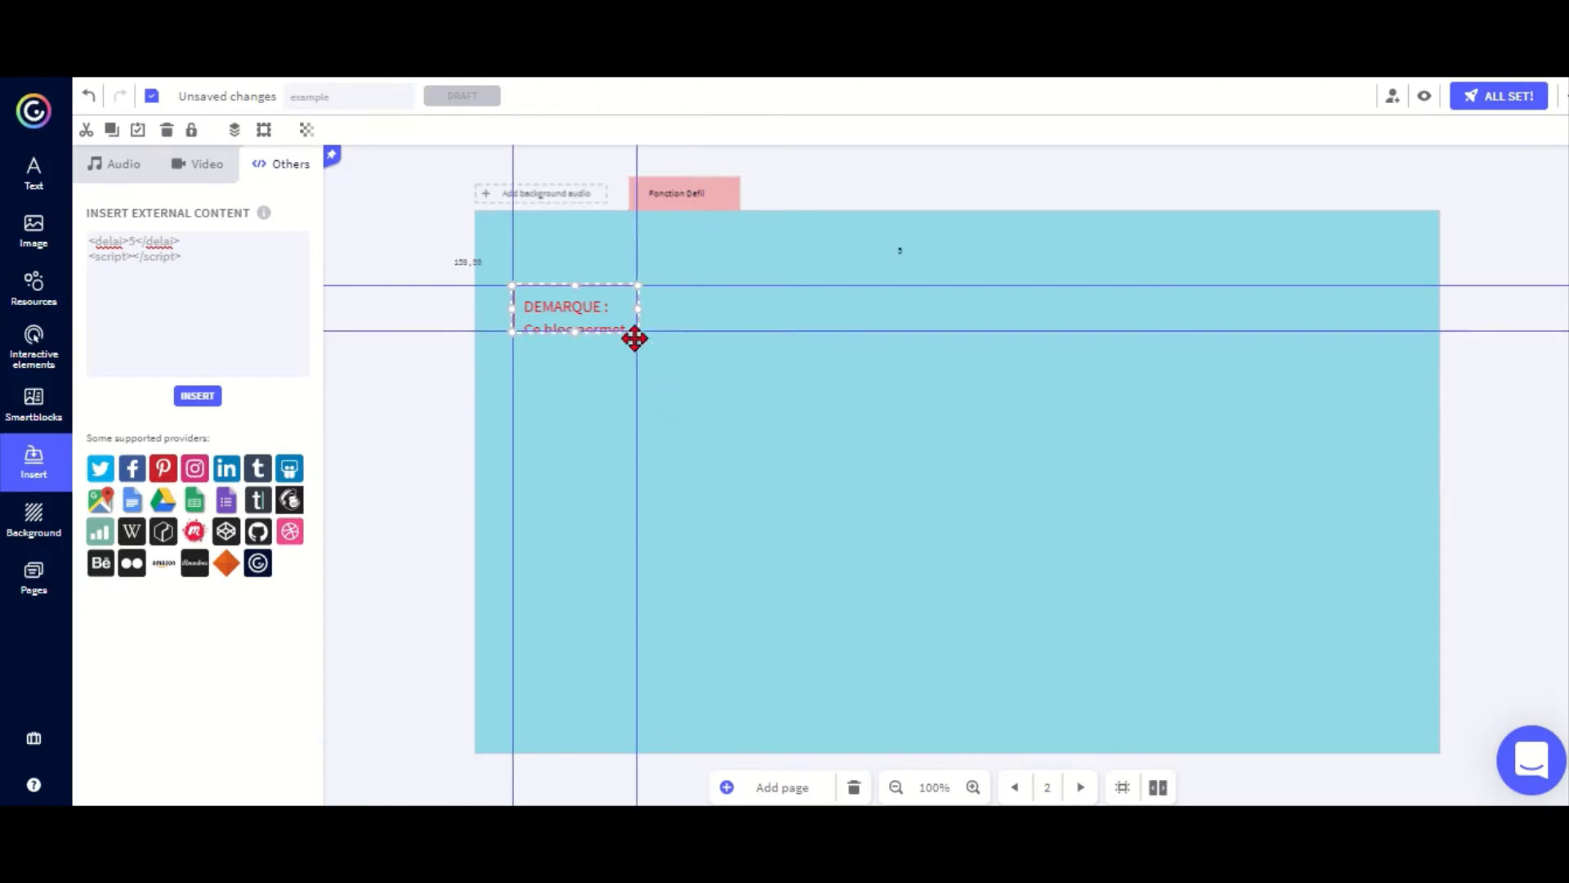
# Drag the DEMARQUE block tight into the slide's top-left corner
pyautogui.moveTo(636, 338); pyautogui.dragTo(579, 287)
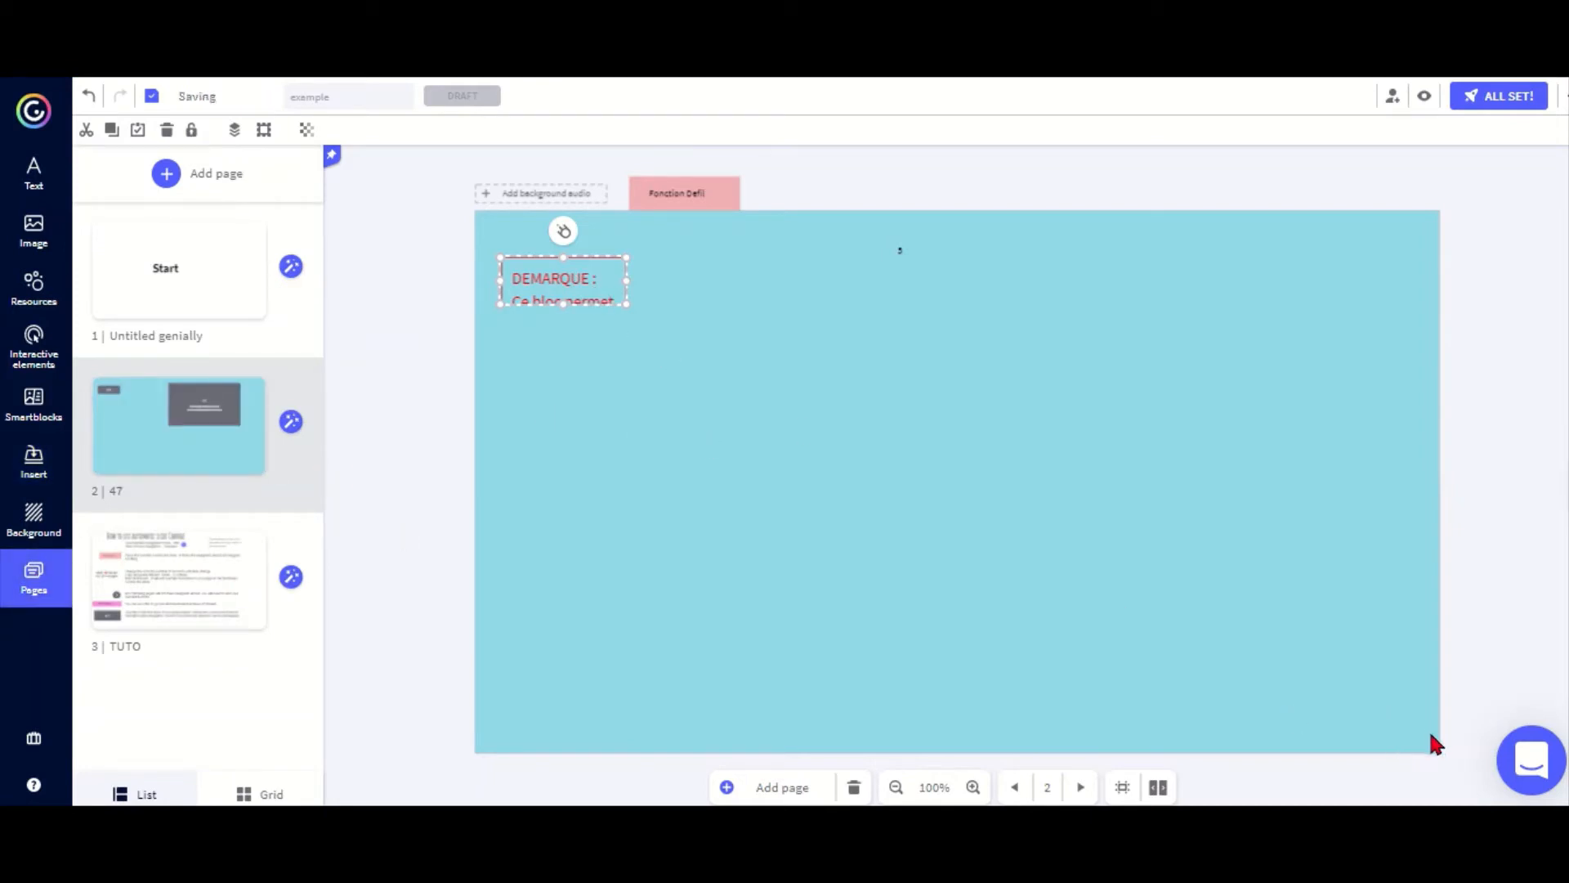
pyautogui.moveTo(1066, 670)
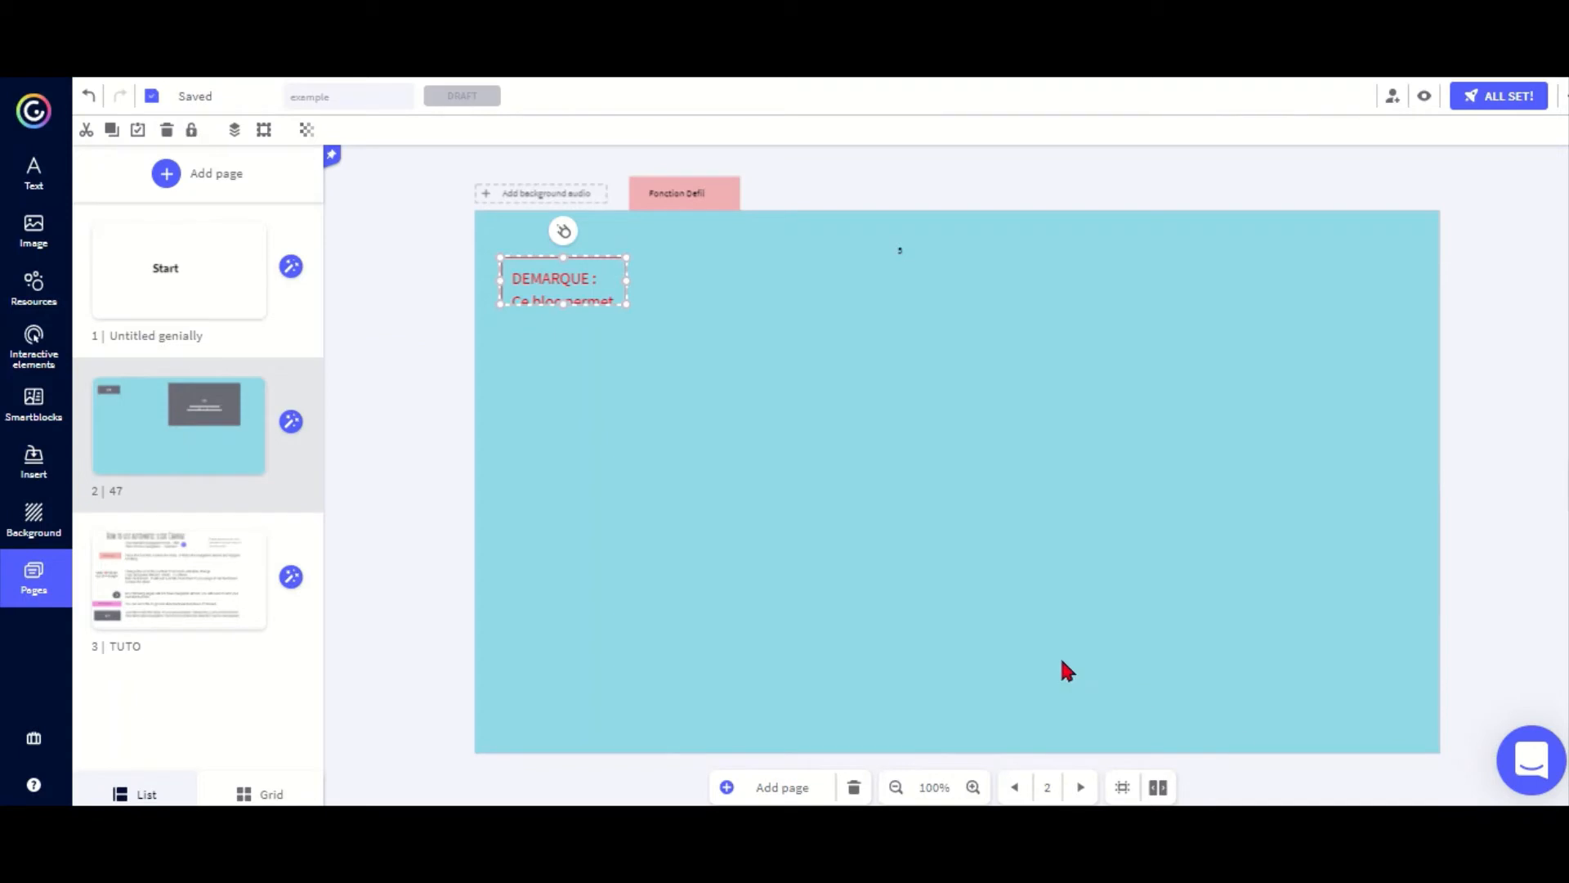
pyautogui.moveTo(562, 277); pyautogui.dragTo(576, 255)
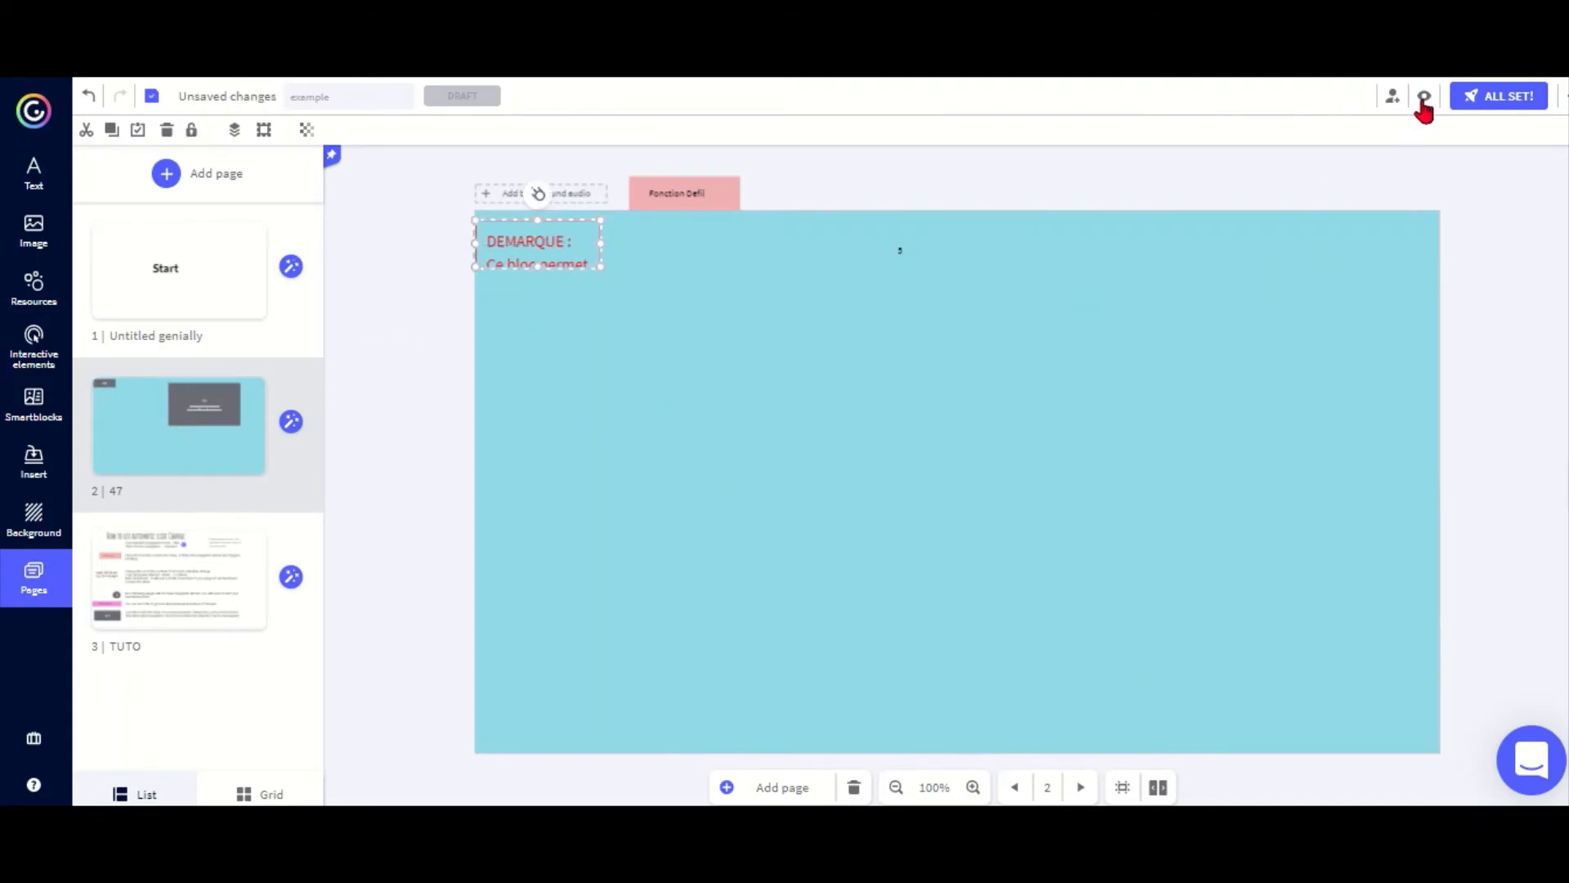
# Preview the presentation and let the countdown auto-advance to the TUTO slide
pyautogui.click(1425, 96)
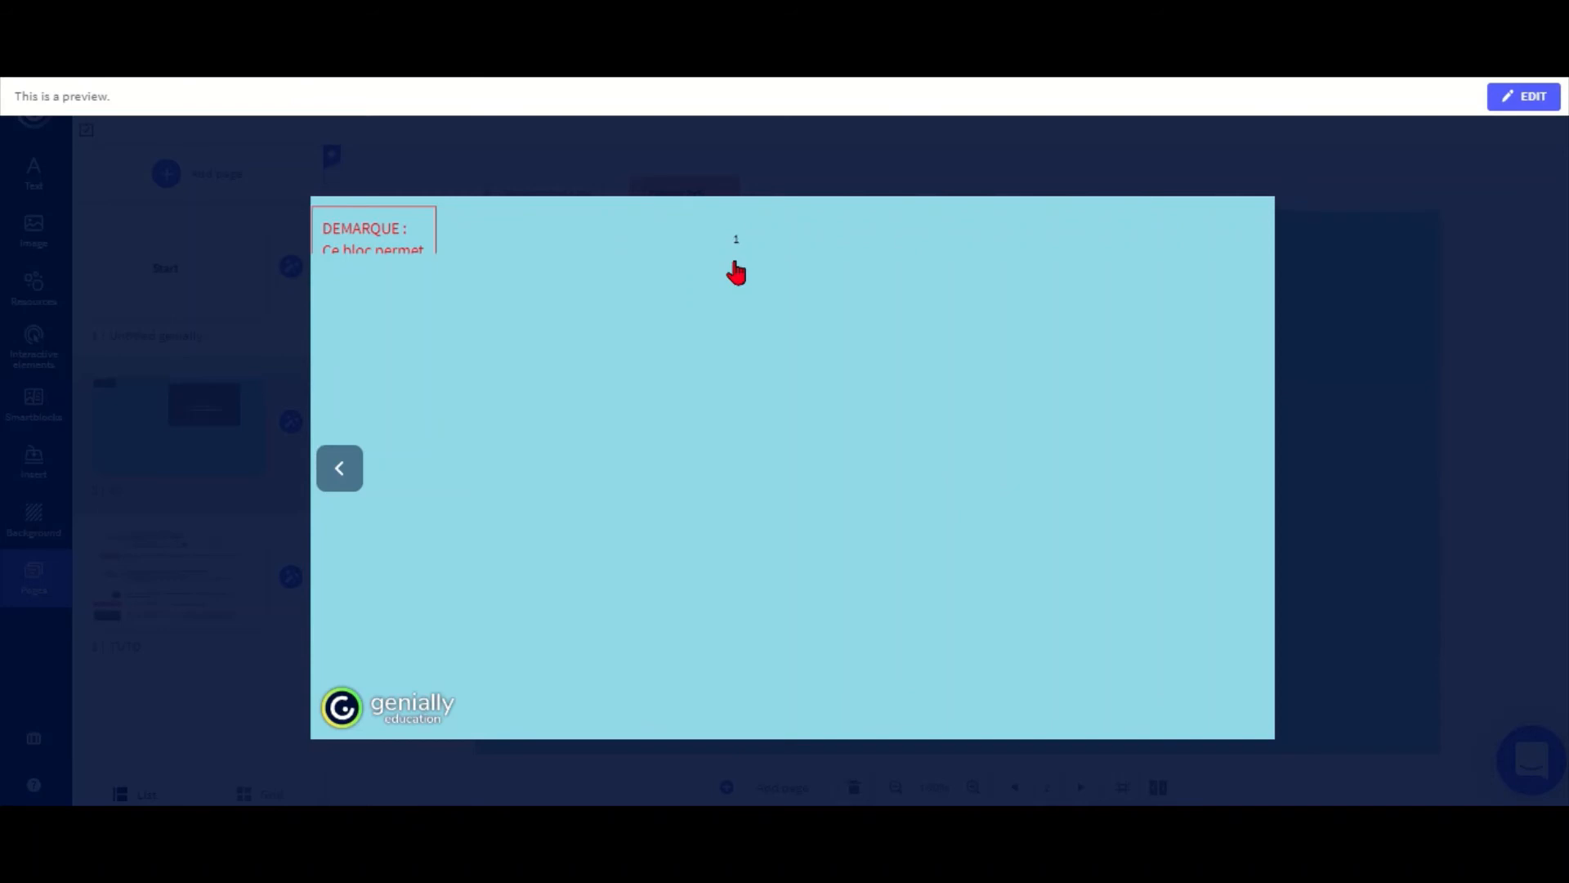
pyautogui.click(340, 467)
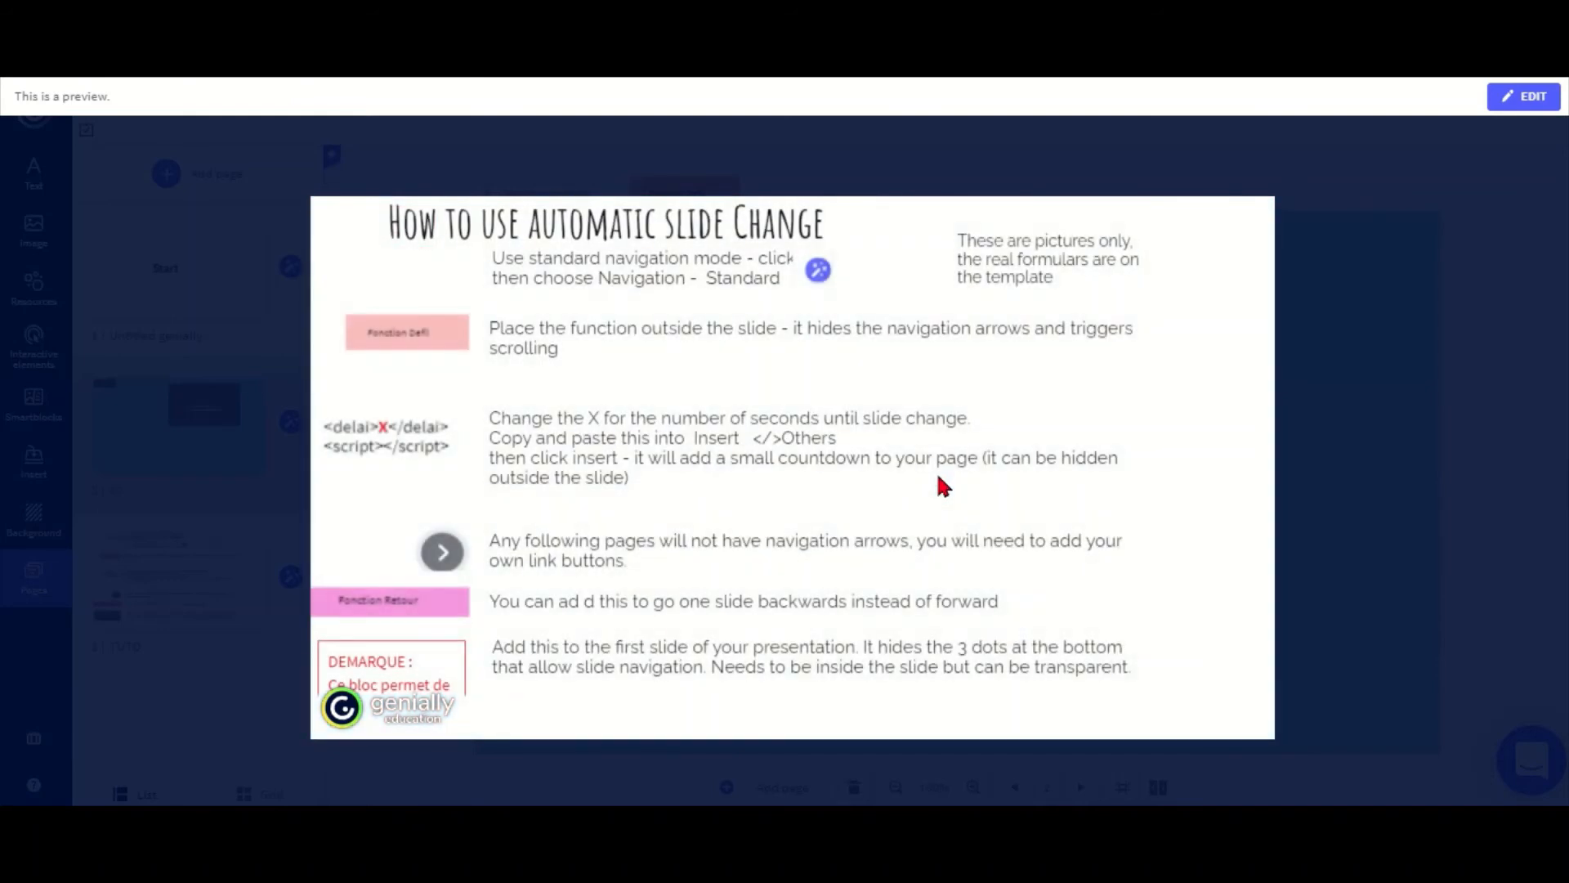
pyautogui.moveTo(855, 592)
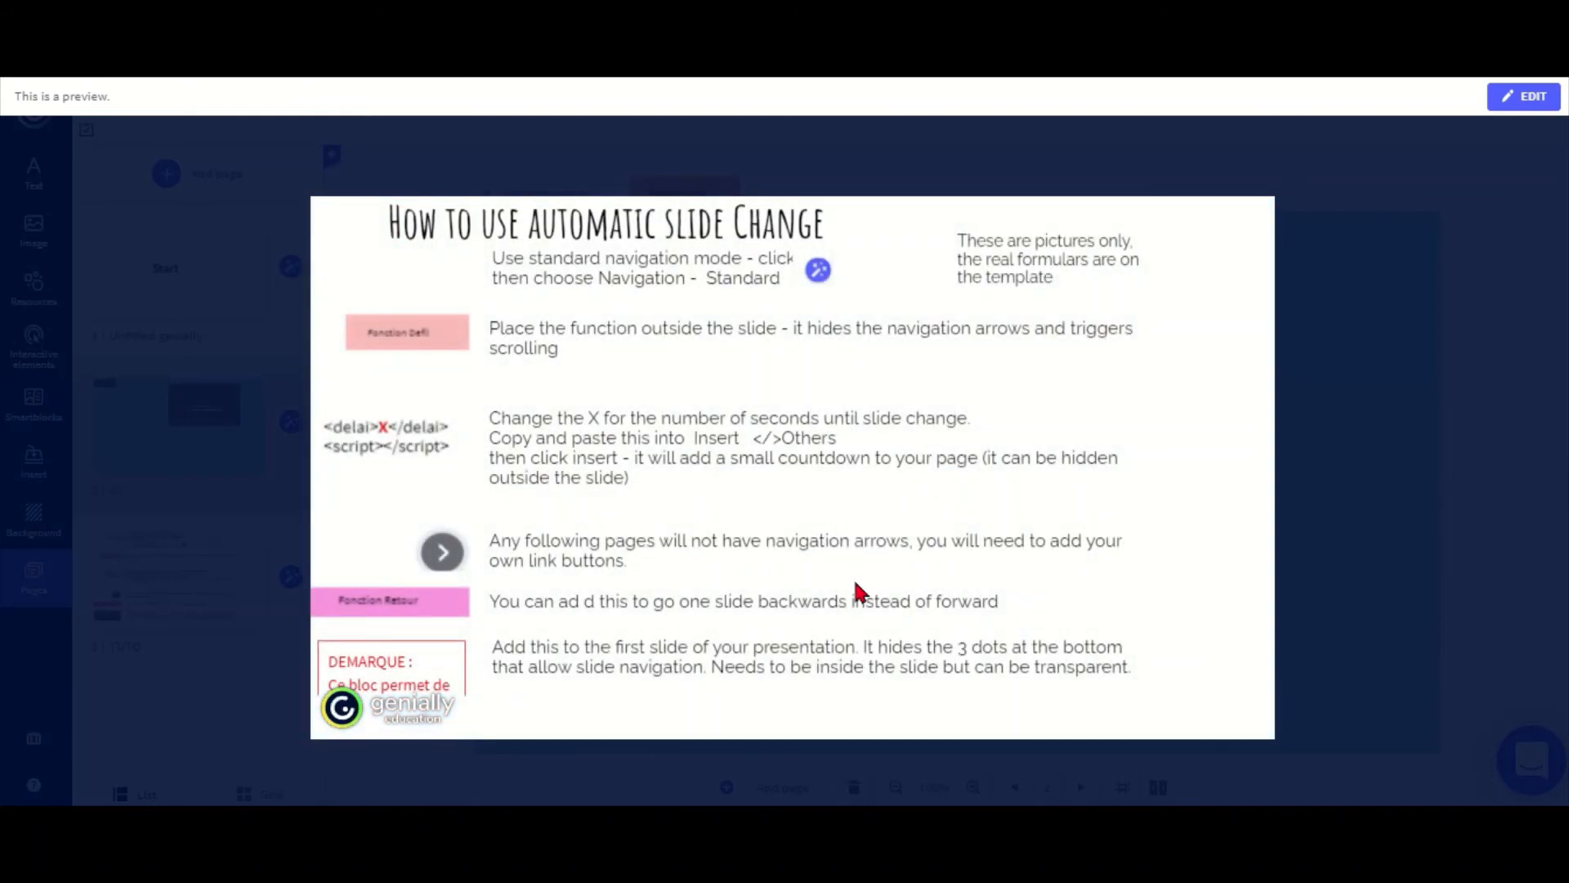